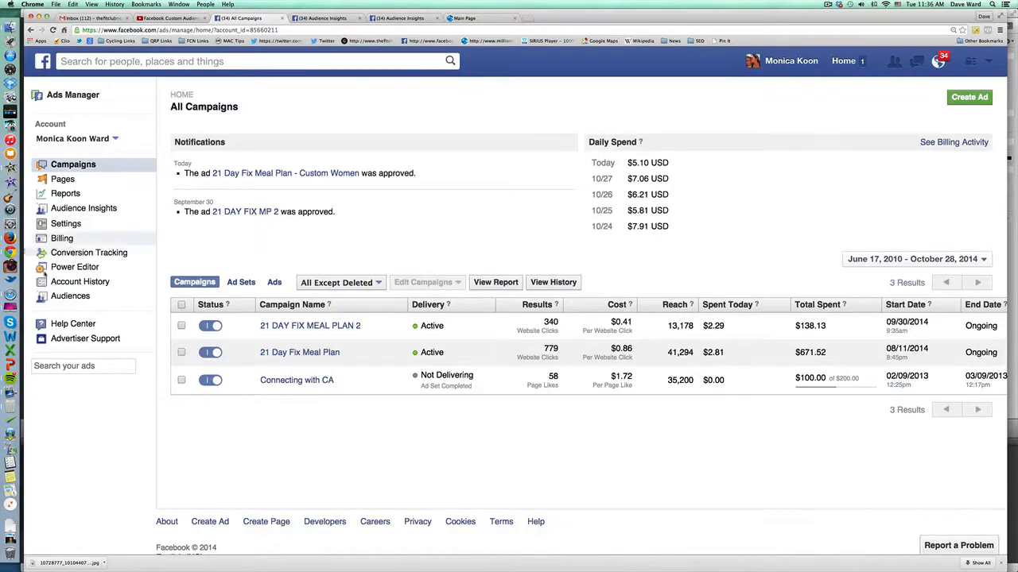
- Show the ad account's Audiences list with its three custom audiences
left_click(70, 295)
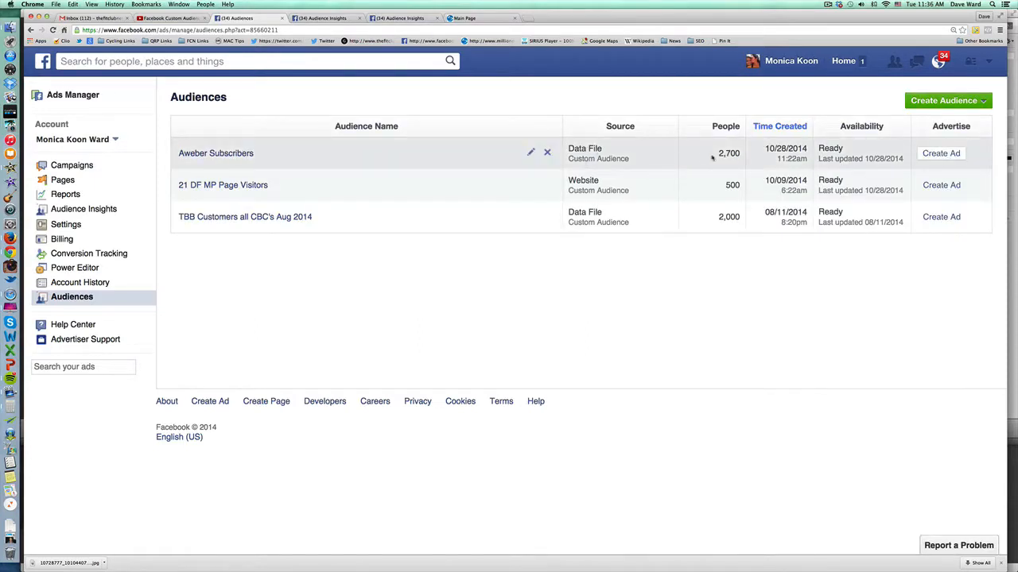
double_click(728, 152)
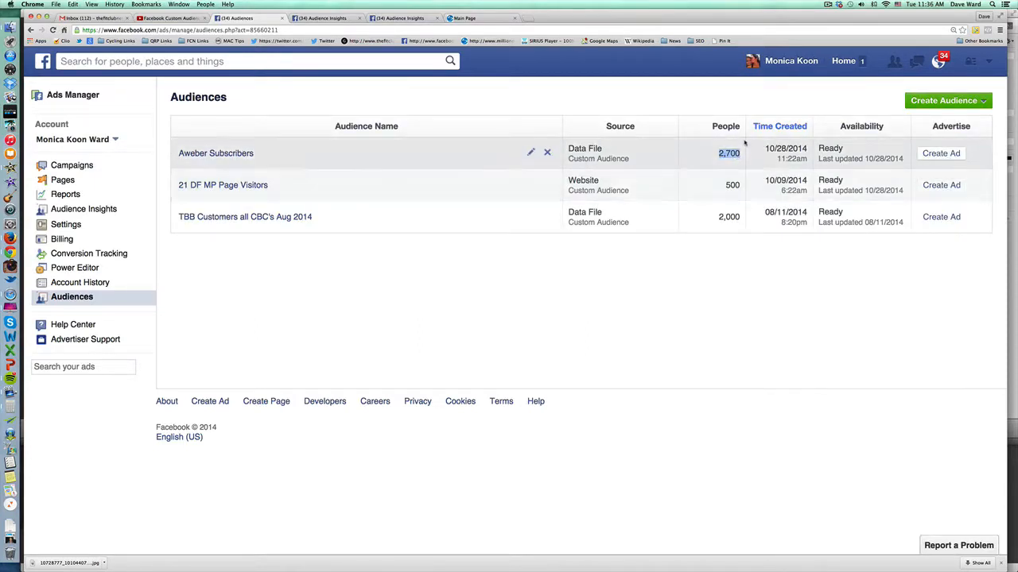
mouse_move(745, 160)
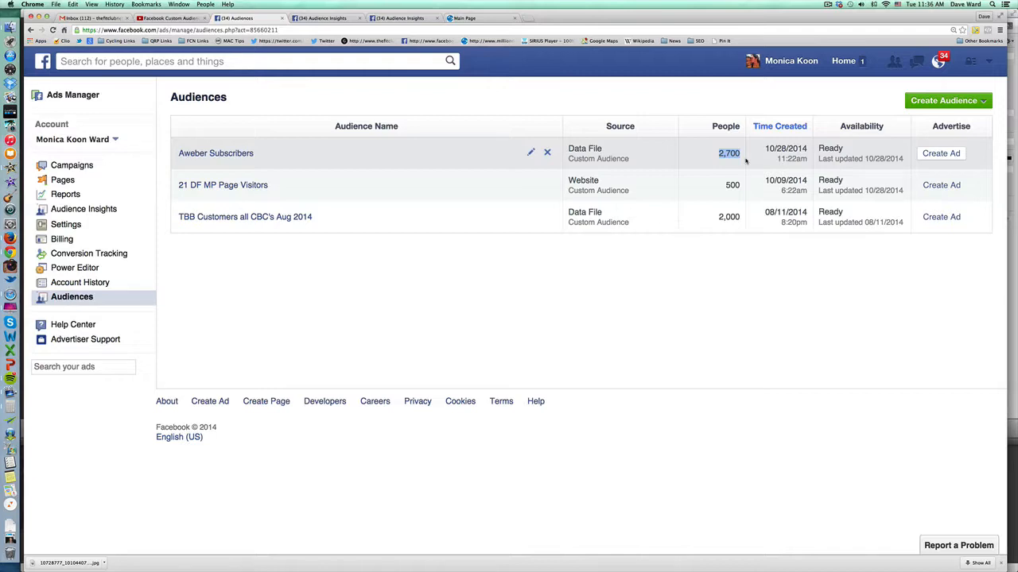
mouse_move(405, 189)
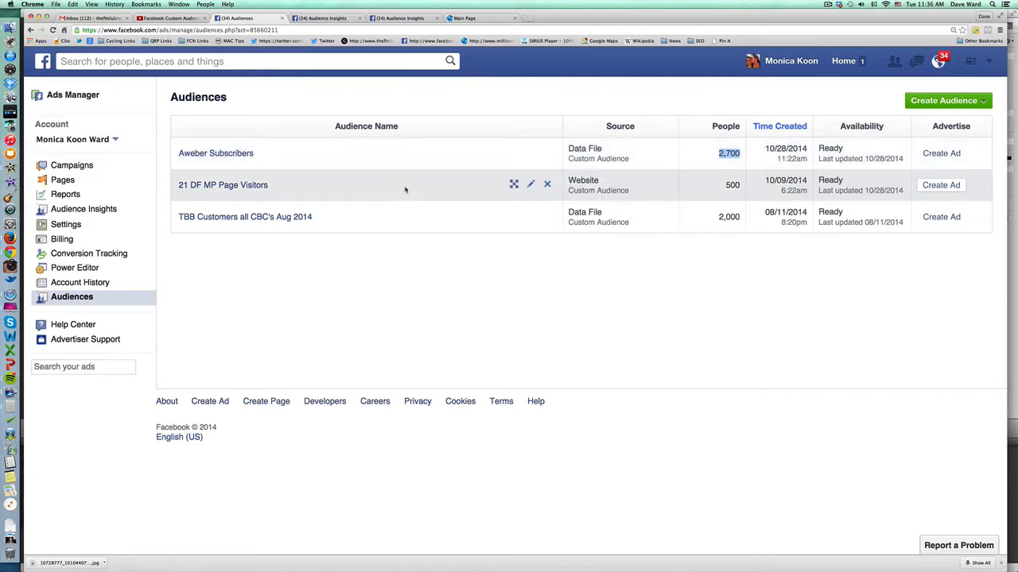
mouse_move(448, 273)
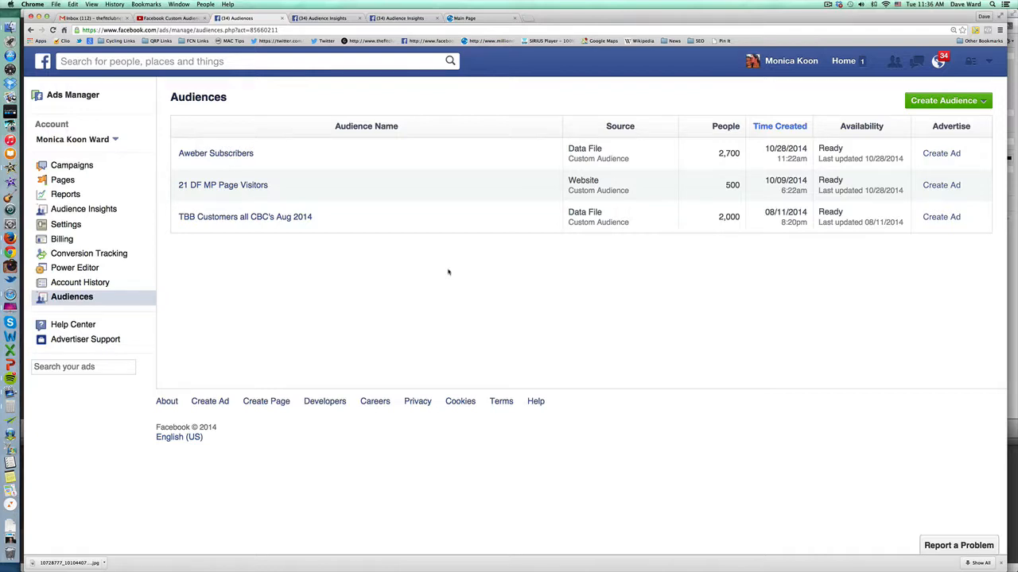
- Start an ad for TBB Customers, then go back to the All Campaigns overview via Manage Ads
left_click(989, 60)
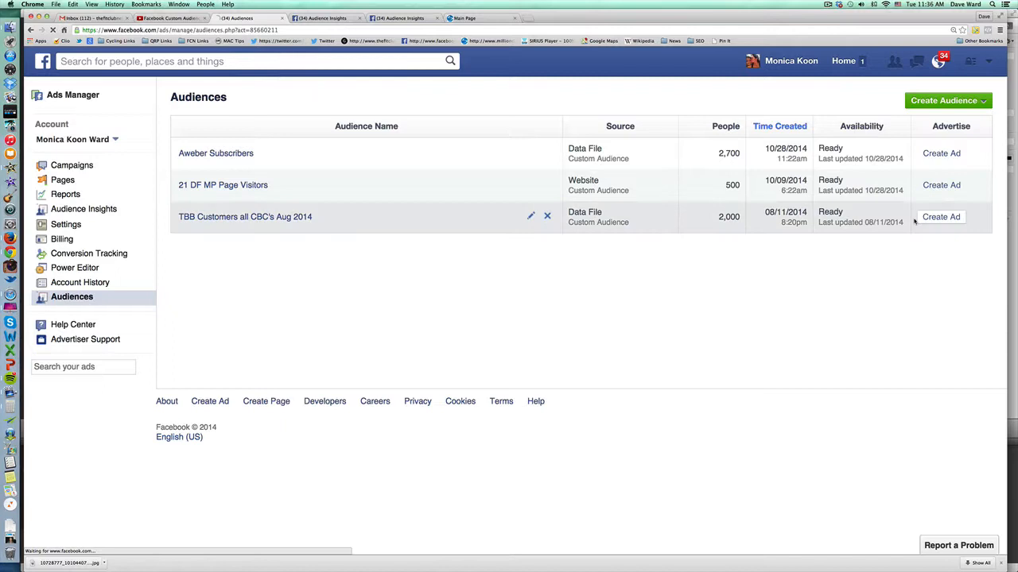
left_click(941, 216)
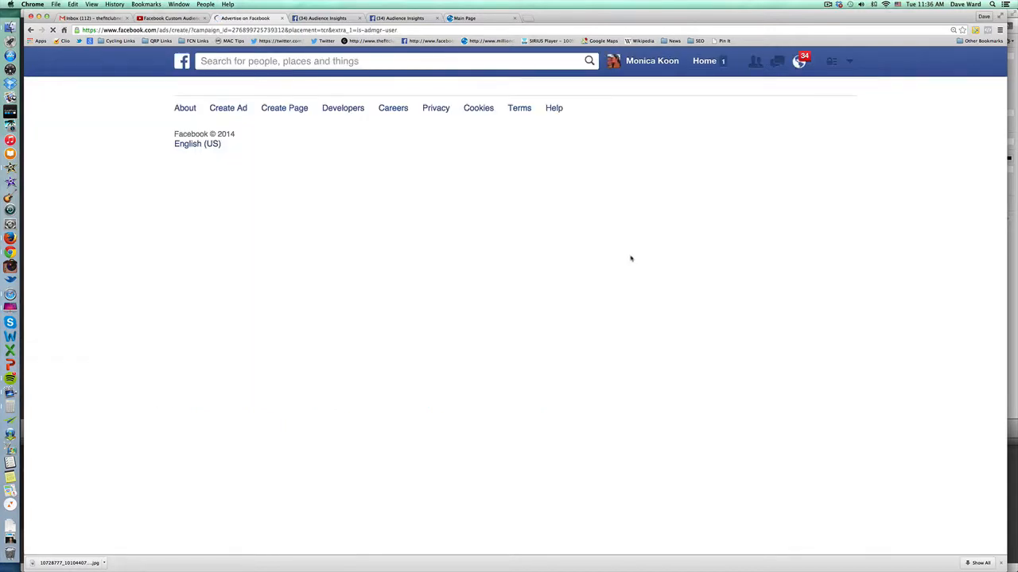
left_click(849, 61)
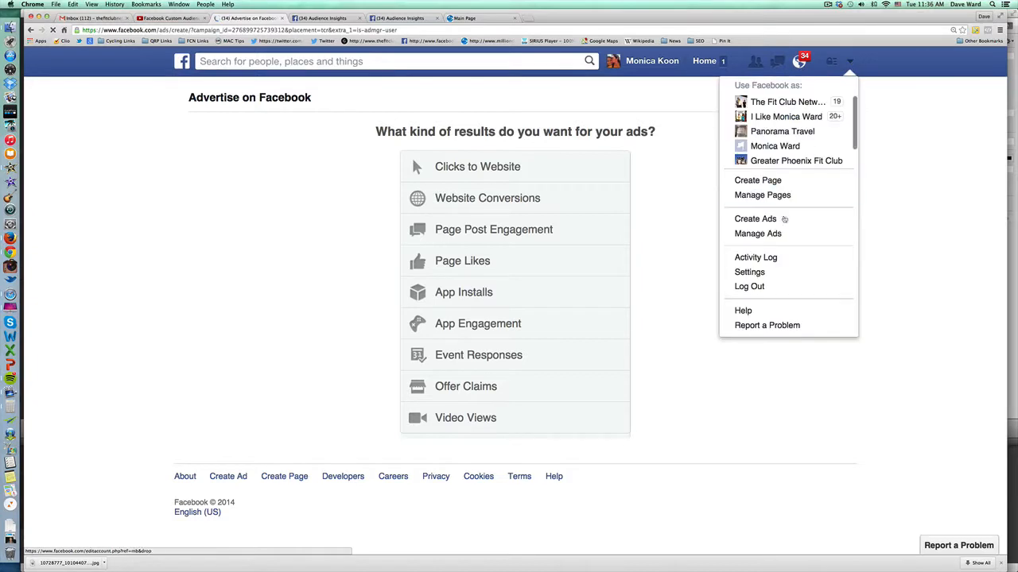
left_click(757, 233)
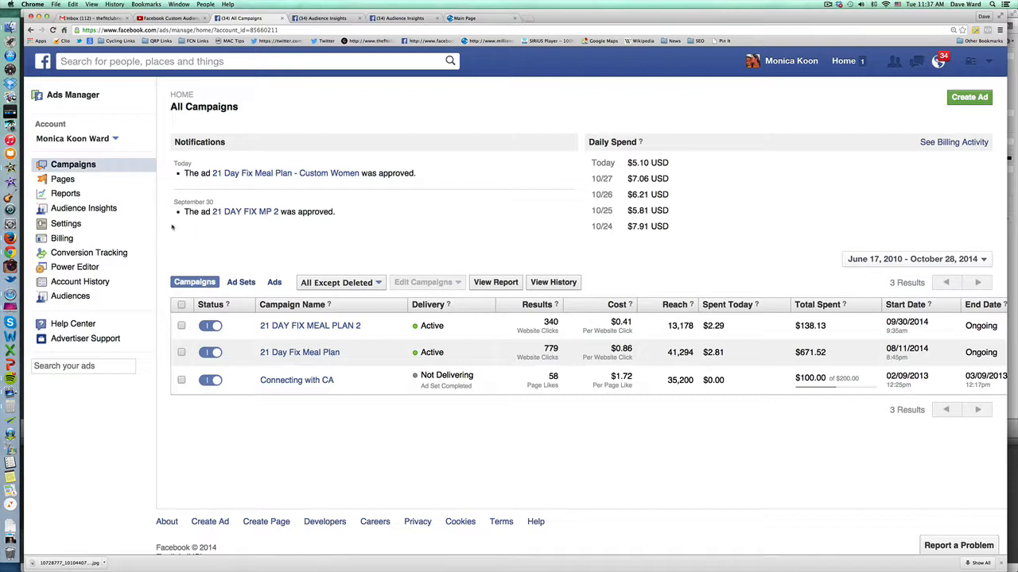
mouse_move(83, 207)
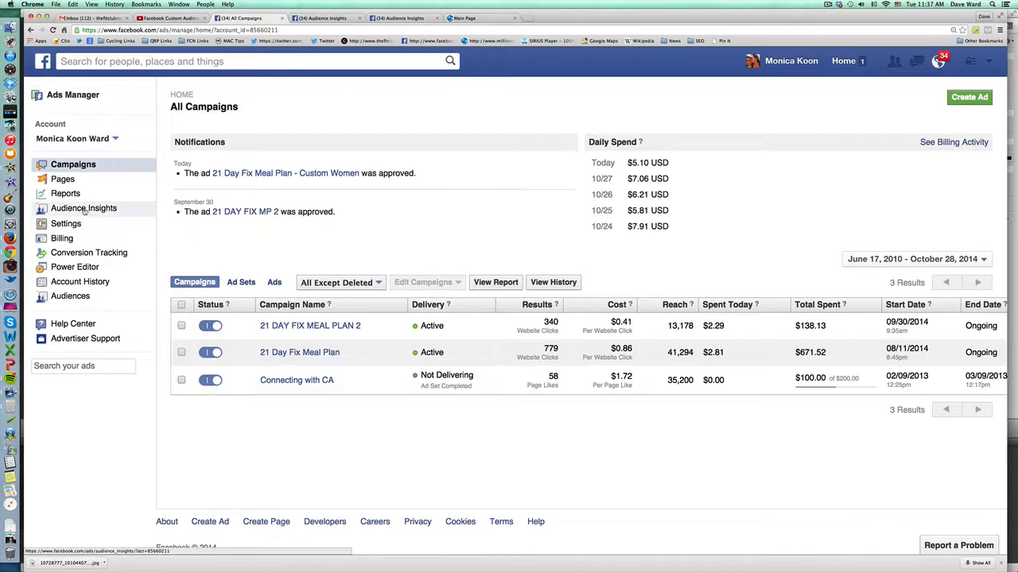
mouse_move(83, 209)
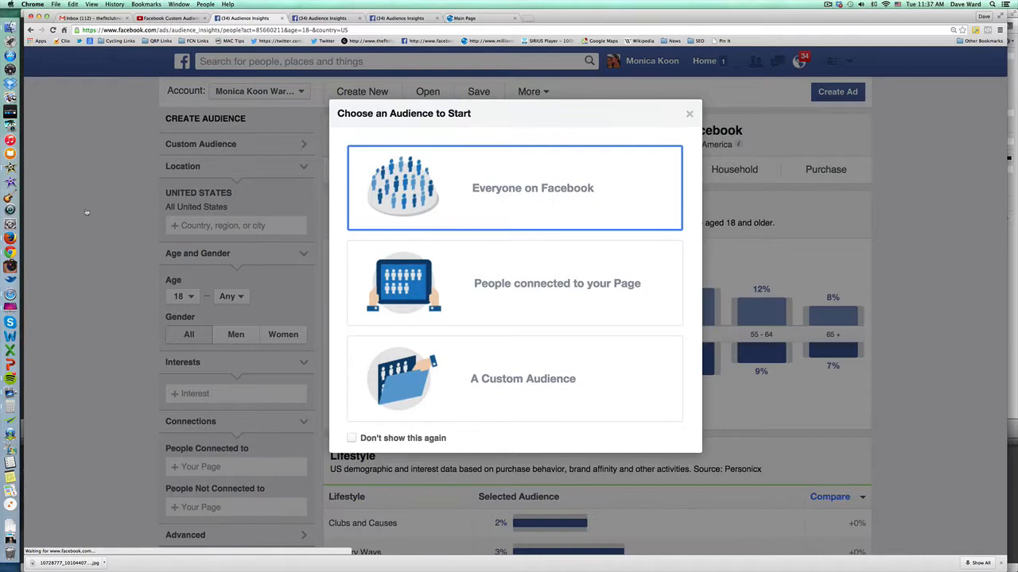
- Load the saved 'Monica's Avatar' audience (Canada/US women 32–55) in Audience Insights
left_click(515, 188)
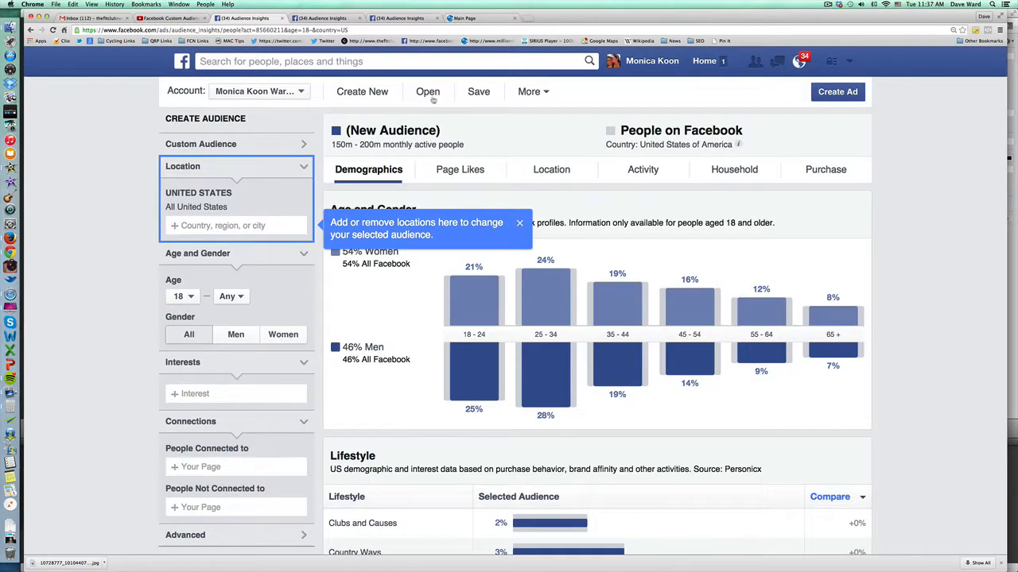
left_click(428, 90)
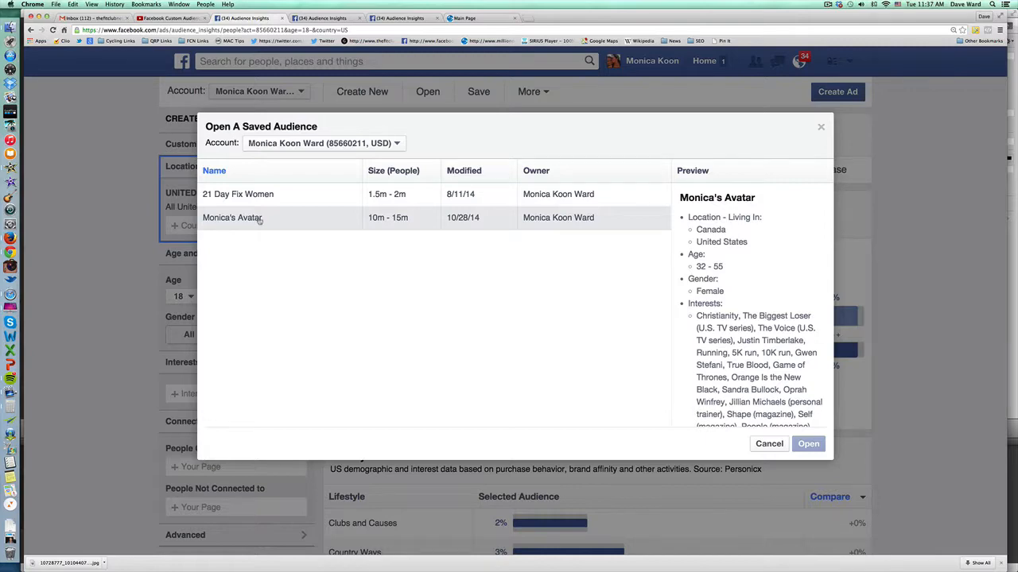
left_click(235, 216)
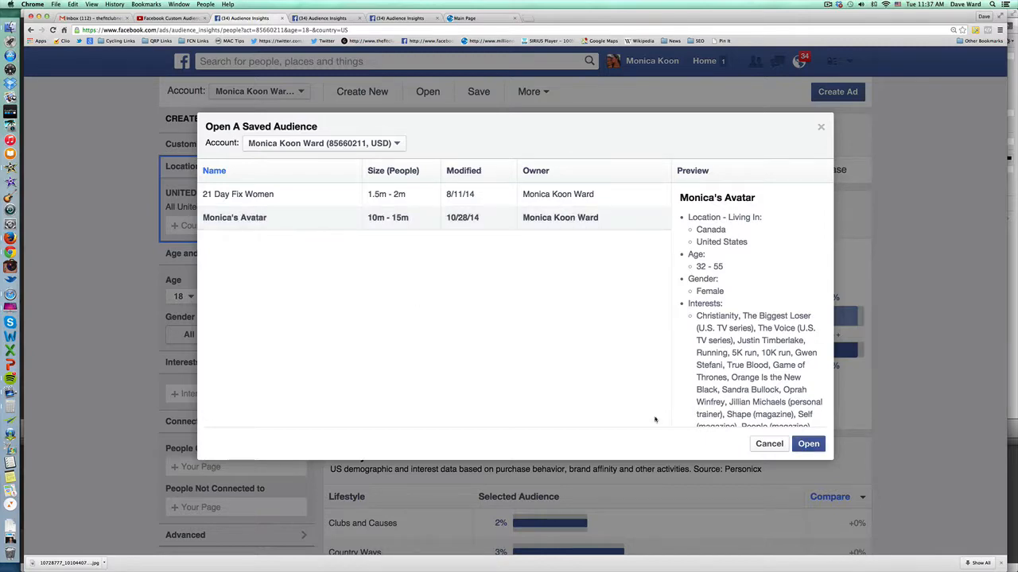
left_click(808, 444)
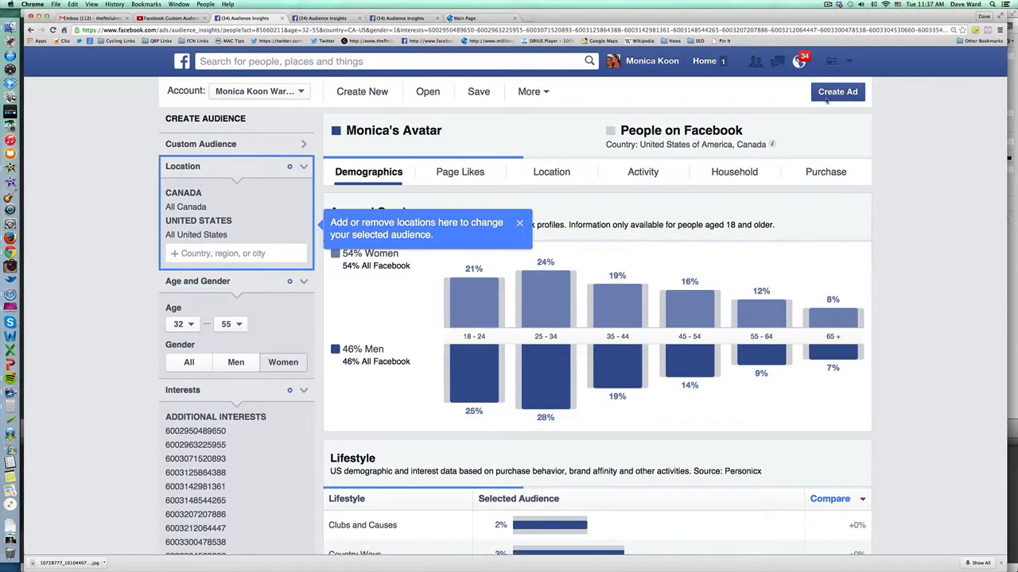
- Start an ad for this audience with the Clicks to Website objective
left_click(836, 91)
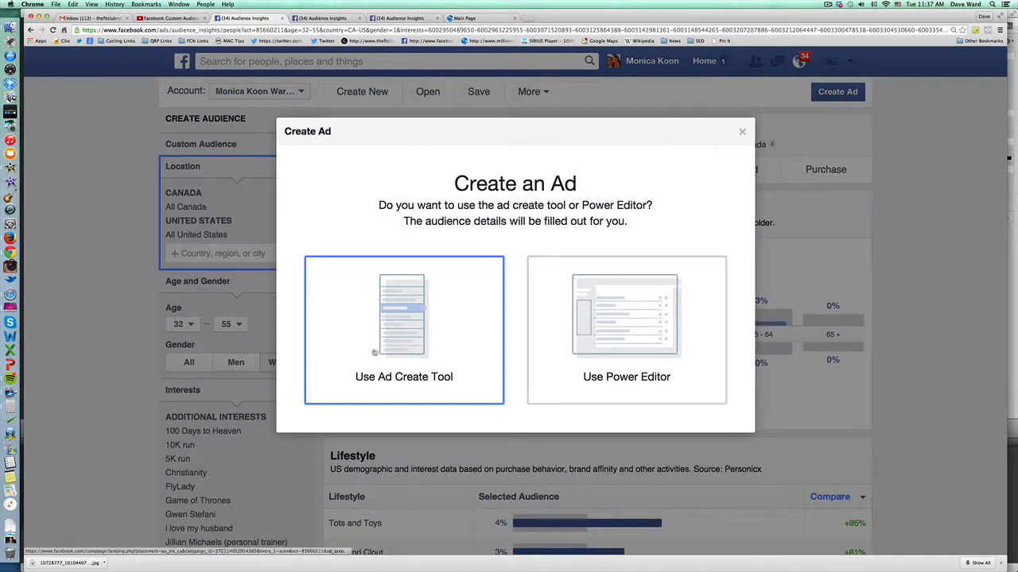
left_click(626, 329)
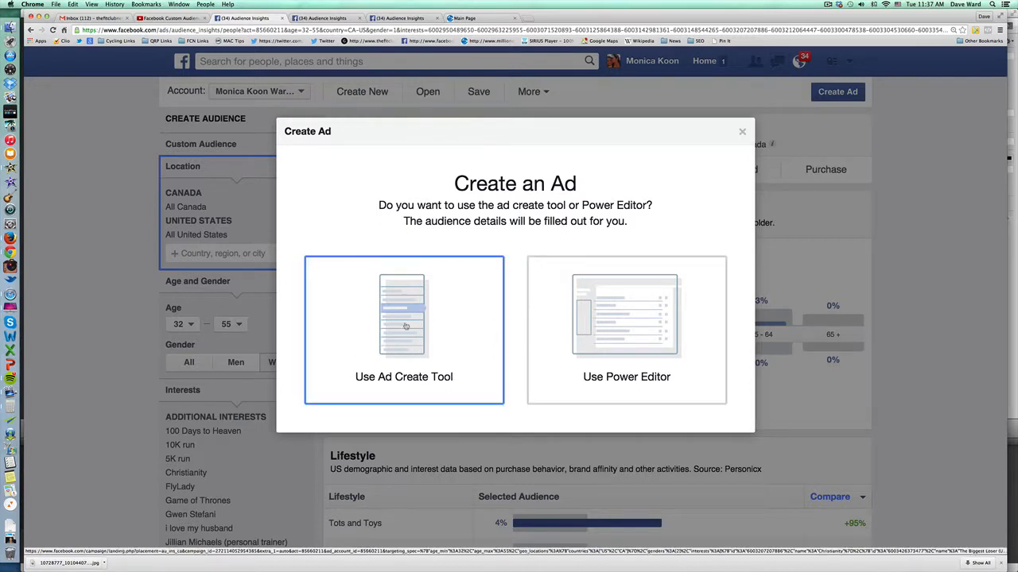
left_click(404, 331)
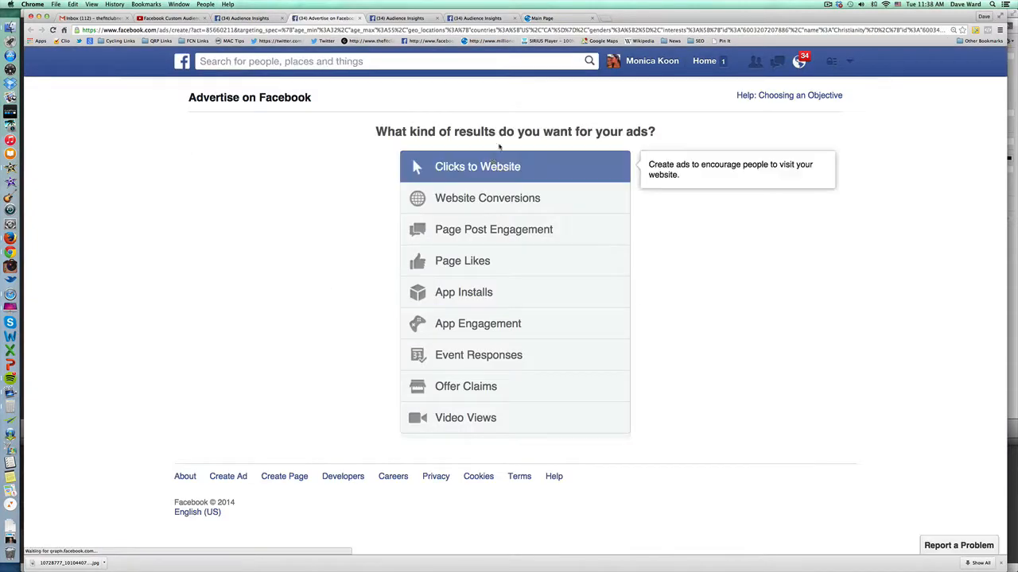
left_click(477, 167)
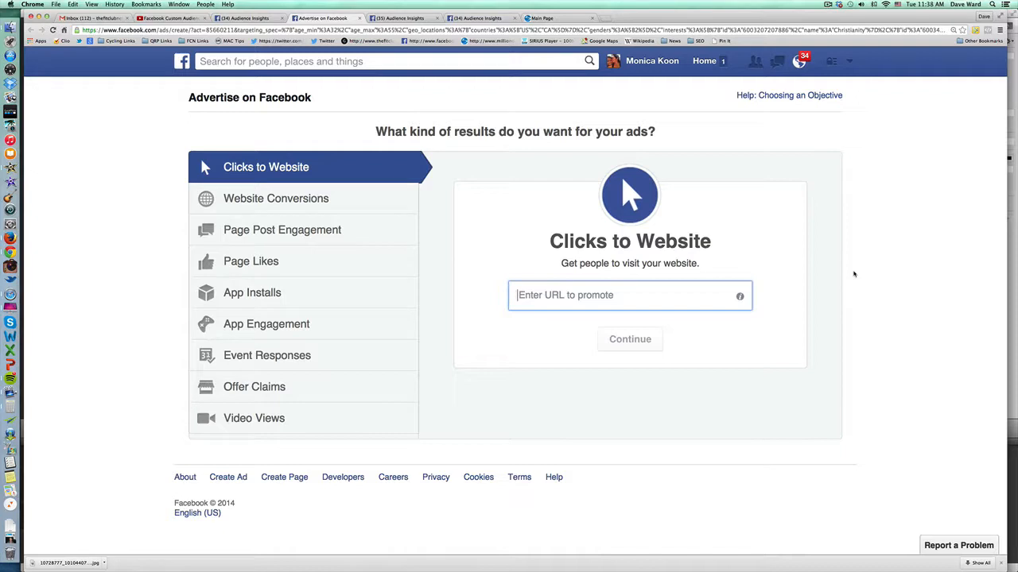
type("www.")
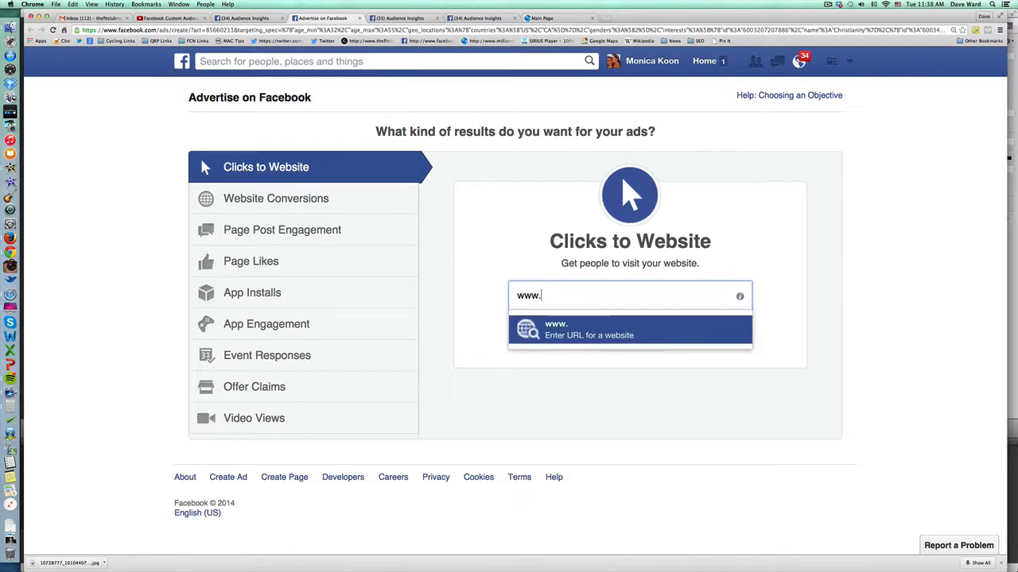
type("ilike")
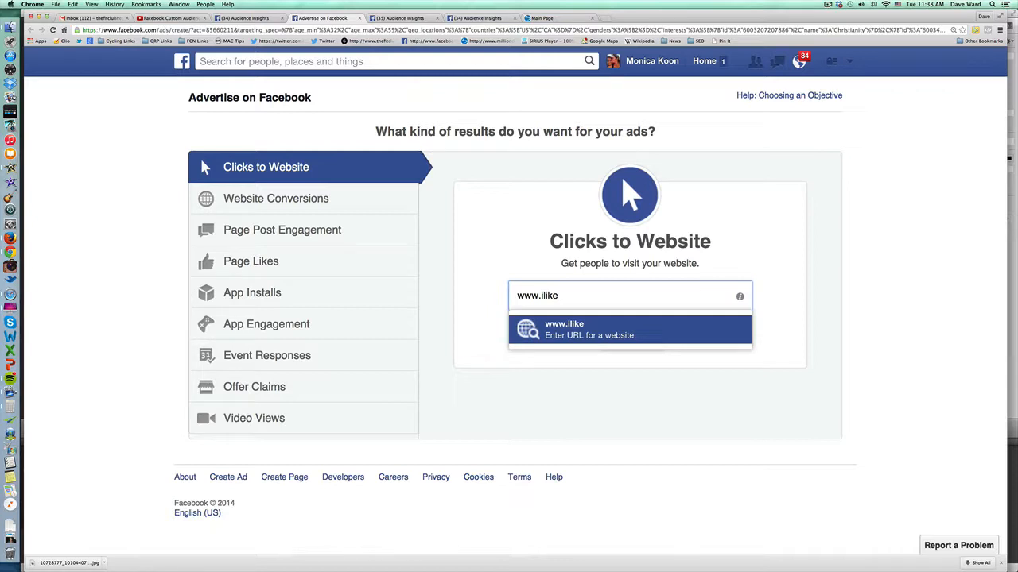
type("monicaward.com")
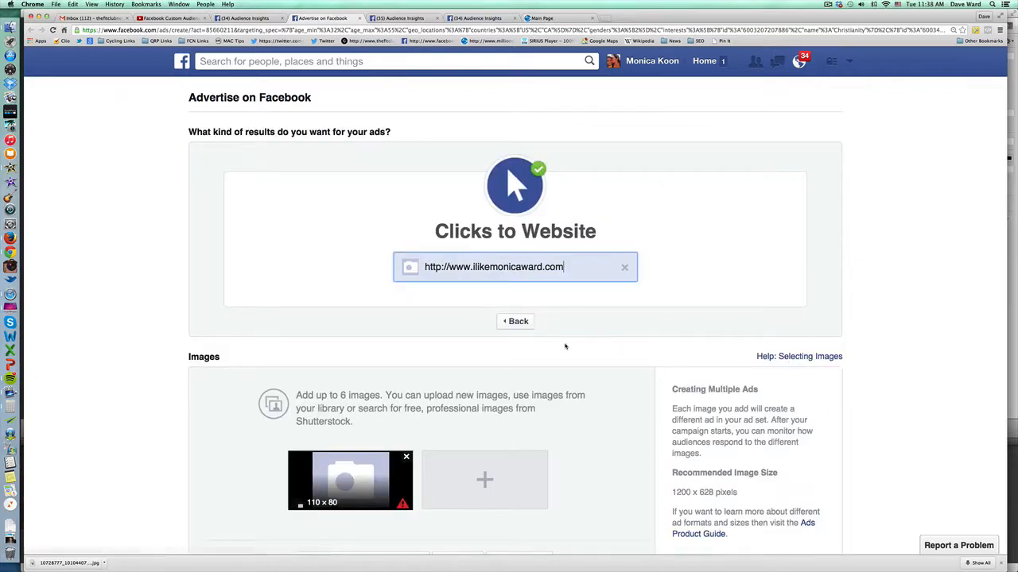
- Upload the 1200 × 627 image files as the ad's images
scroll("down", 3)
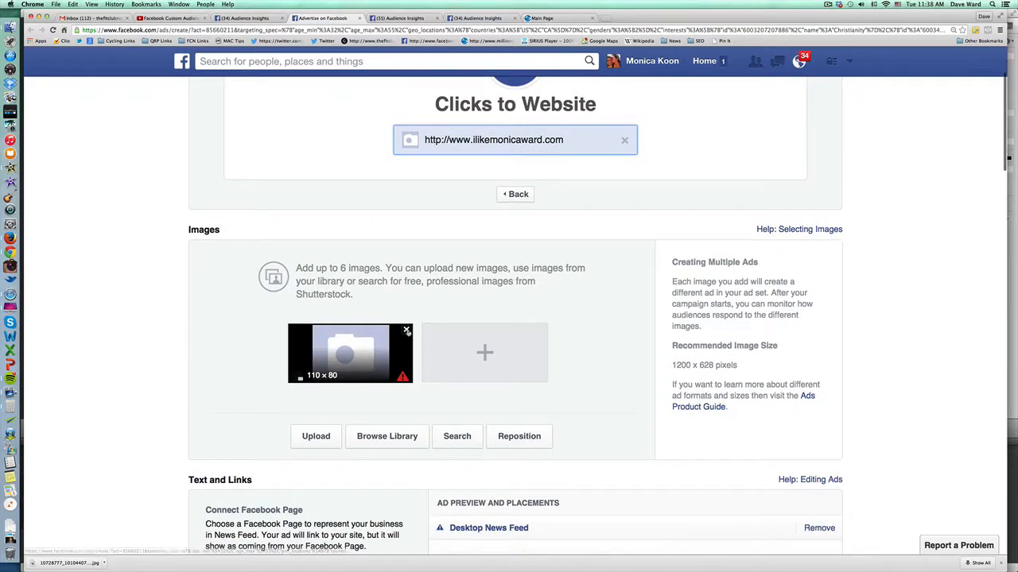
left_click(315, 436)
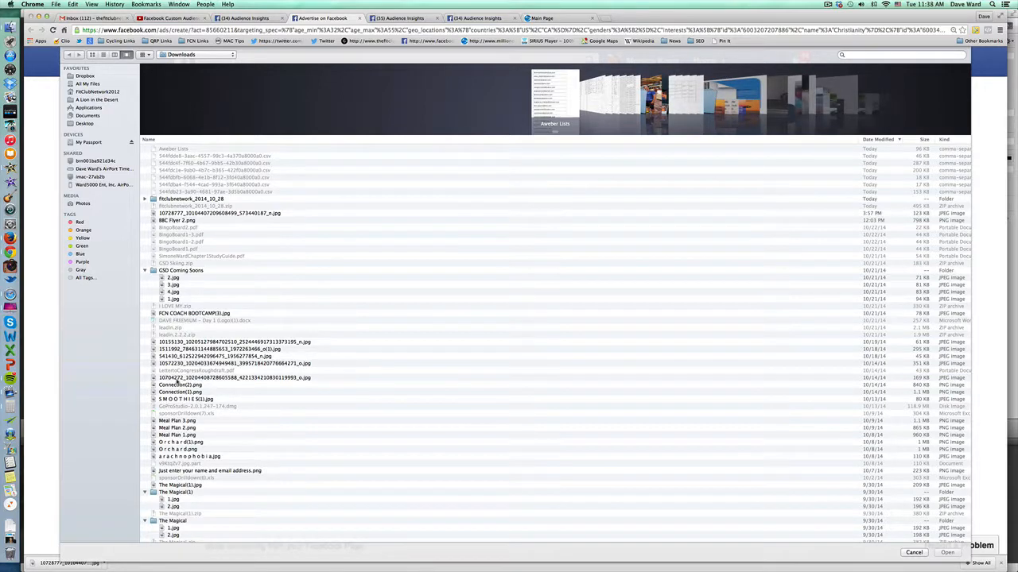
left_click(181, 385)
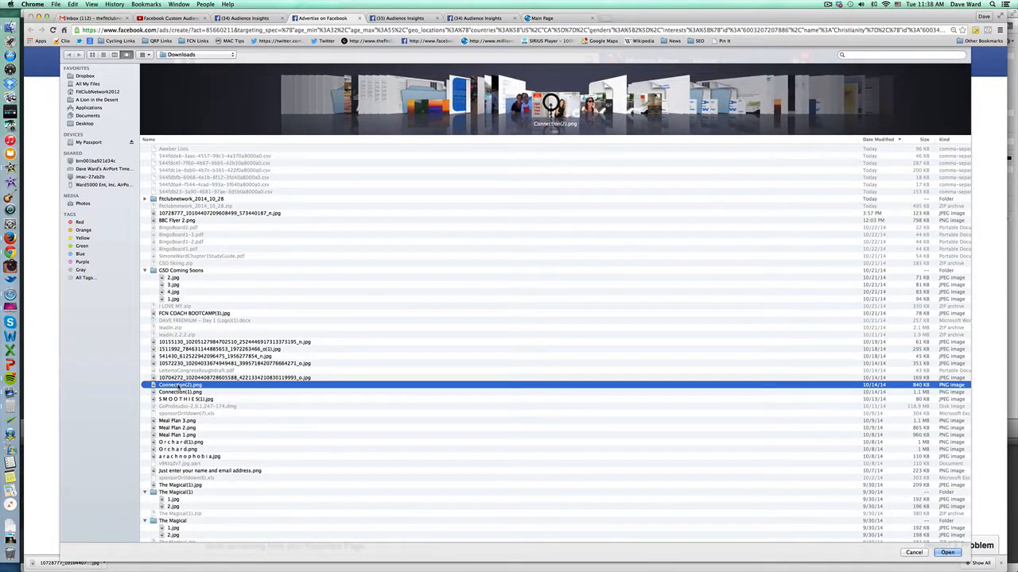
left_click(946, 553)
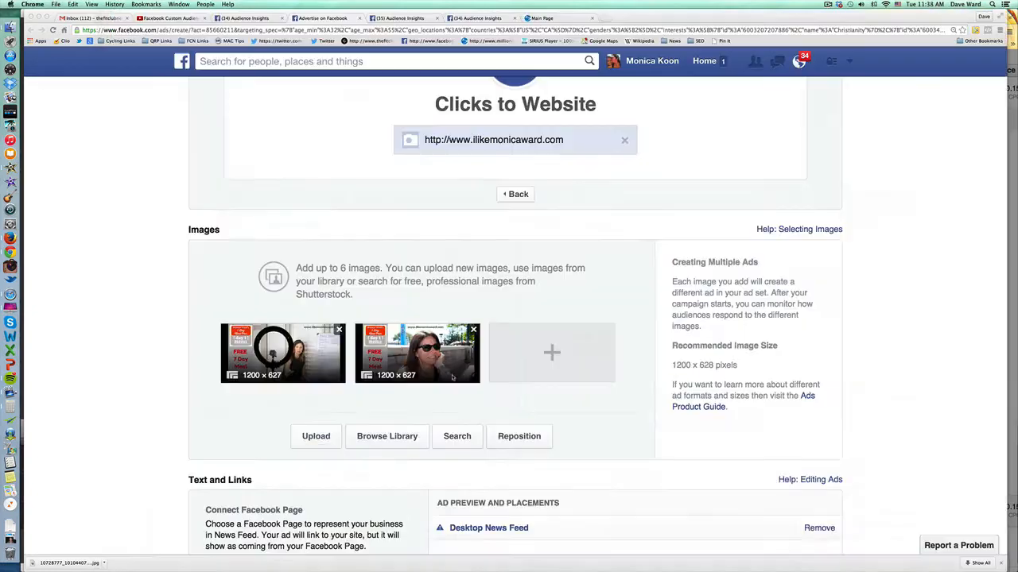
- Connect the I Like Monica Ward page and set the ad text 'Looking for Help with Meal Planning?'
scroll("down", 3)
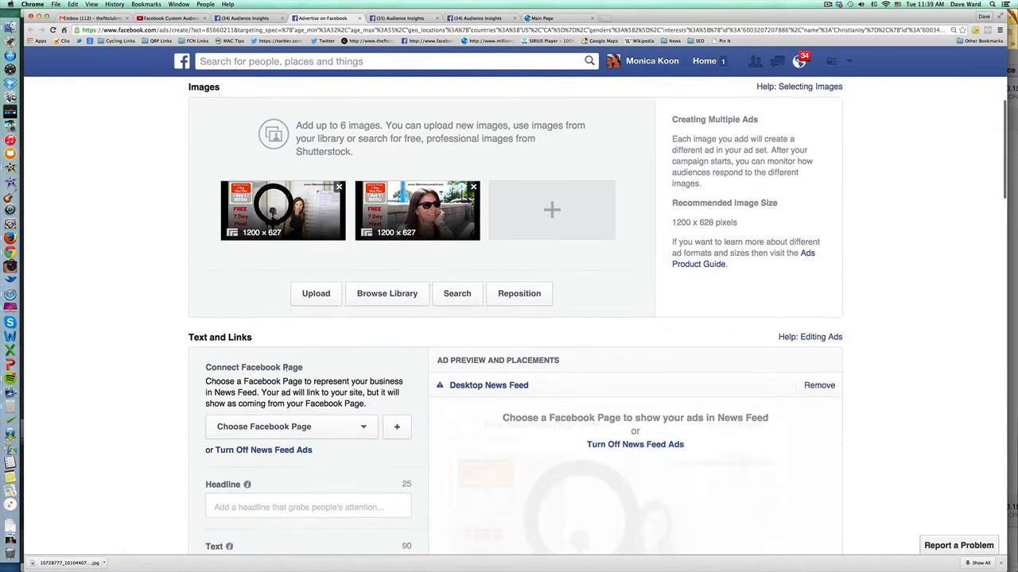
scroll("down", 3)
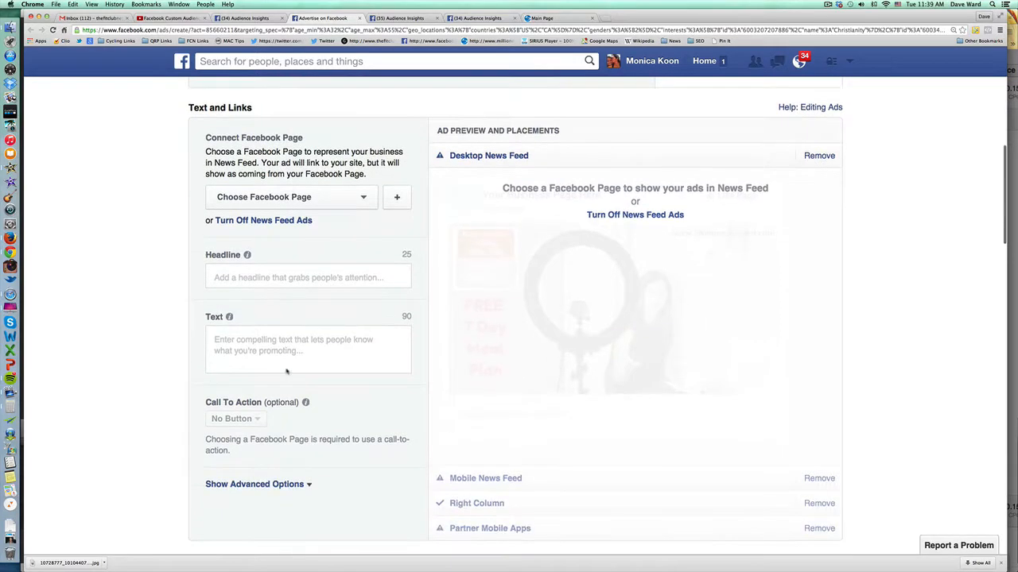
left_click(308, 277)
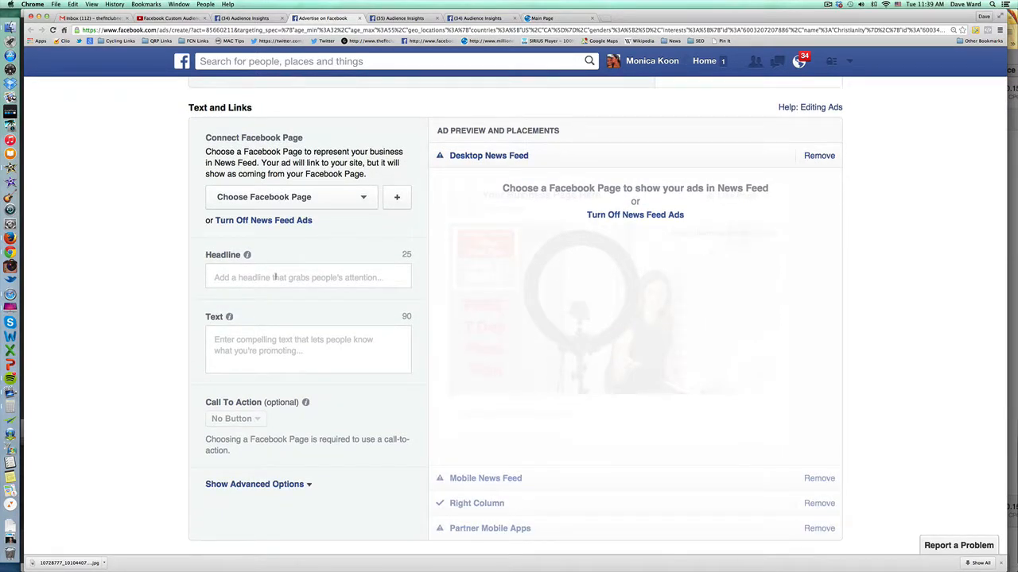
left_click(290, 197)
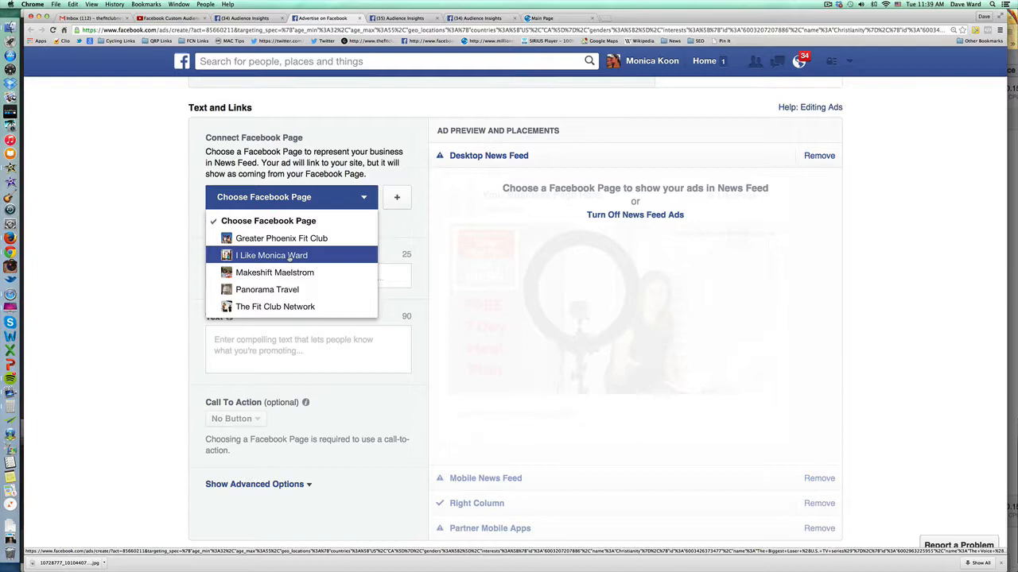
left_click(272, 254)
type("Free Simple Meal Plans")
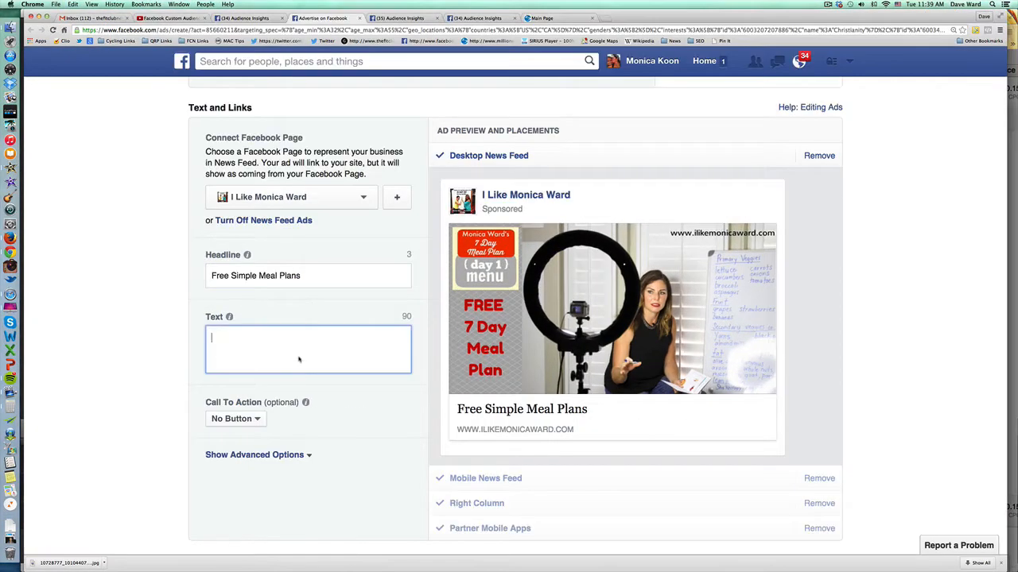
type("Looking for Help with Meal Planning?")
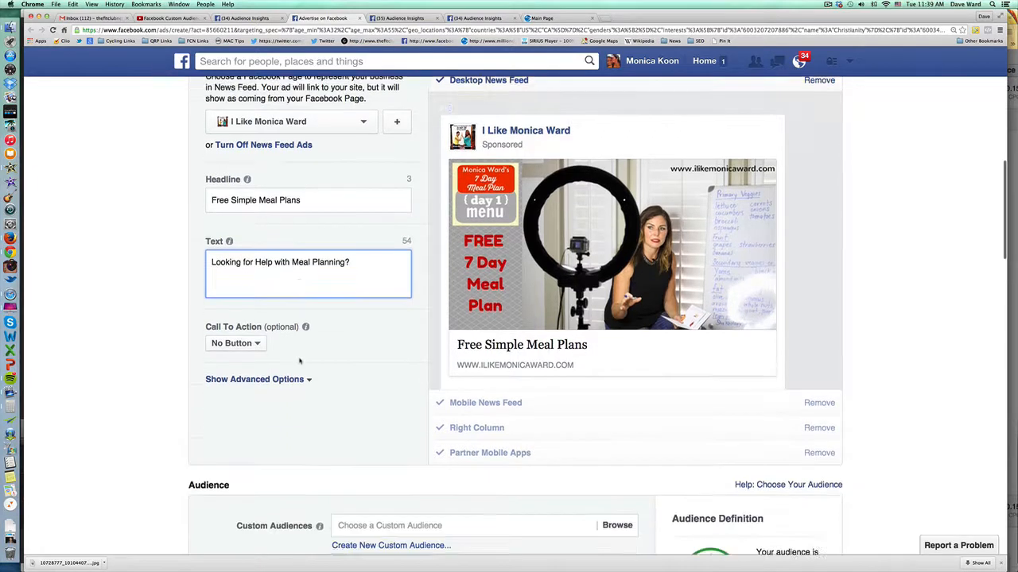
- In advanced options, set the call to action to Learn More
left_click(254, 378)
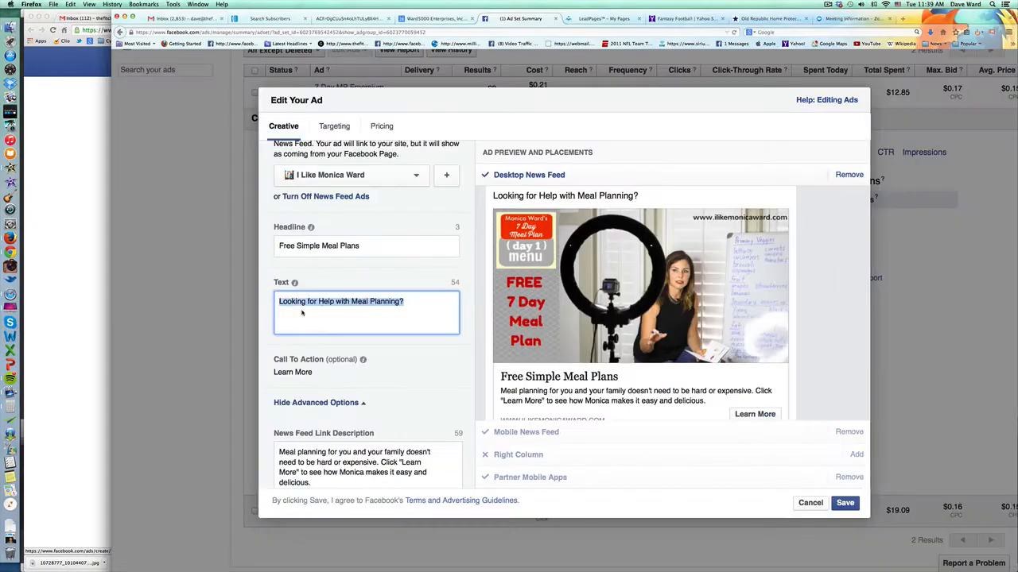
scroll("down", 3)
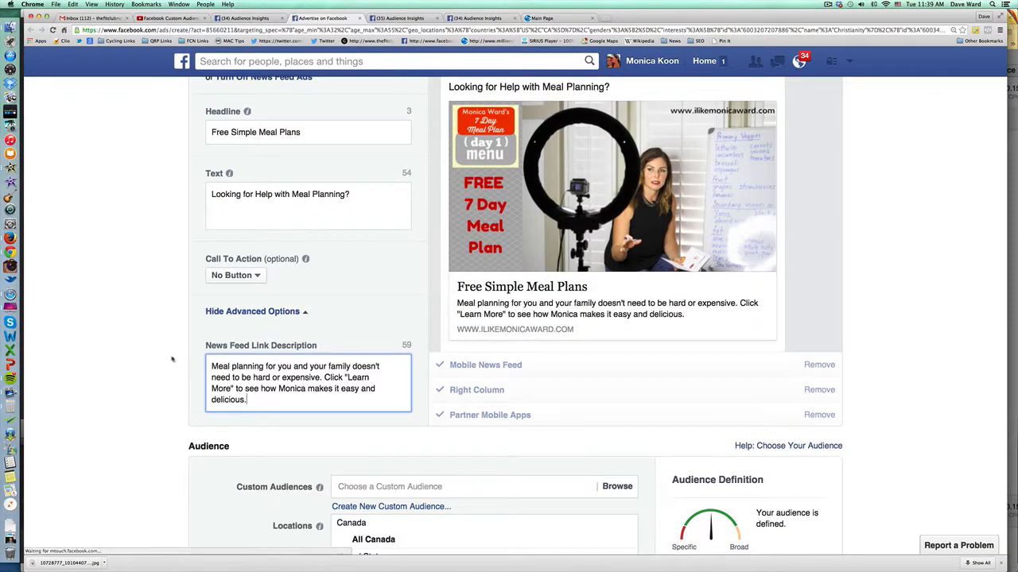
scroll("down", 3)
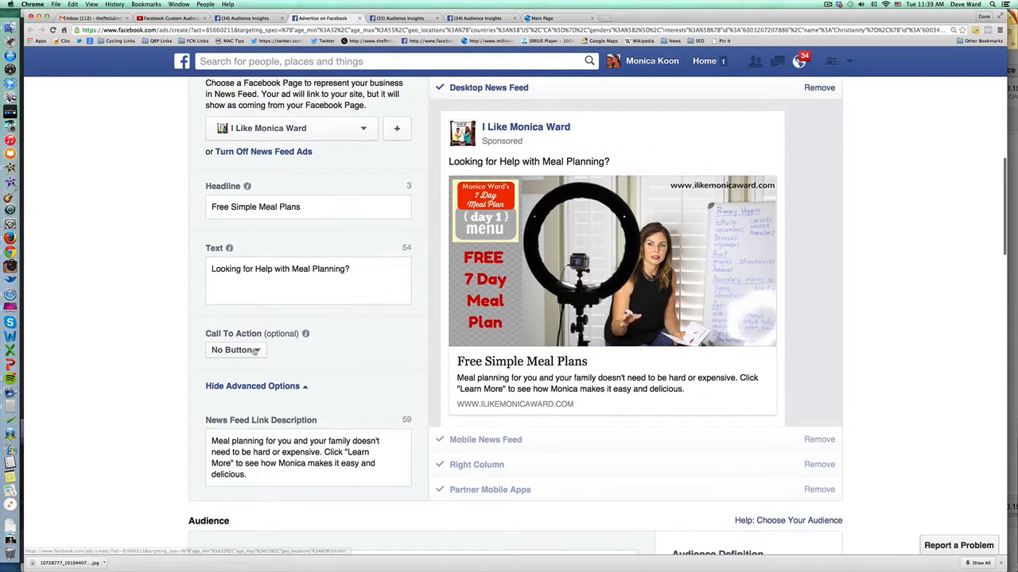
left_click(236, 350)
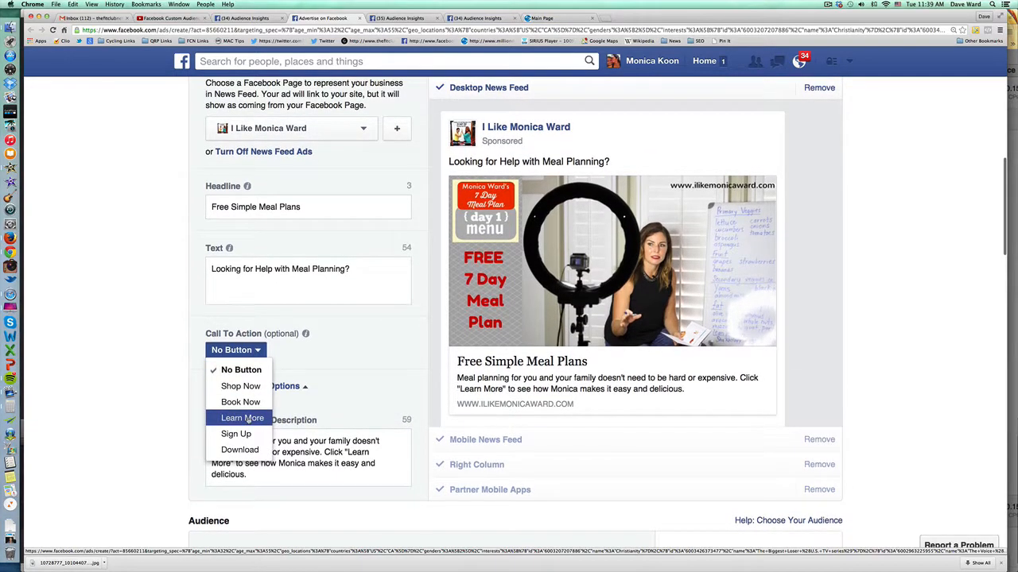
left_click(242, 416)
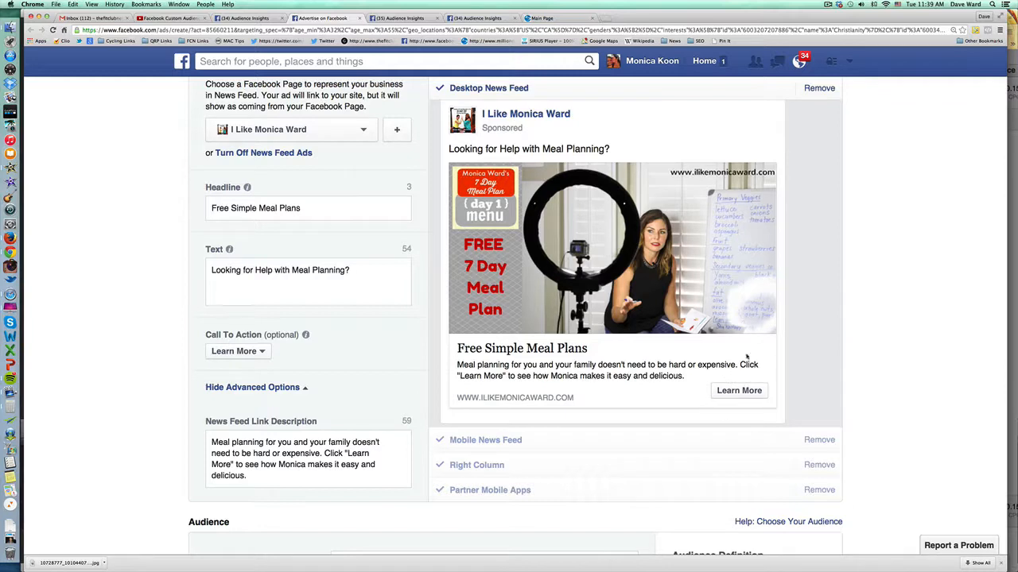
mouse_move(795, 378)
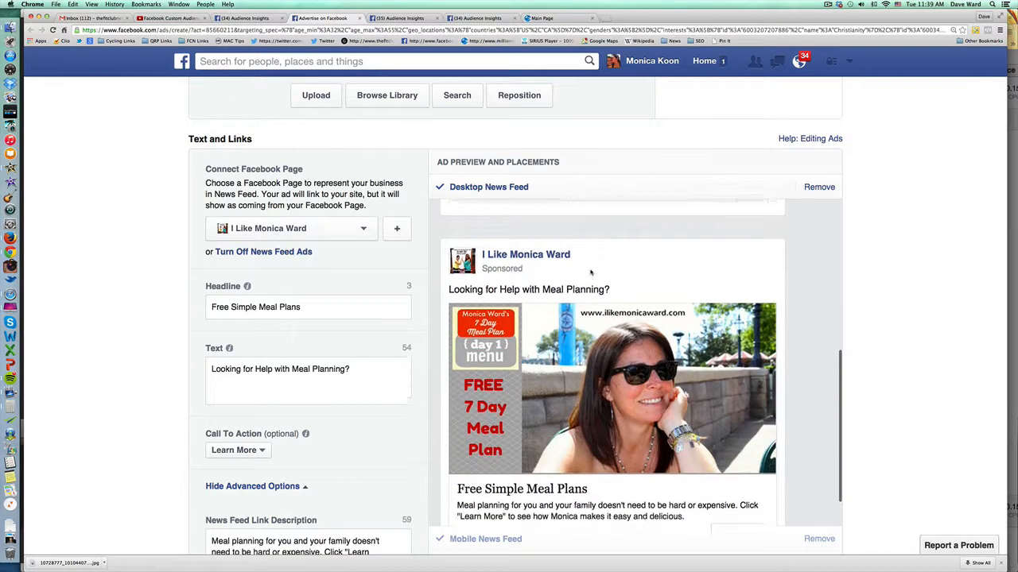
scroll("down", 3)
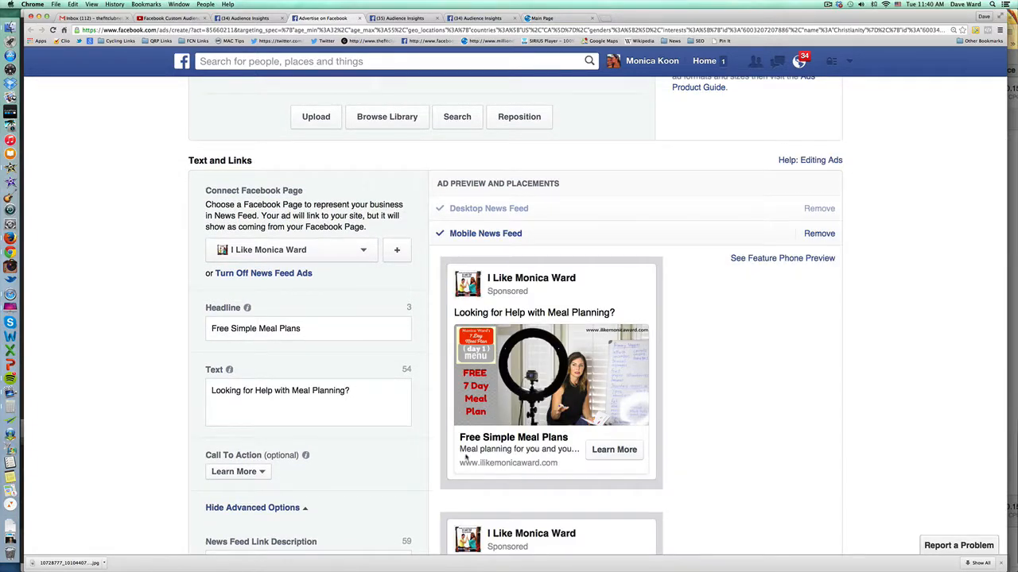
- Reword the link description to 'Meal planning for your family and yourself doesn't need to be hard'
scroll("down", 3)
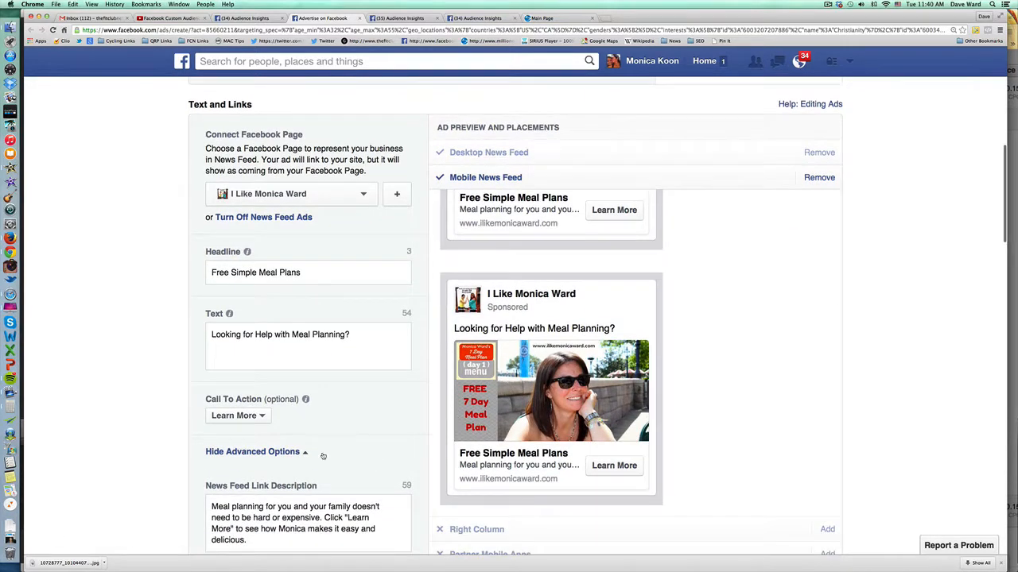
scroll("down", 3)
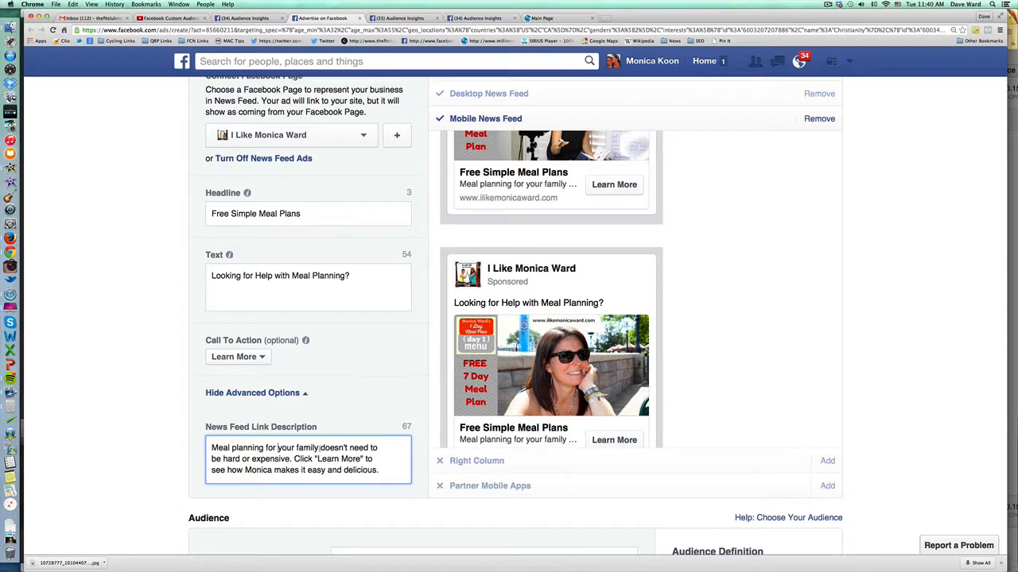
type("andyourself")
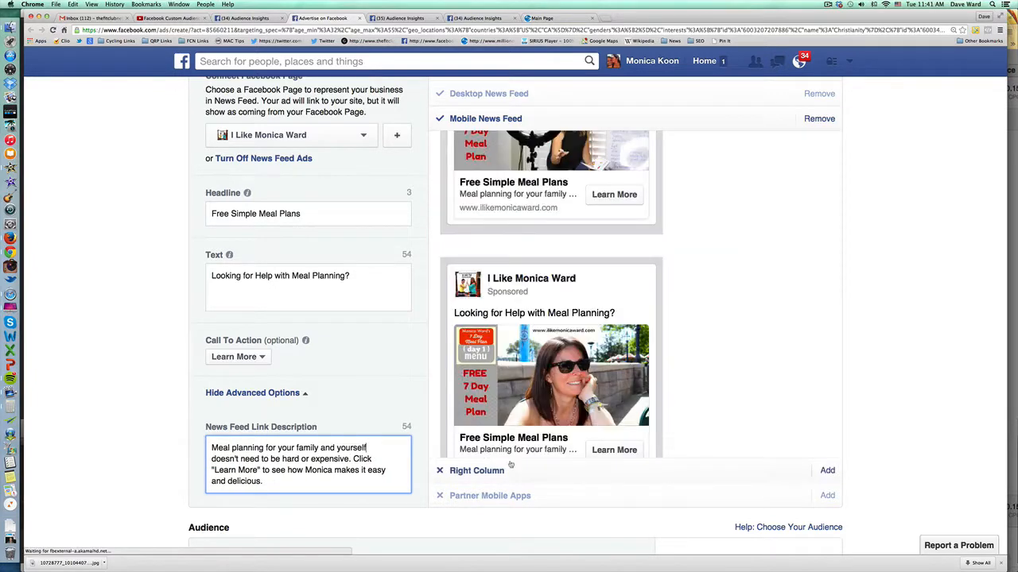
scroll("down", 3)
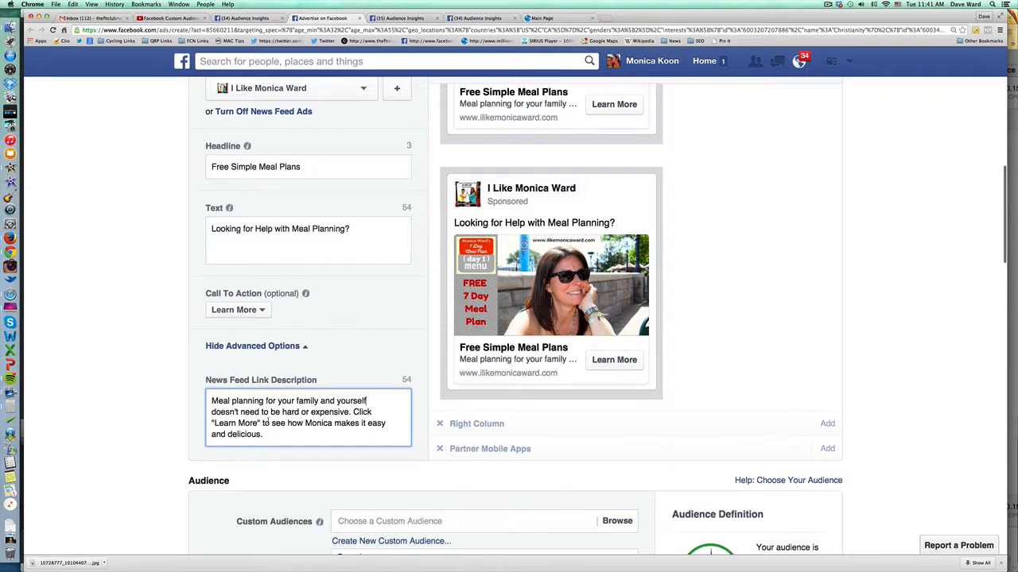
right_click(309, 416)
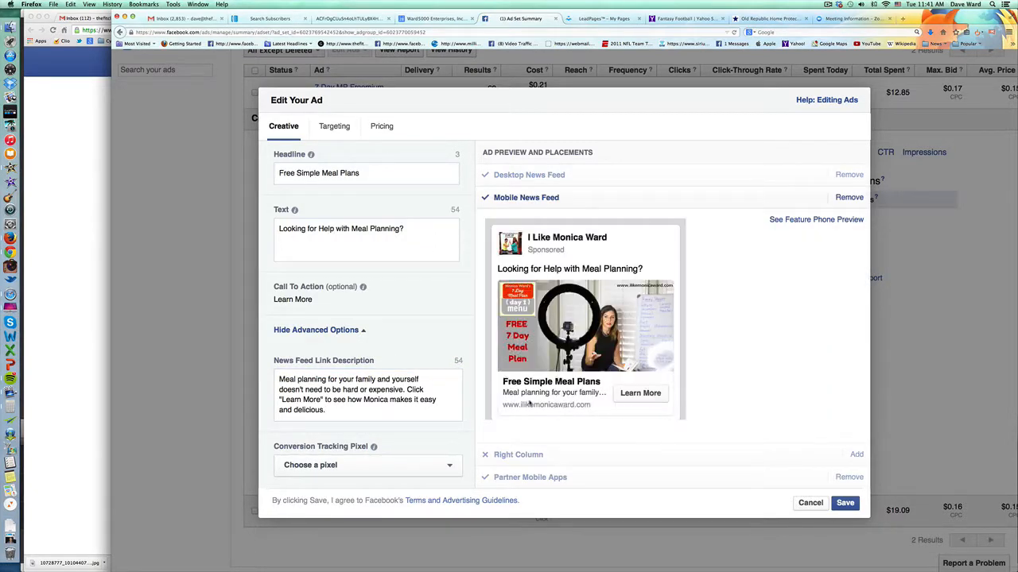
- Save the existing ad's edits, dismiss the confirmation and return to the new ad draft
scroll("down", 3)
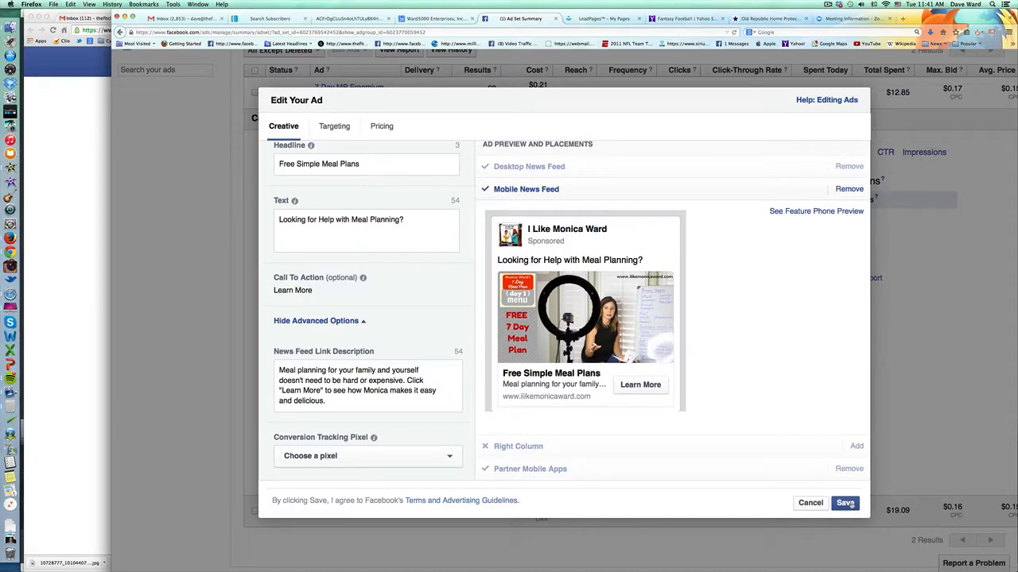
left_click(844, 503)
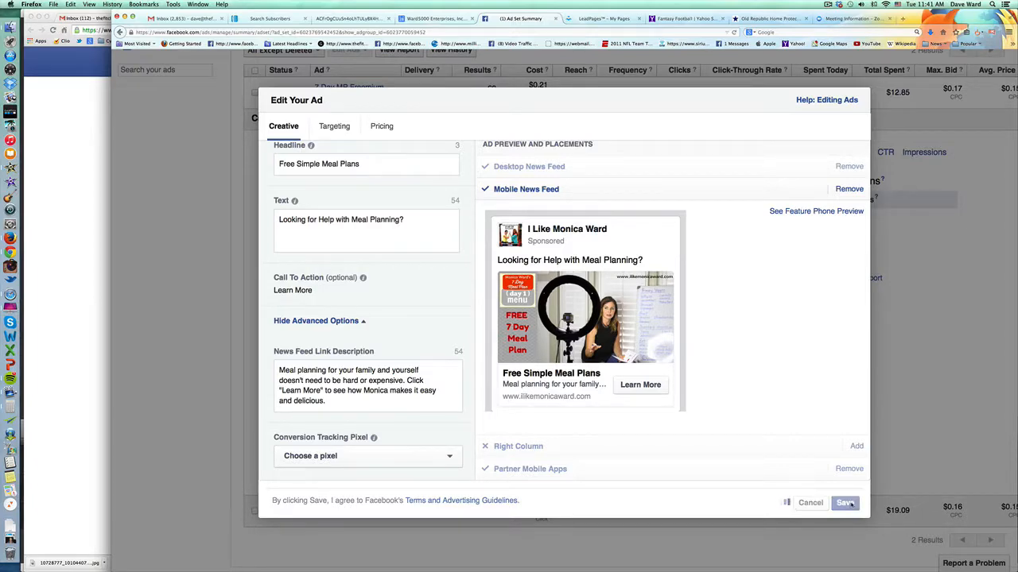
left_click(844, 503)
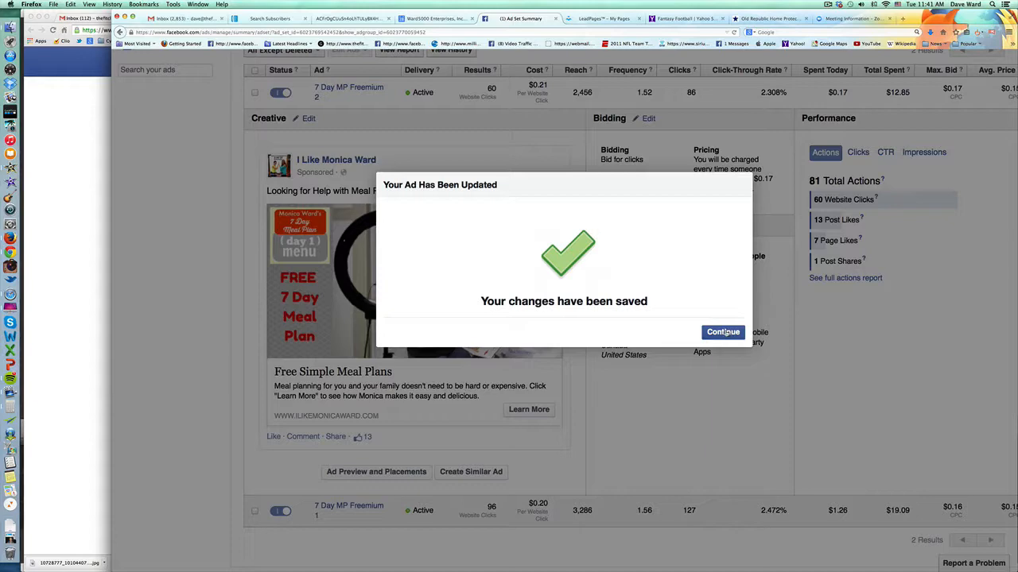
left_click(721, 333)
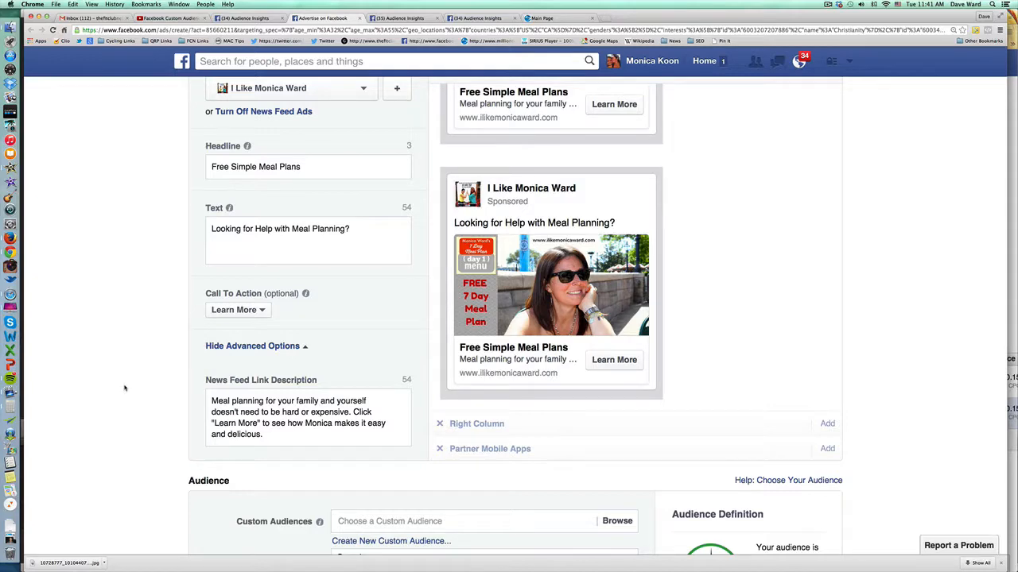
scroll("down", 3)
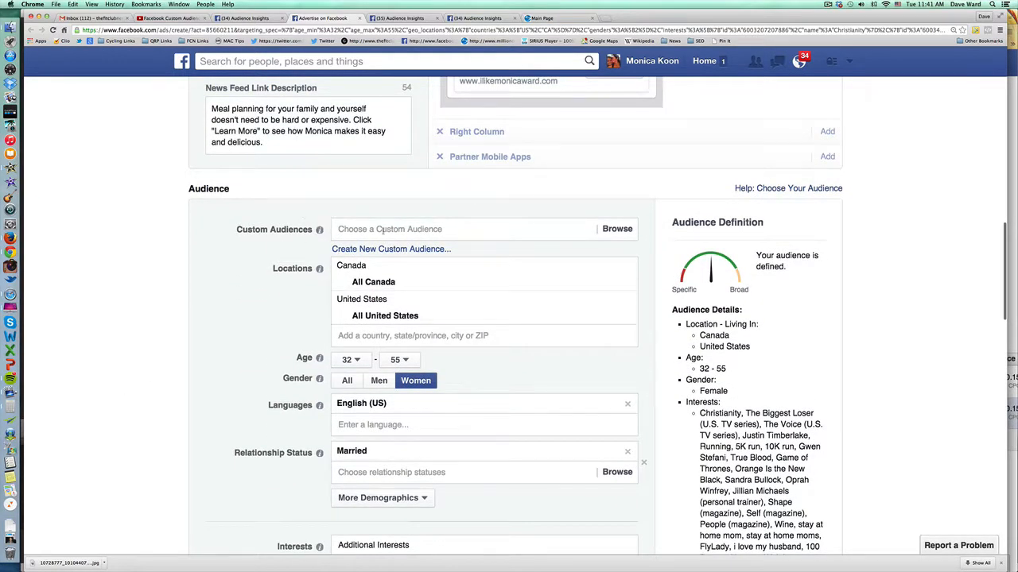
left_click(461, 229)
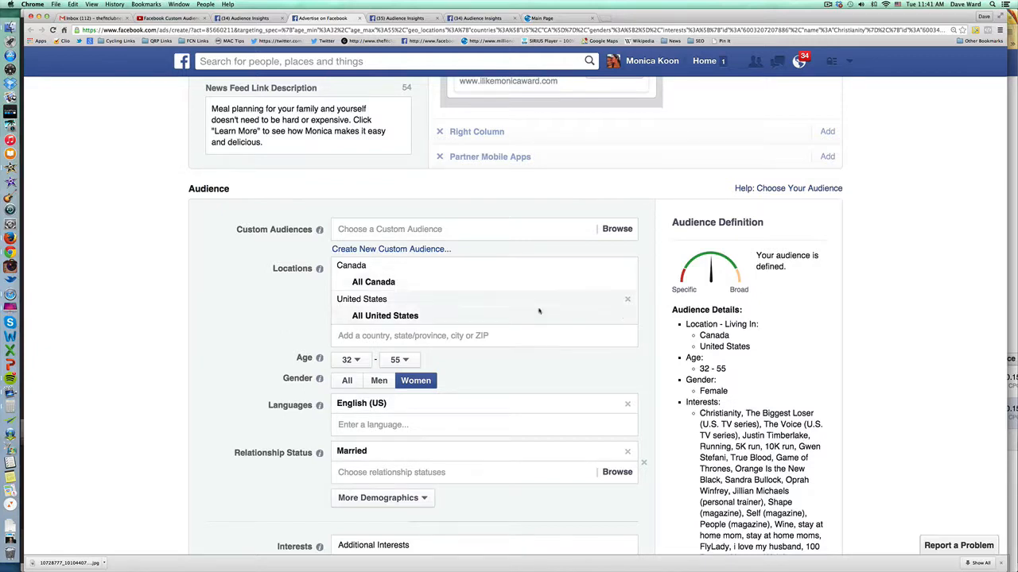
scroll("down", 3)
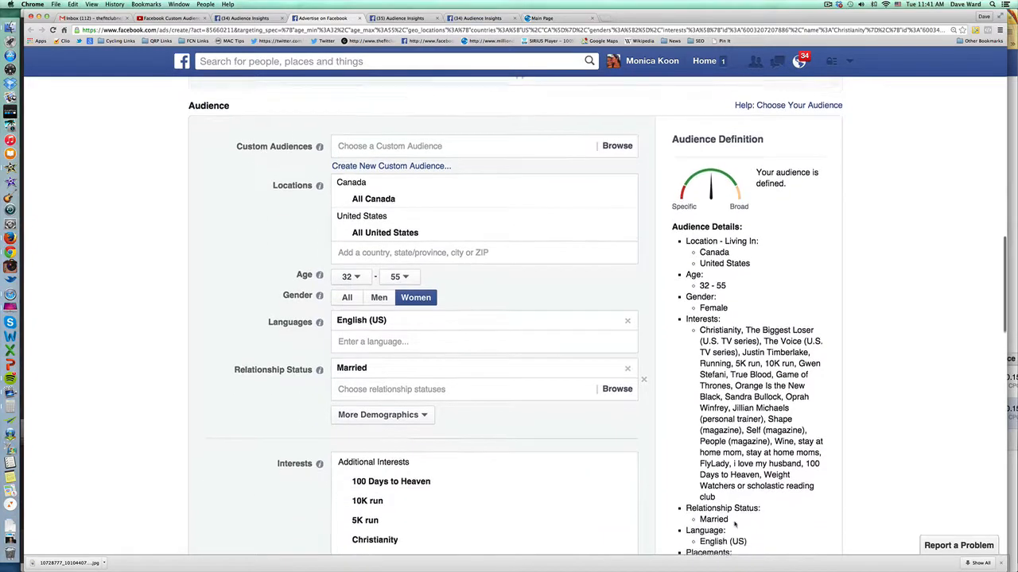
scroll("down", 3)
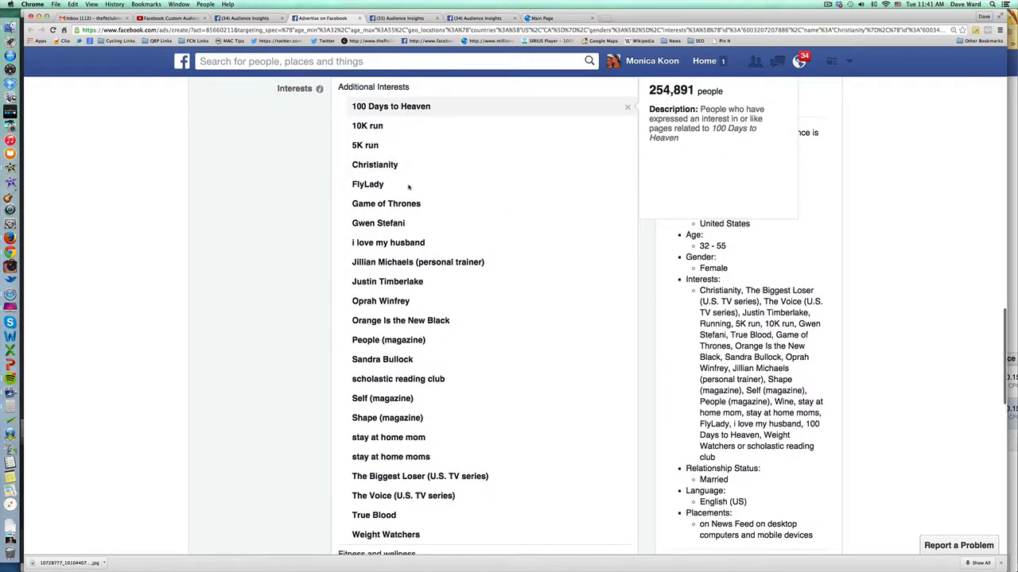
scroll("down", 3)
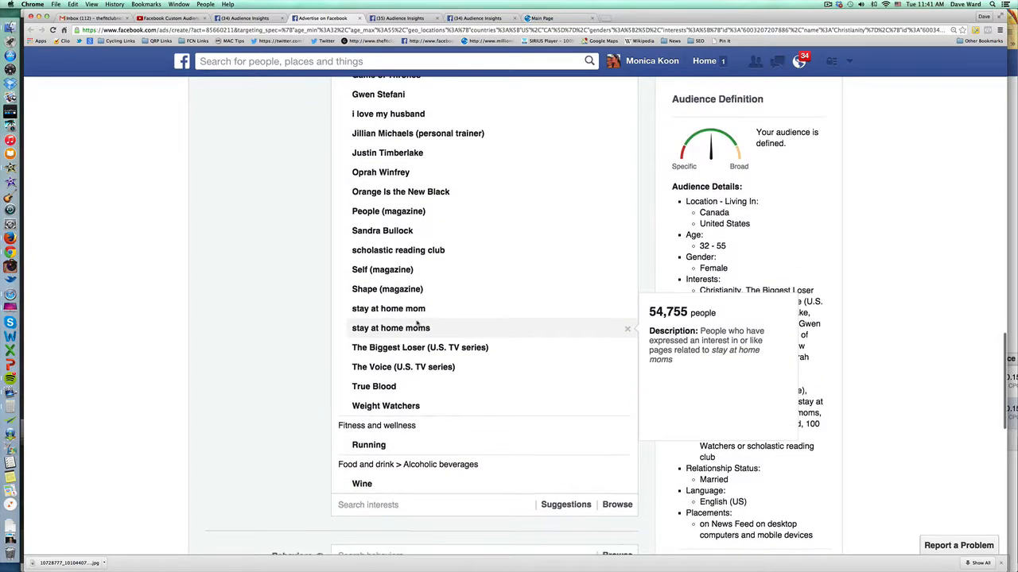
scroll("down", 3)
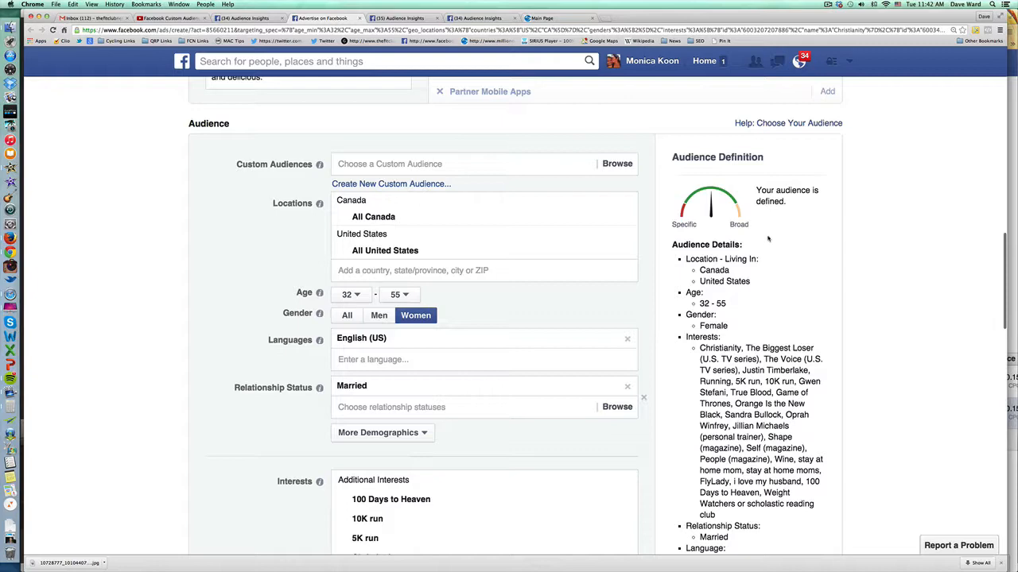
scroll("down", 3)
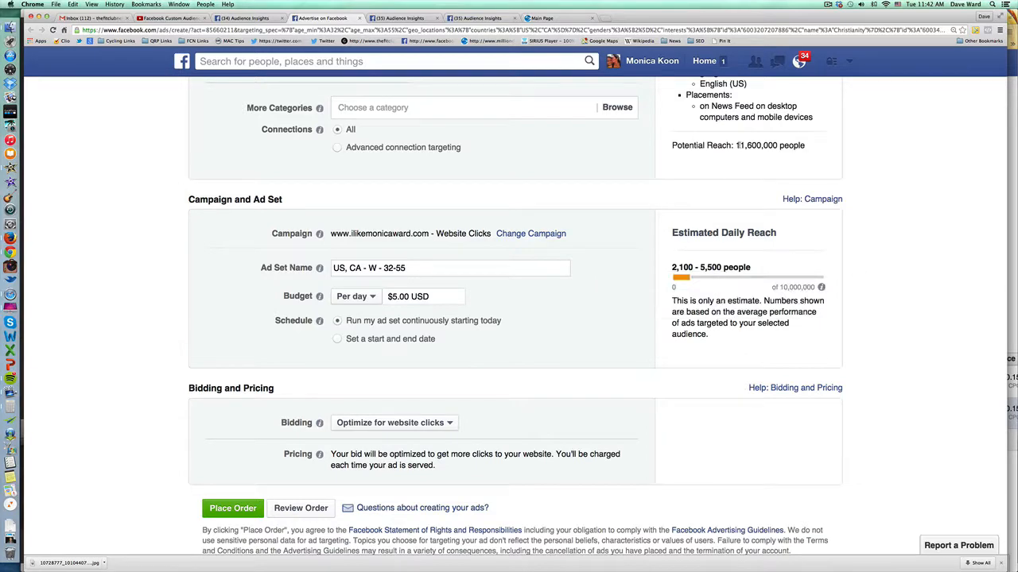
mouse_move(849, 265)
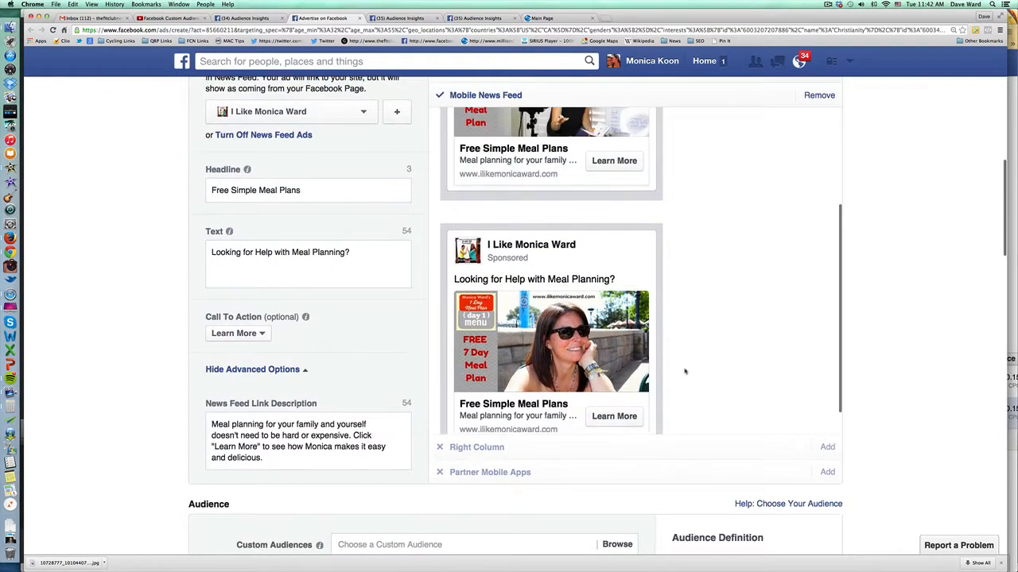
scroll("down", 3)
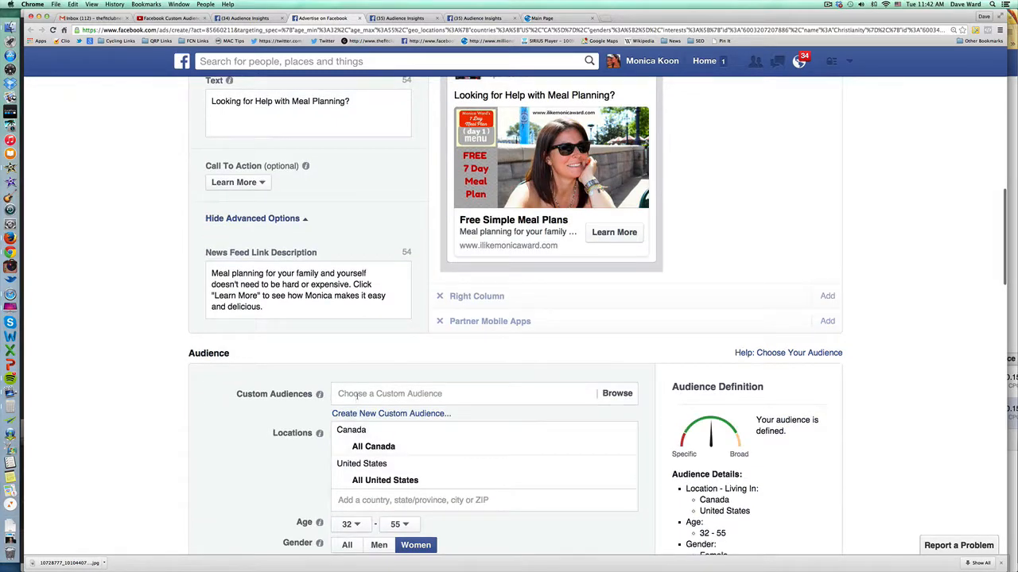
left_click(461, 394)
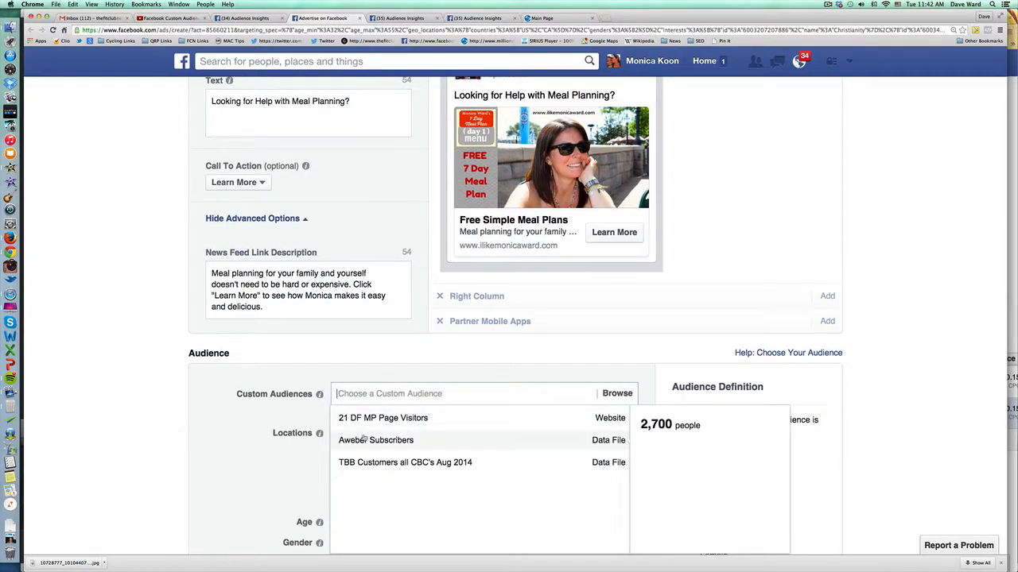
left_click(375, 439)
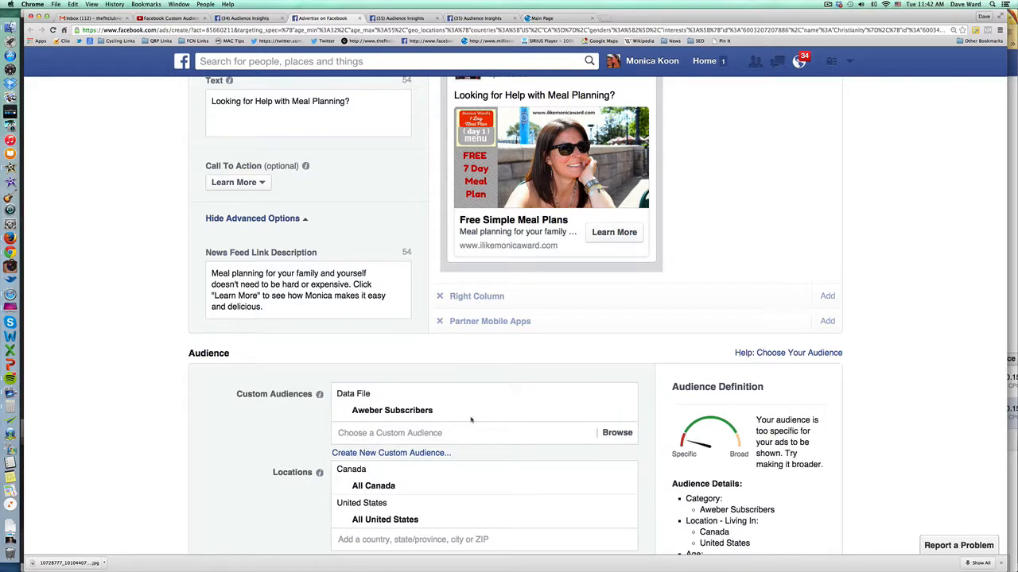
left_click(464, 433)
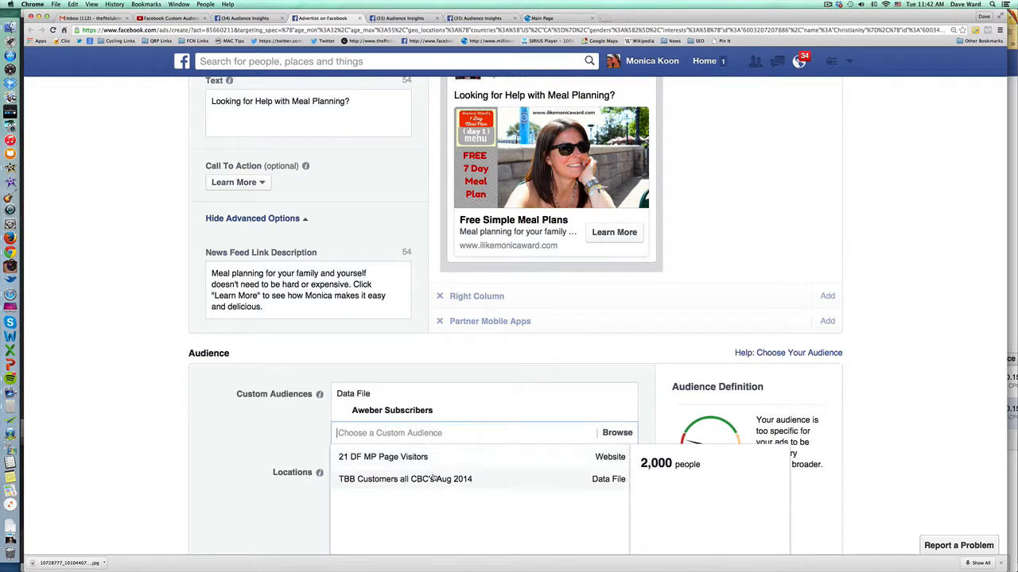
left_click(404, 479)
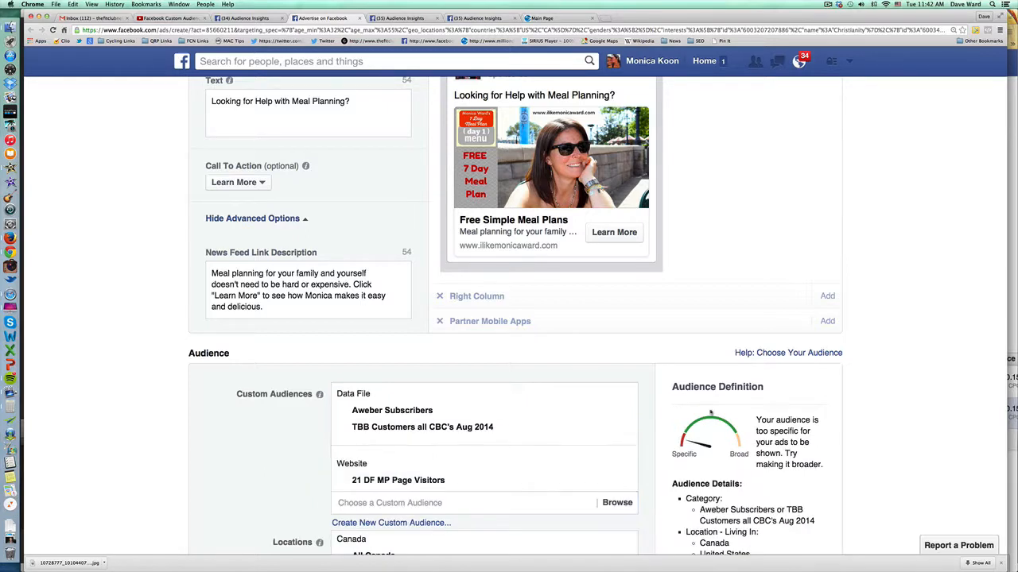
left_click(397, 480)
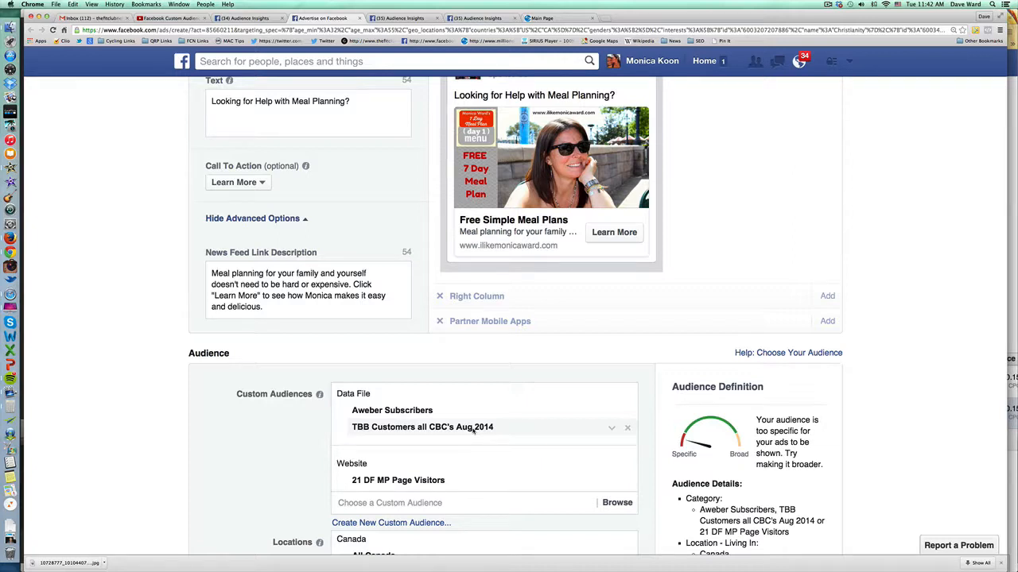
mouse_move(474, 429)
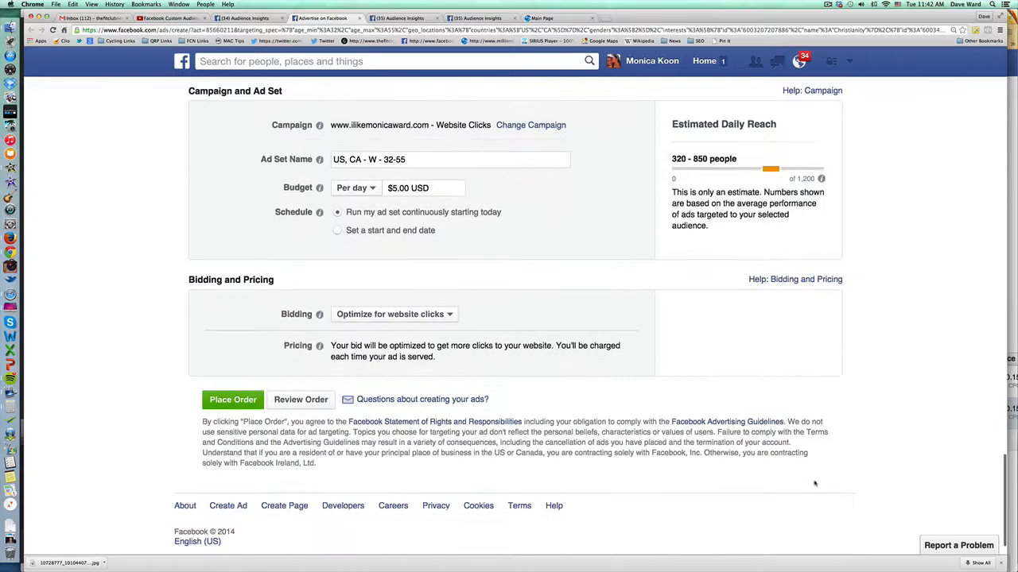
- Scroll through the ad set targeting between the custom audiences and the income field
scroll("up", 3)
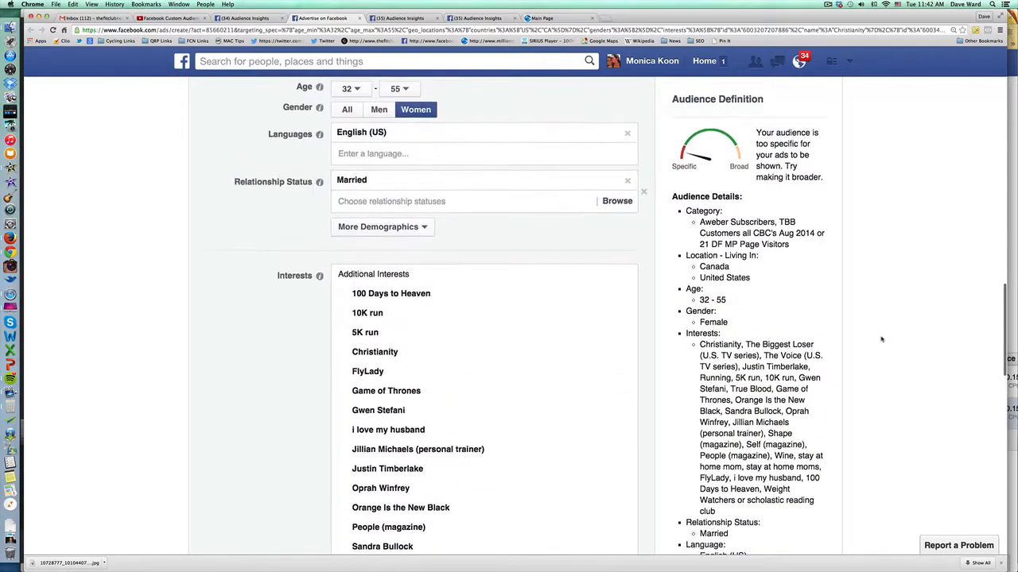
scroll("down", 3)
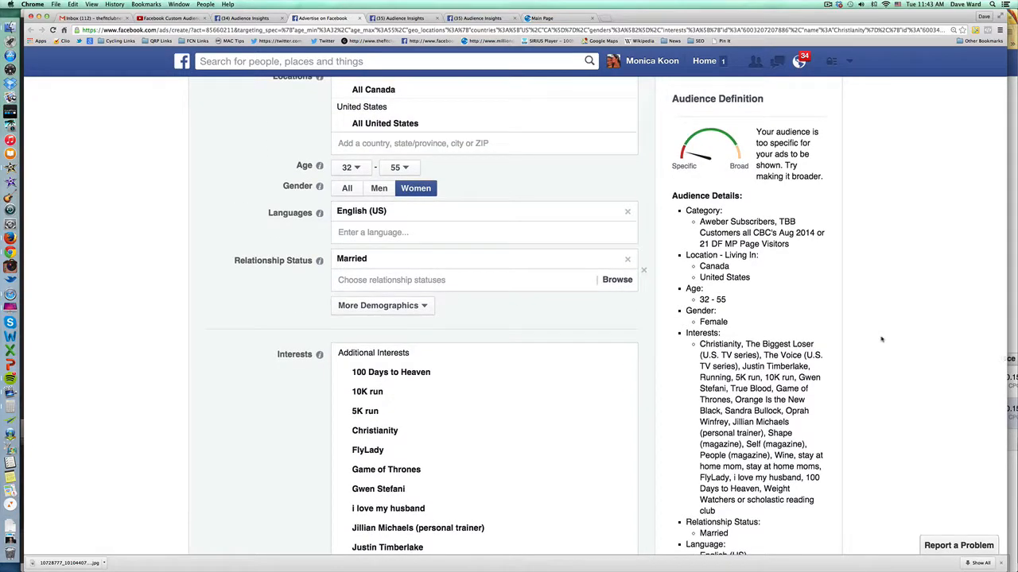
scroll("up", 3)
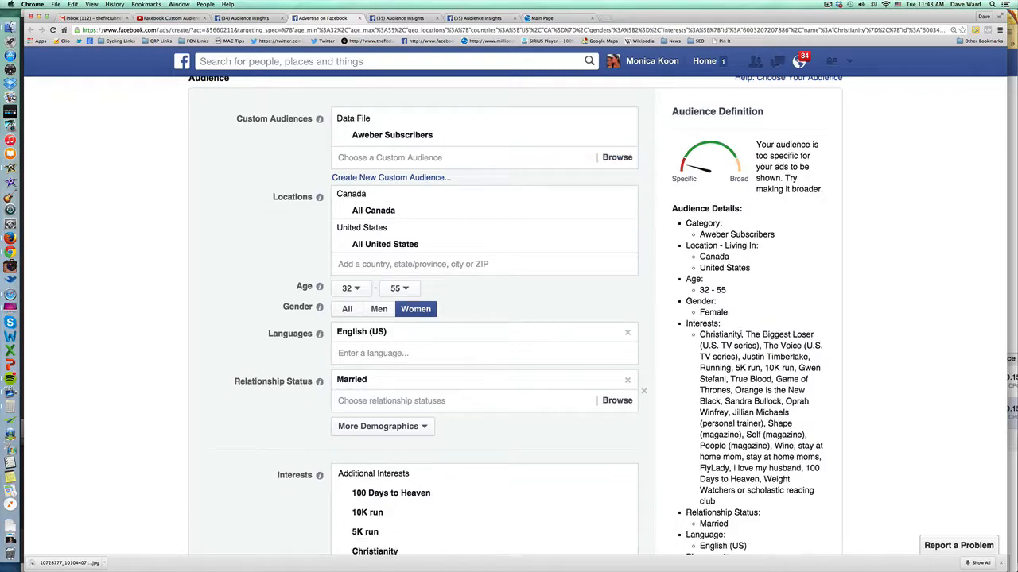
scroll("down", 3)
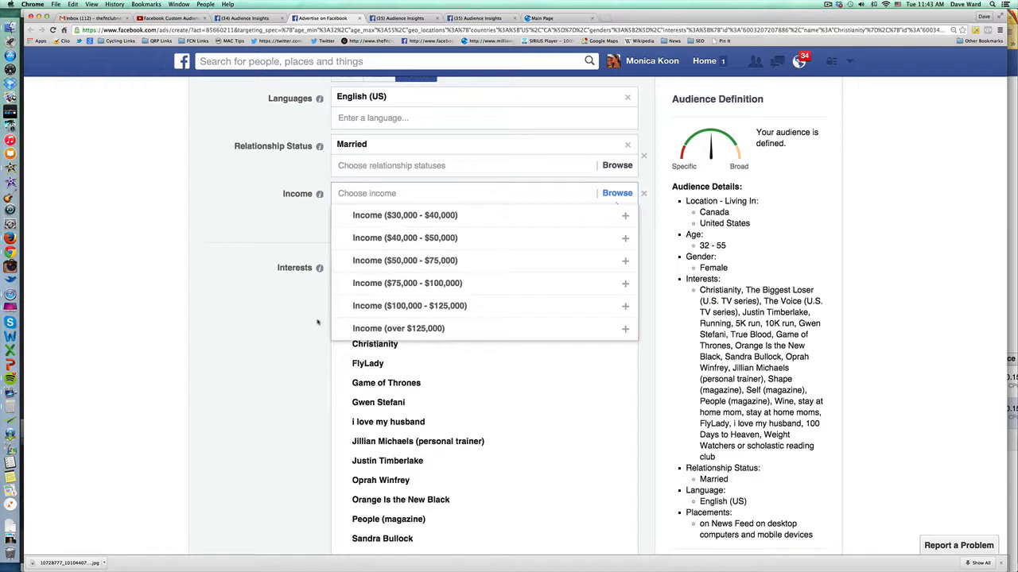
- Add the income brackets, then remove $75,000–$100,000, over $125,000 and $100,000–$125,000
left_click(404, 261)
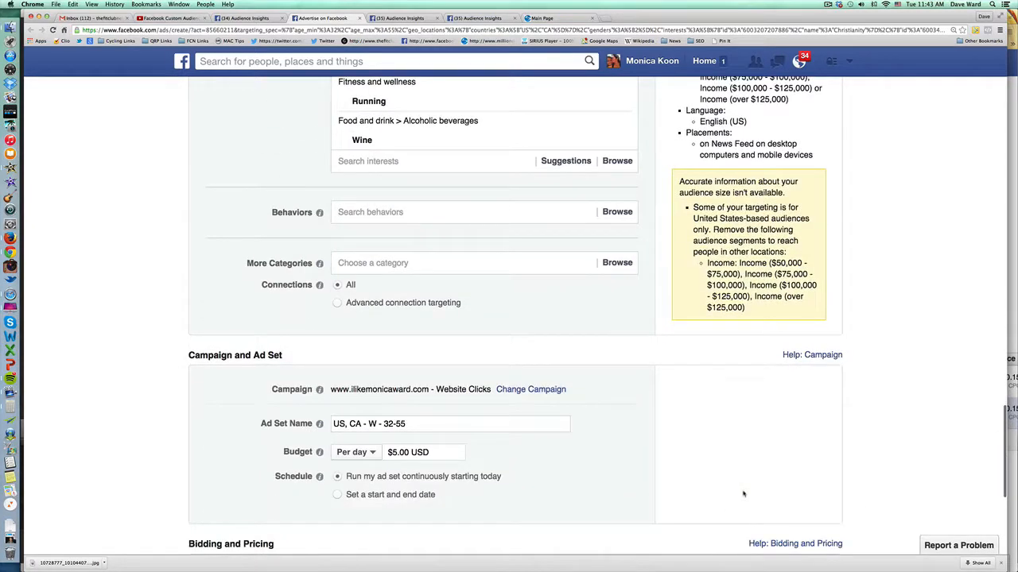
scroll("down", 3)
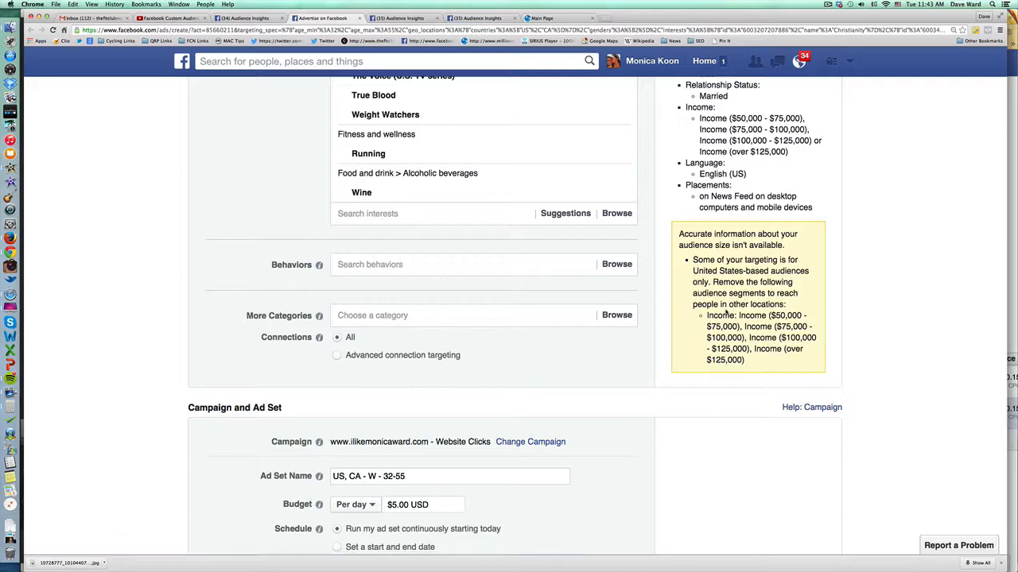
scroll("up", 3)
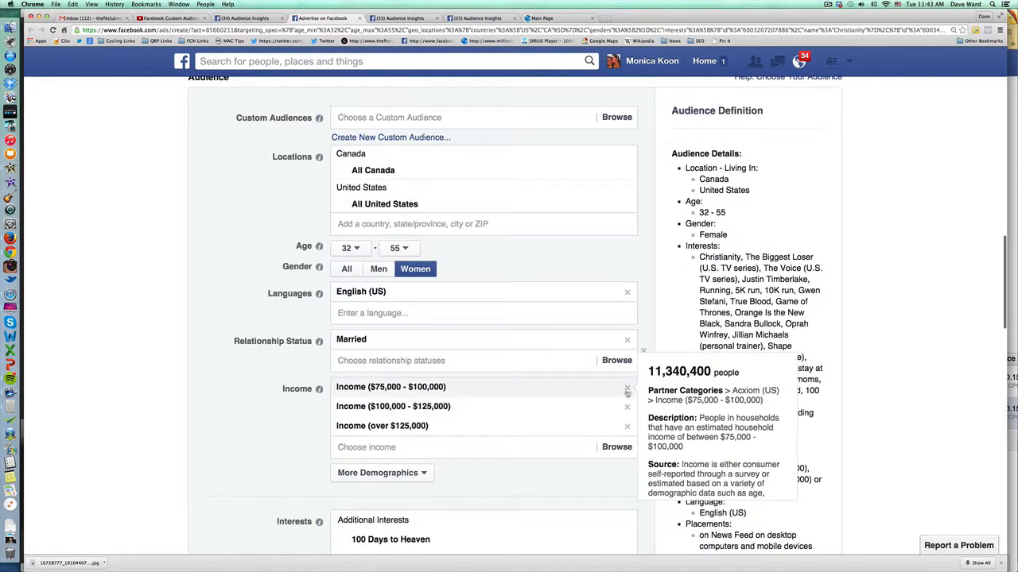
left_click(626, 390)
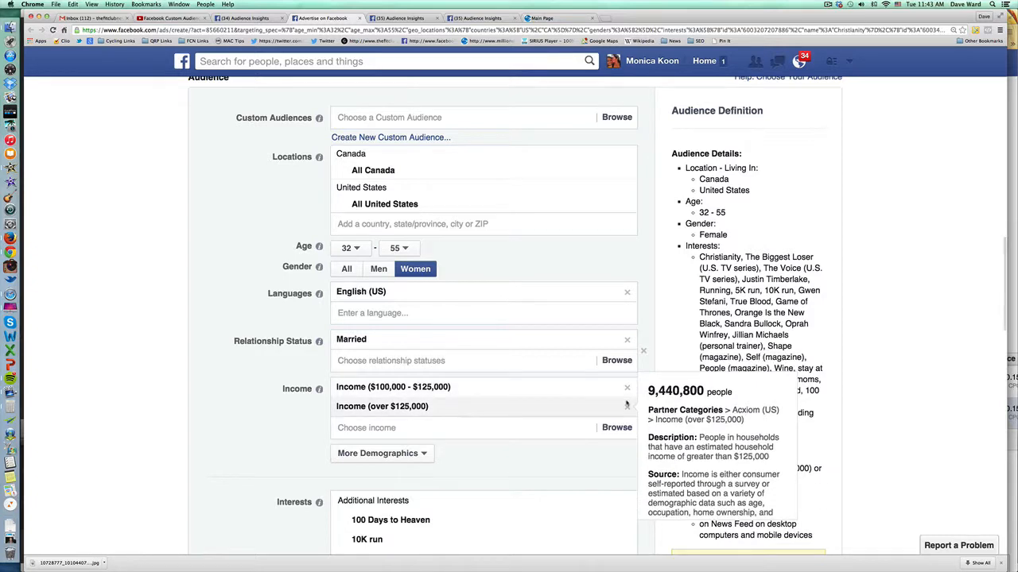
left_click(627, 407)
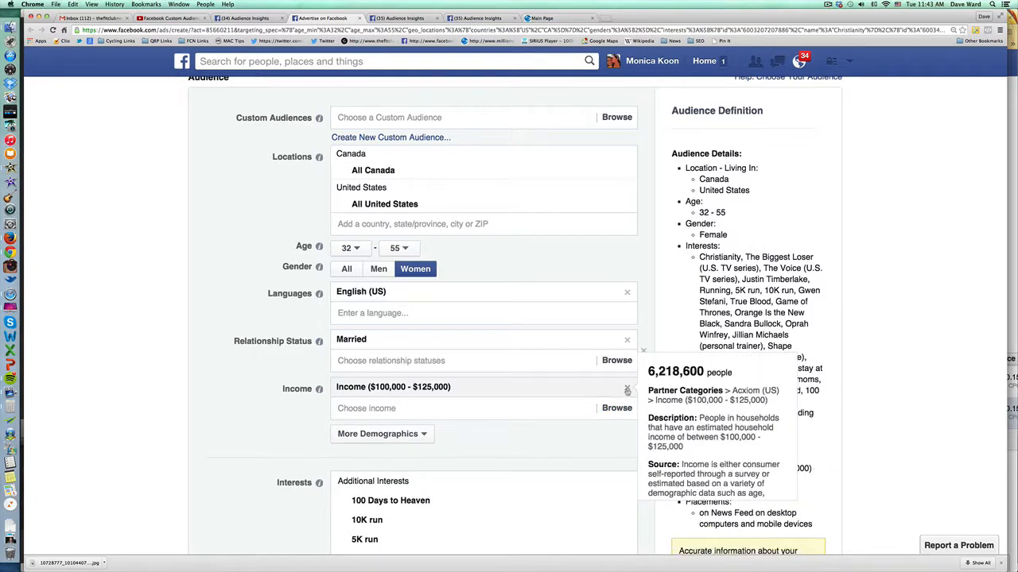
left_click(627, 388)
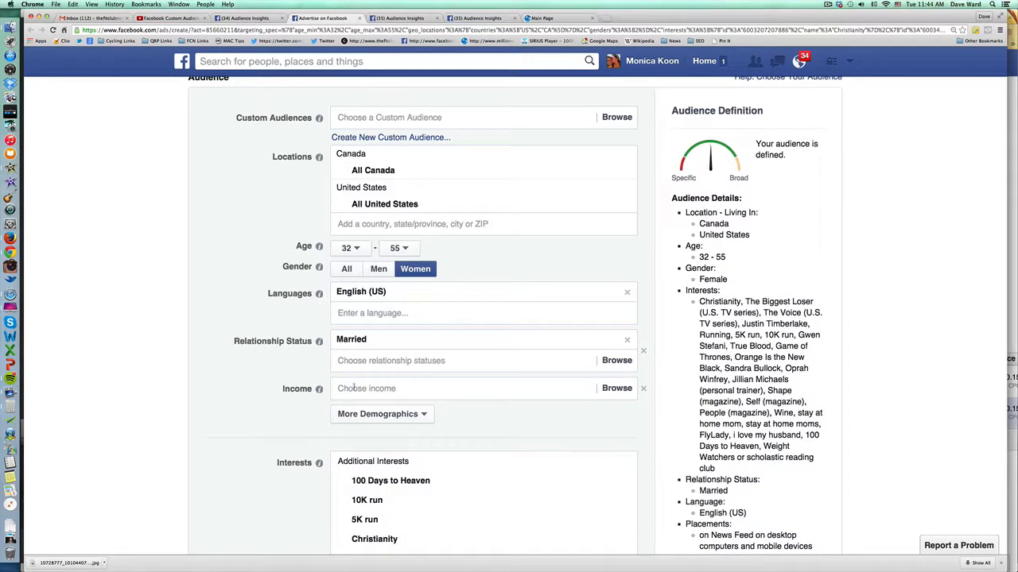
- Add an Education Level targeting field from More Demographics
left_click(381, 414)
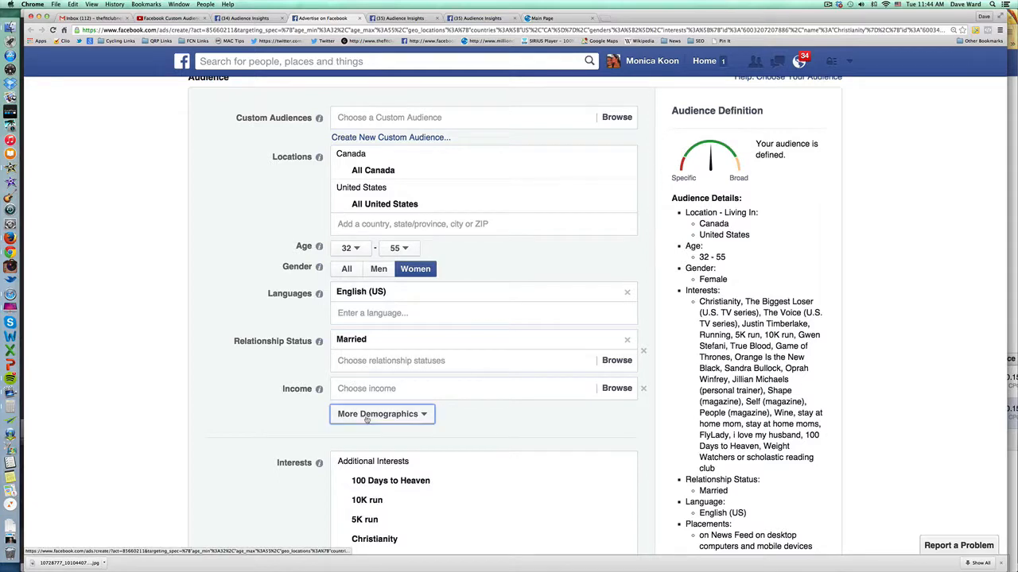
left_click(382, 414)
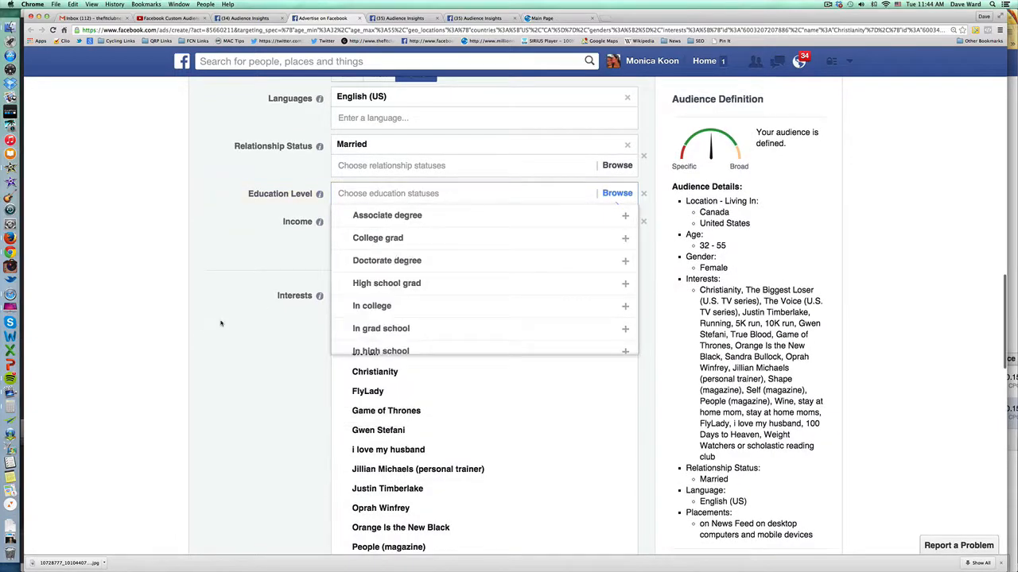
mouse_move(320, 223)
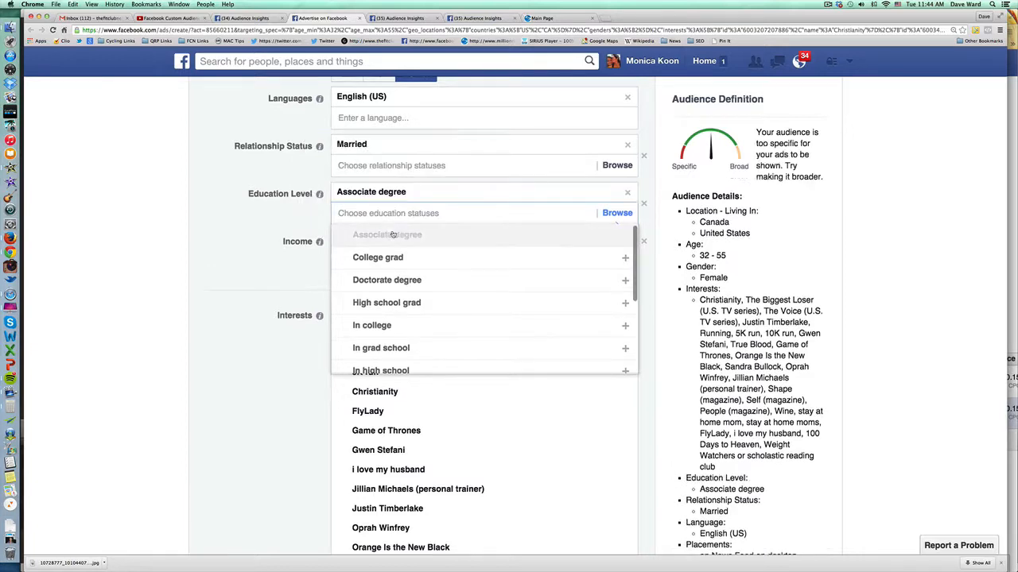
- Add College grad and High school grad to the Education Level targeting
left_click(378, 258)
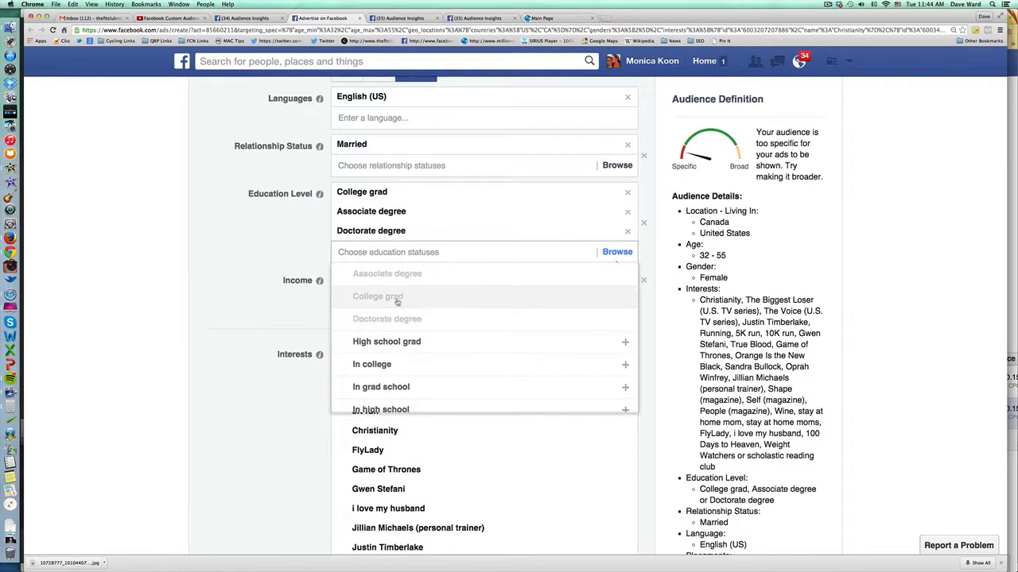
left_click(386, 341)
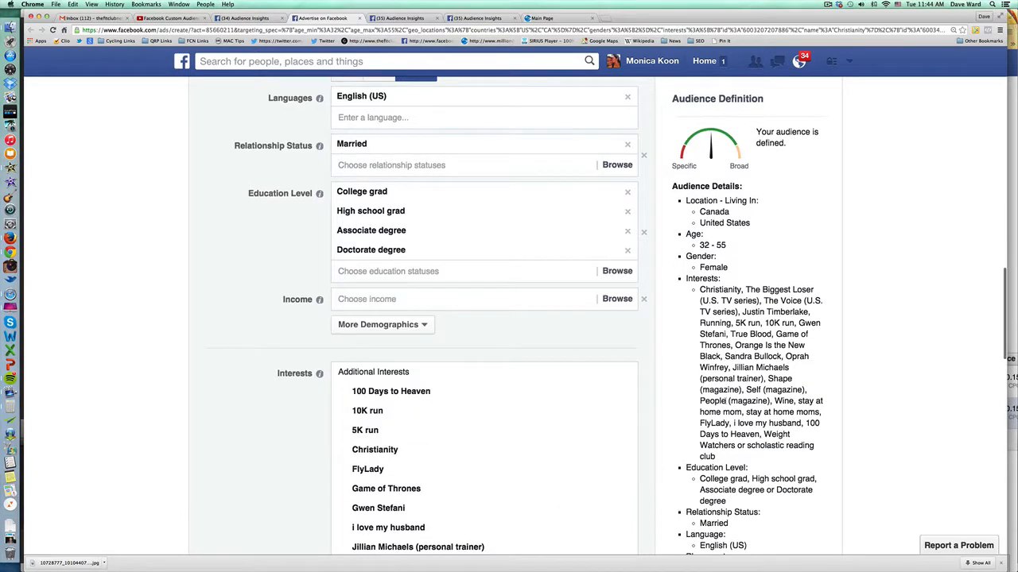
left_click(381, 324)
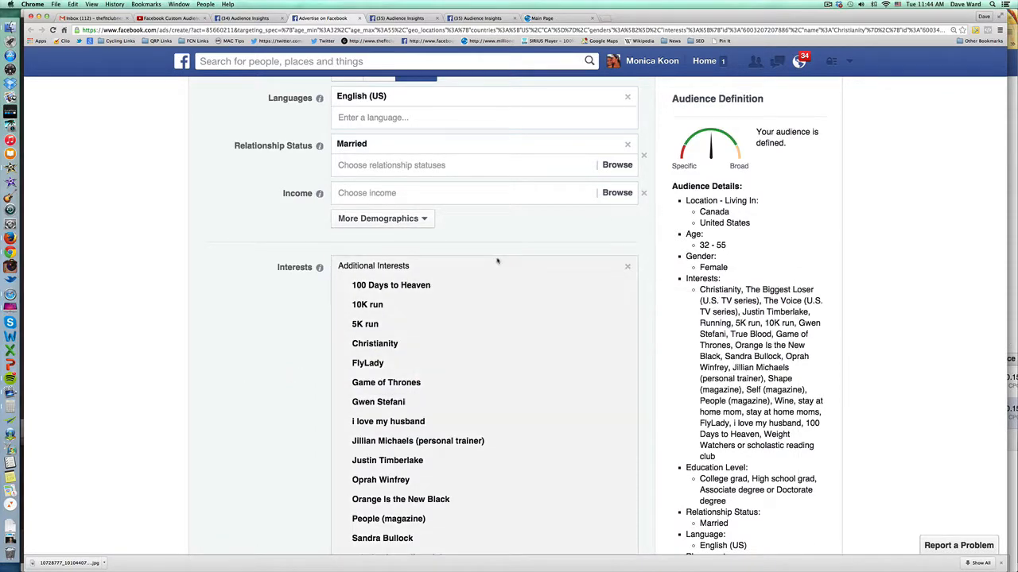
scroll("down", 3)
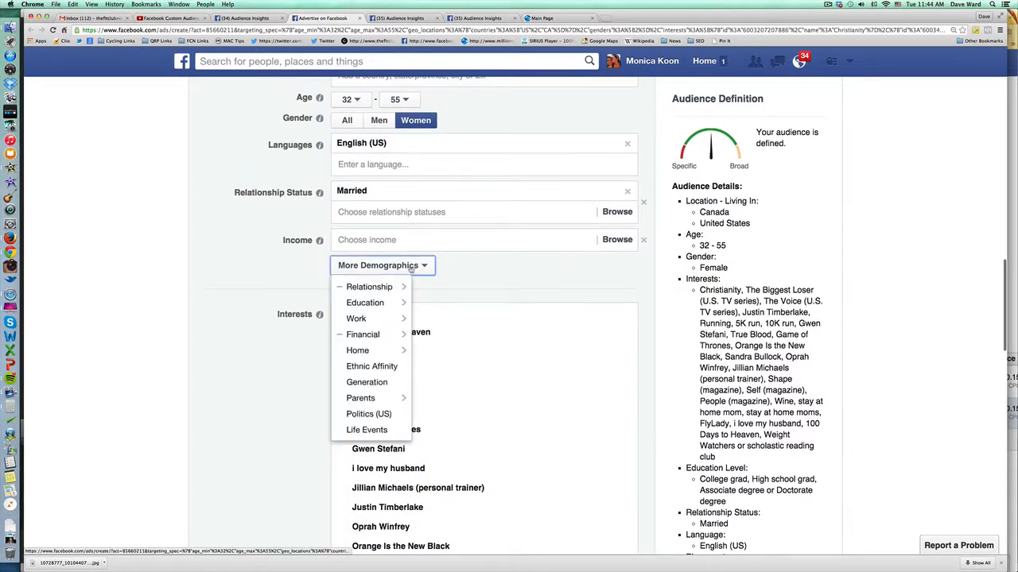
mouse_move(356, 318)
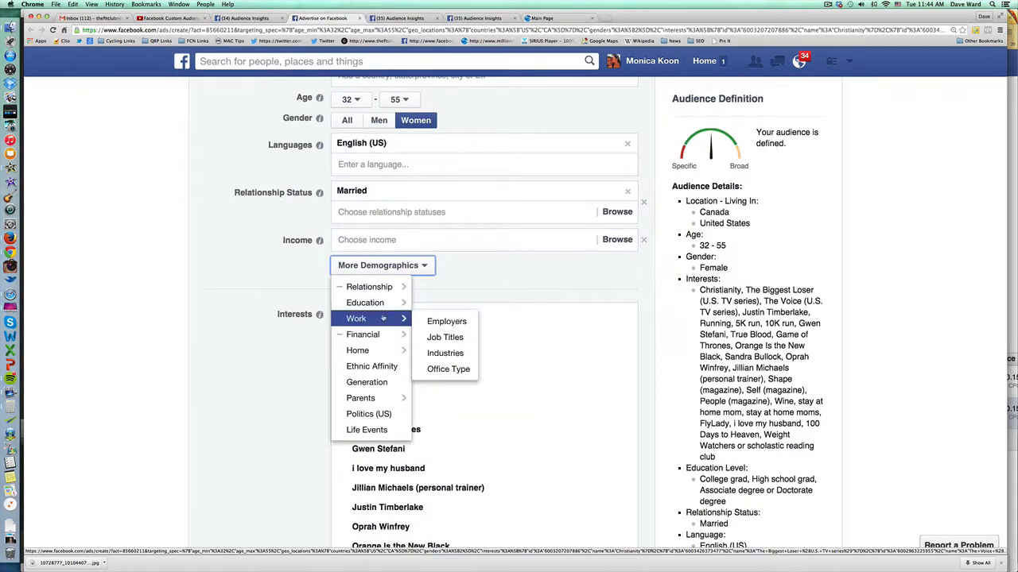
mouse_move(366, 302)
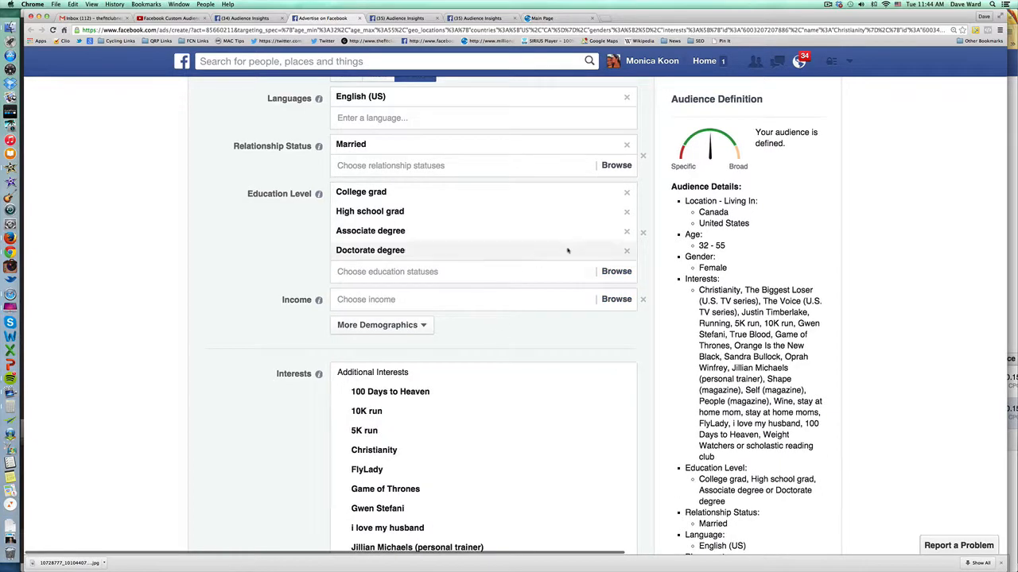
mouse_move(664, 186)
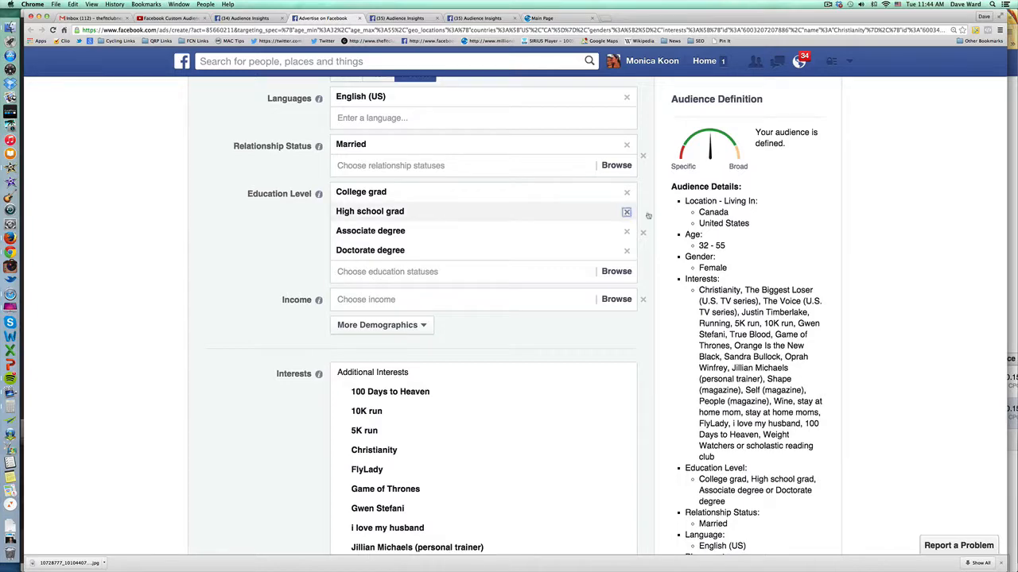
- Remove High school grad, leaving College grad, Associate degree and Doctorate degree
left_click(627, 211)
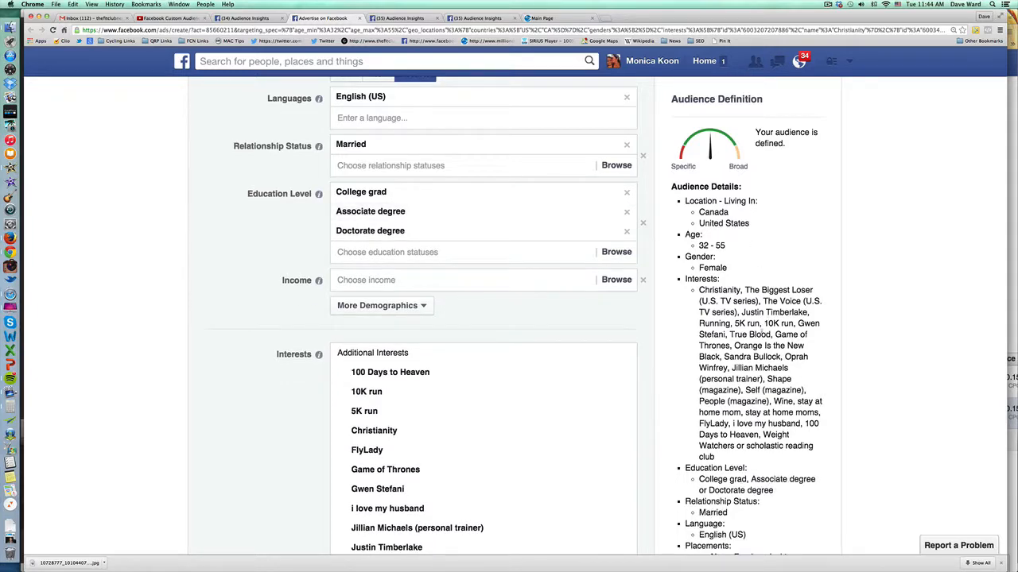
scroll("down", 3)
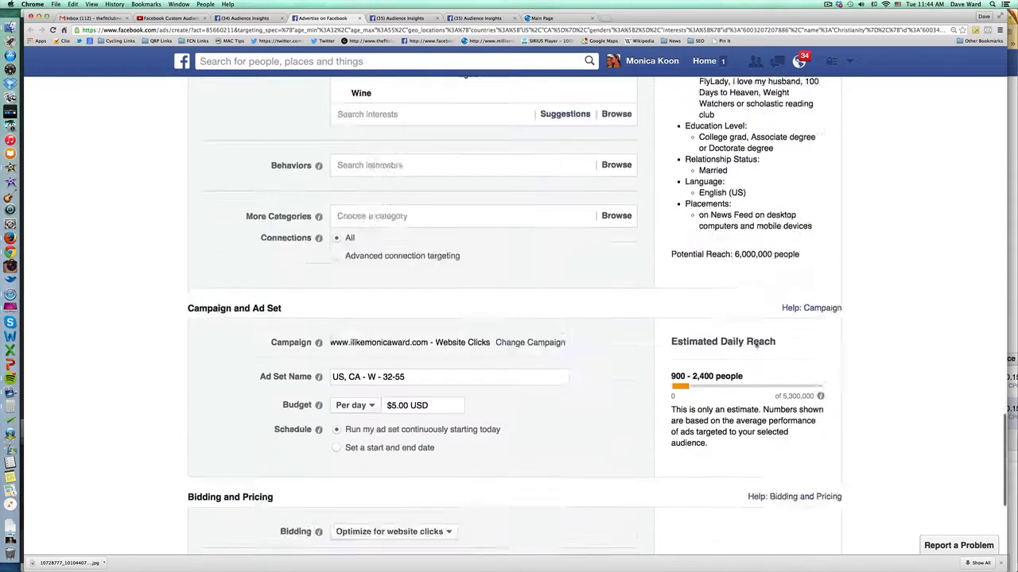
scroll("down", 3)
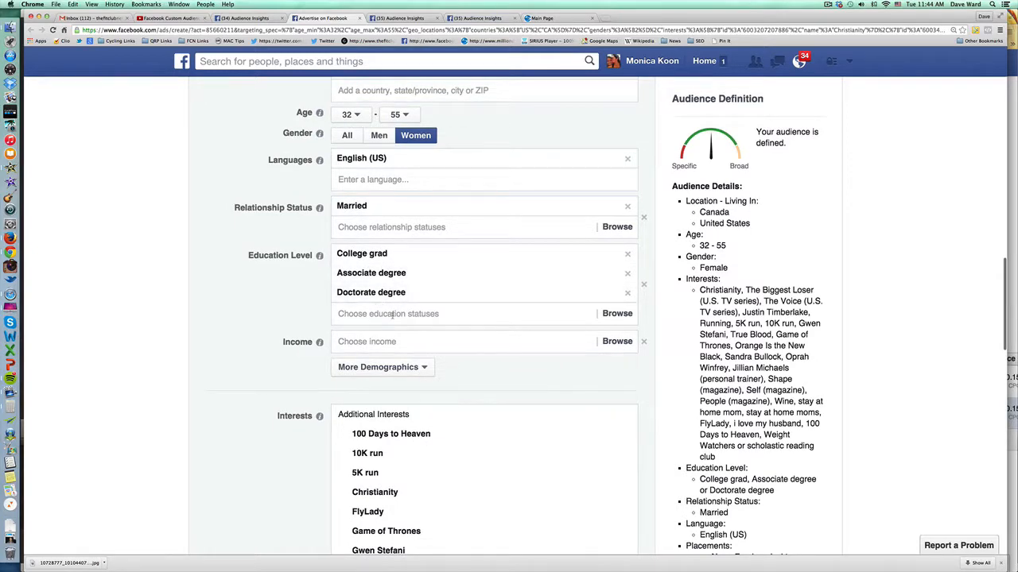
- Remove Doctorate degree and add a Home Ownership field from More Demographics > Home
left_click(477, 313)
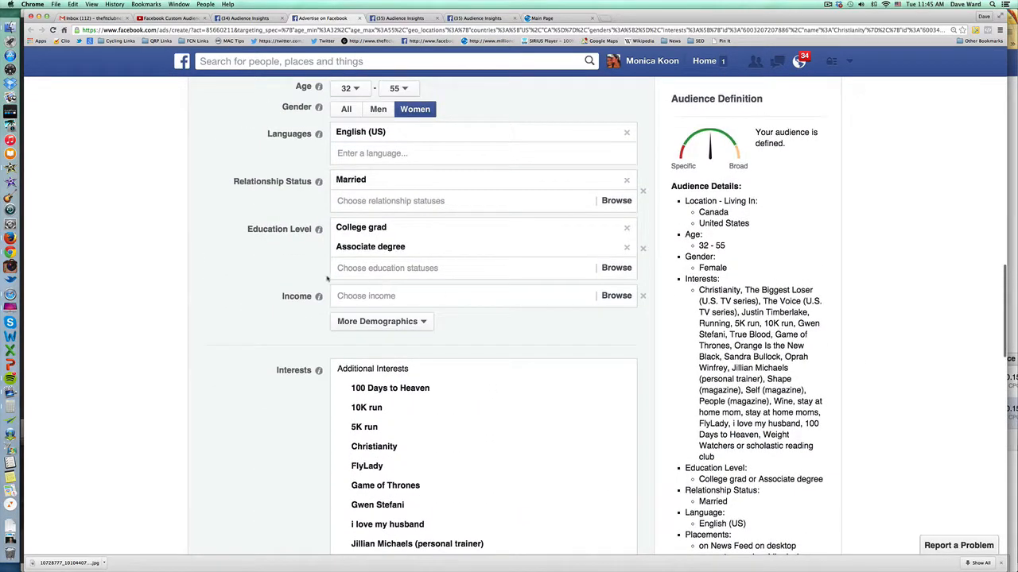
left_click(381, 321)
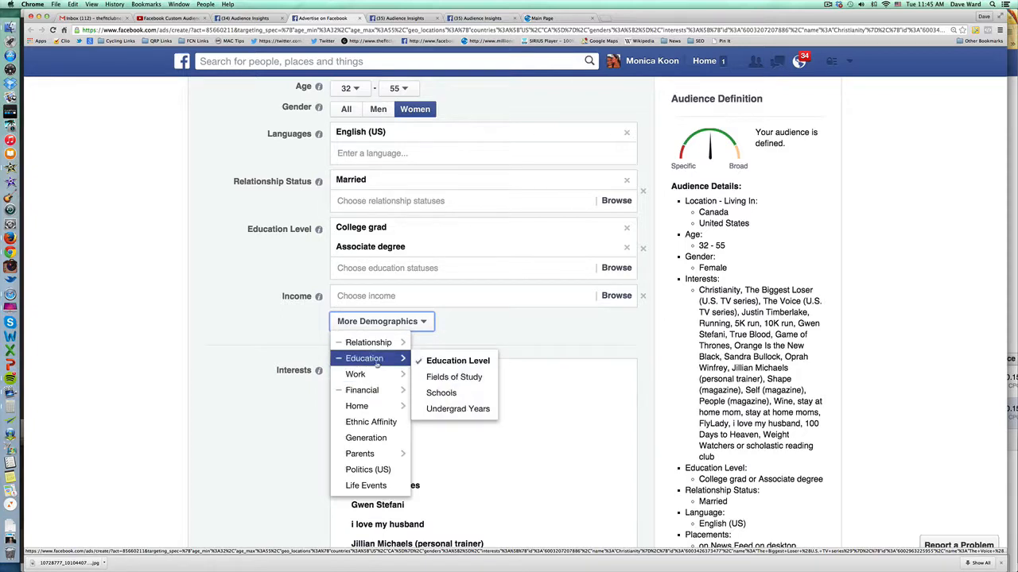
mouse_move(356, 405)
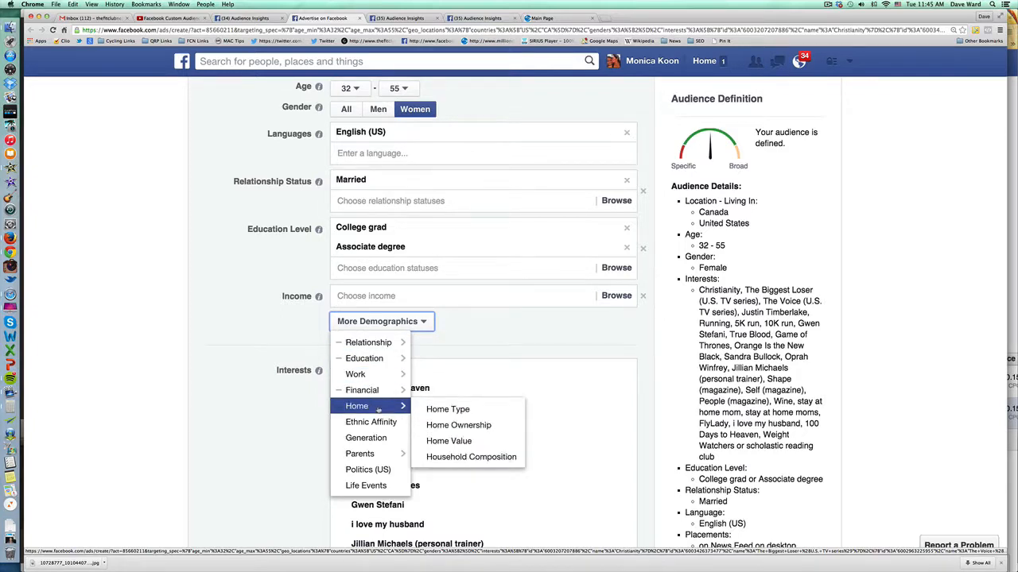
mouse_move(458, 425)
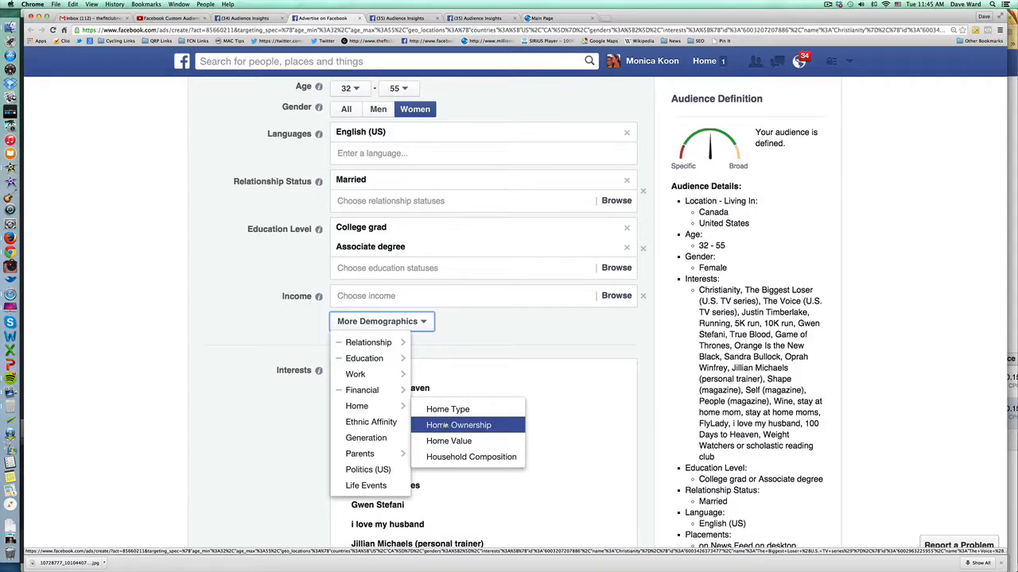
left_click(458, 424)
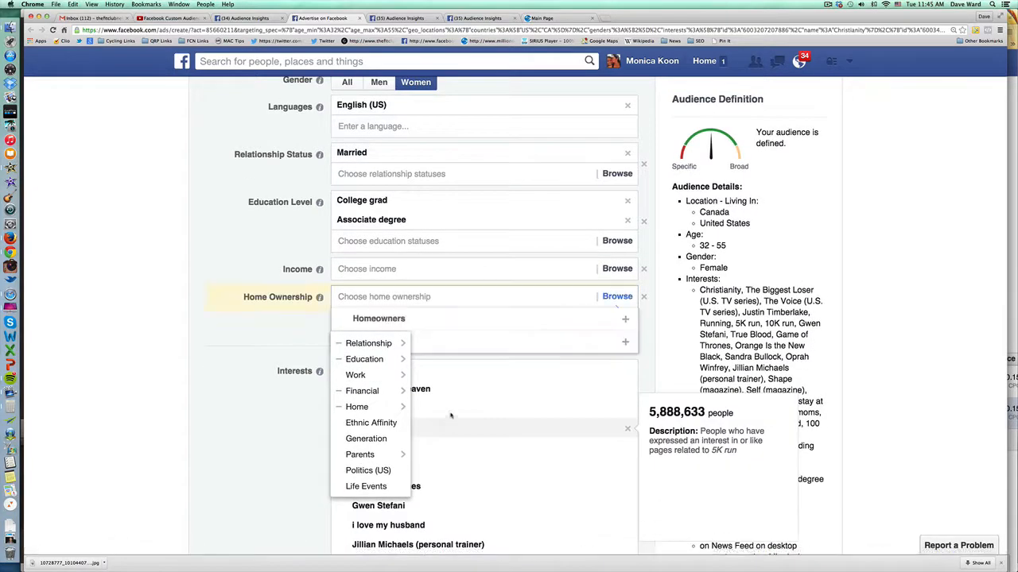
- Target Homeowners in the Home Ownership field
left_click(379, 318)
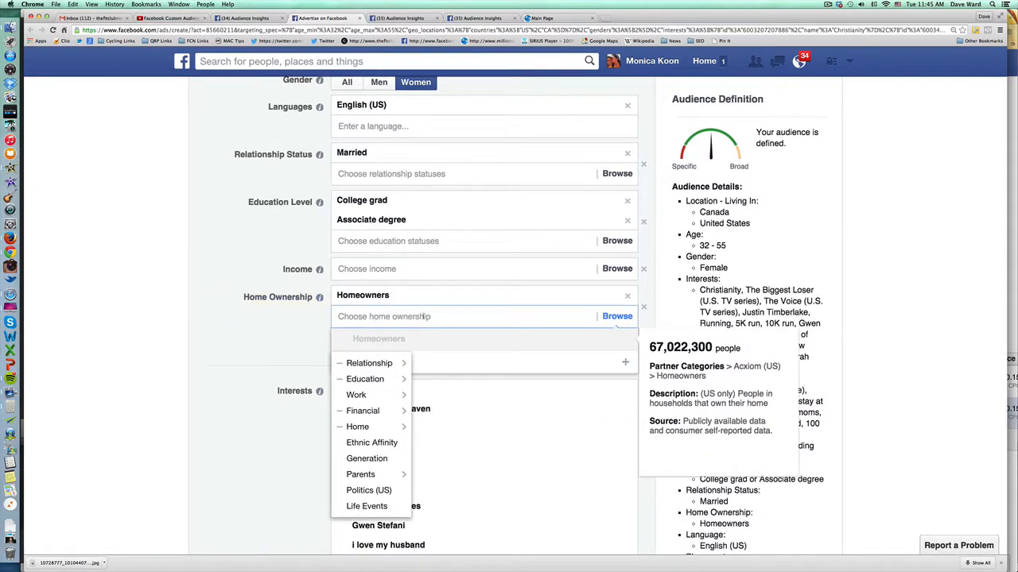
scroll("down", 3)
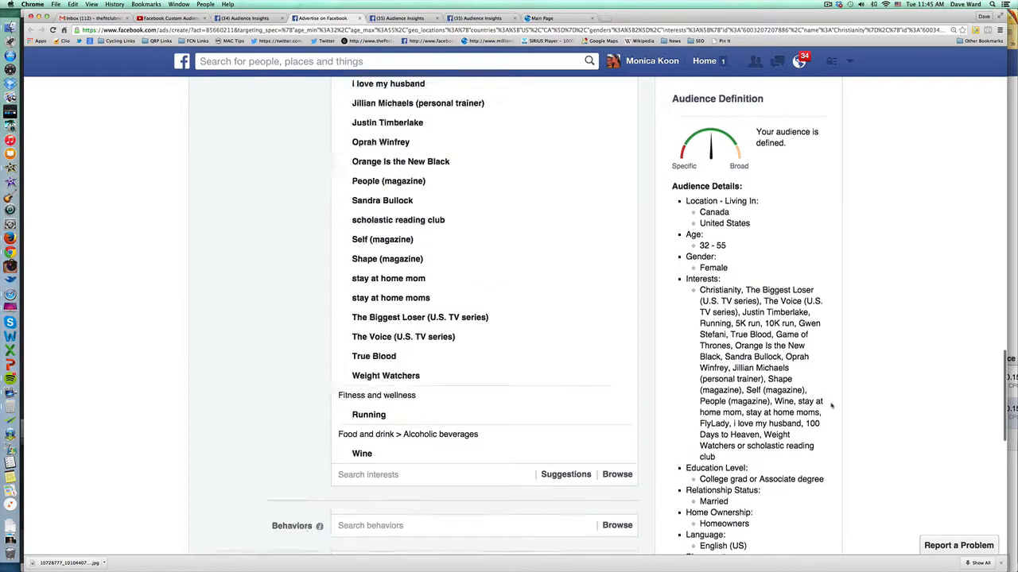
scroll("down", 3)
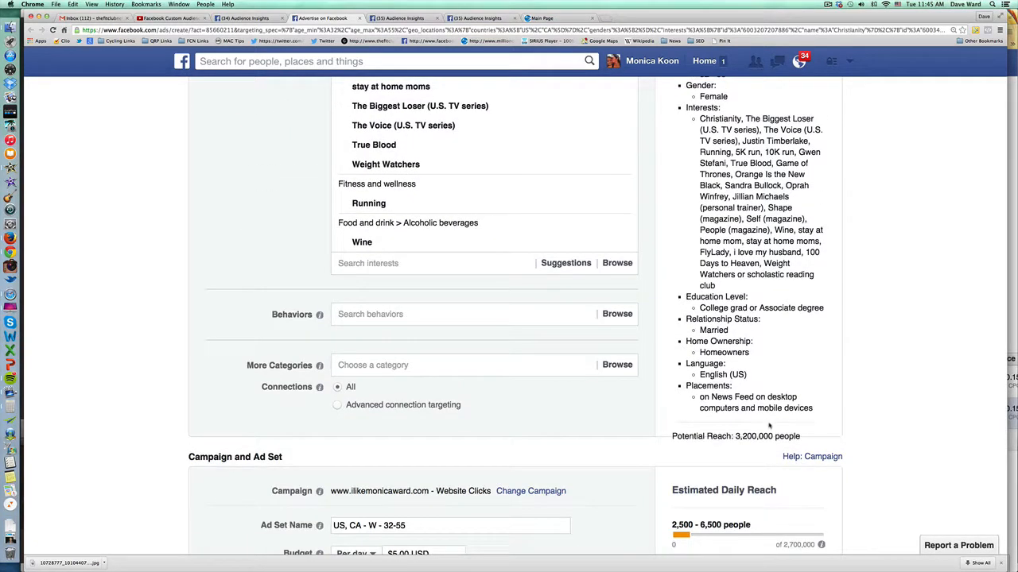
scroll("down", 3)
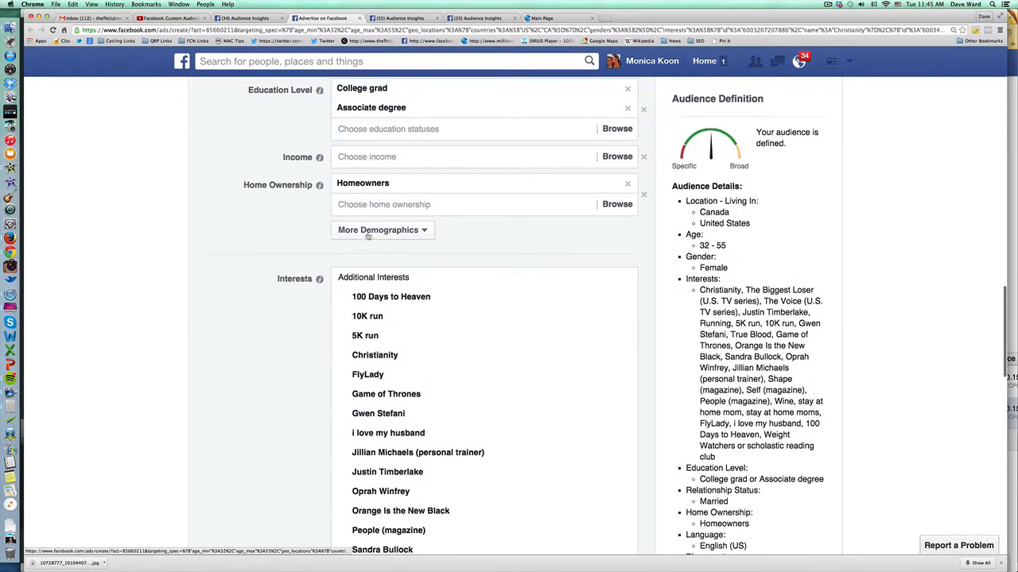
- Add an All Parents field from More Demographics with its parent options listed
left_click(382, 229)
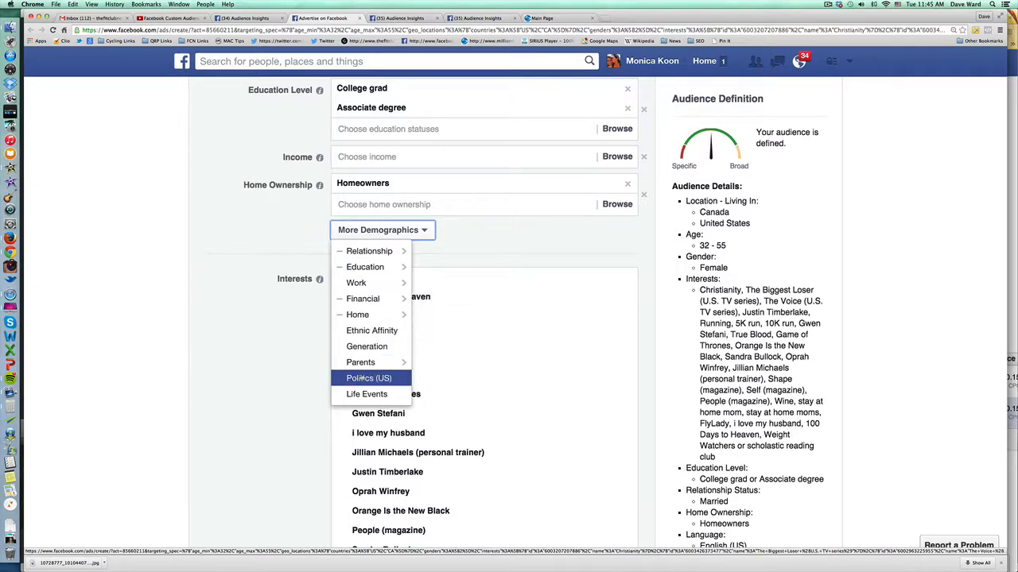
mouse_move(359, 362)
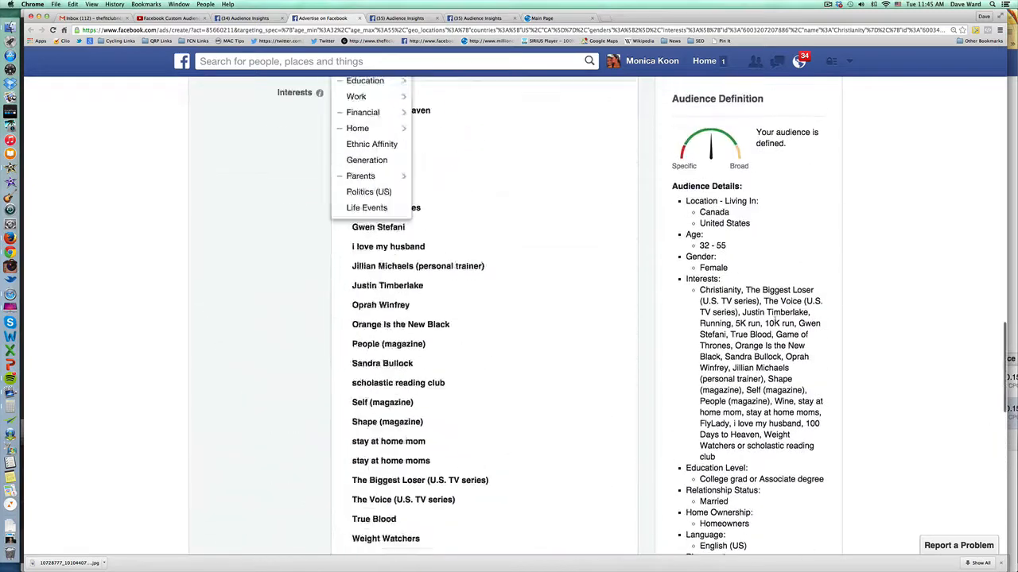
scroll("down", 3)
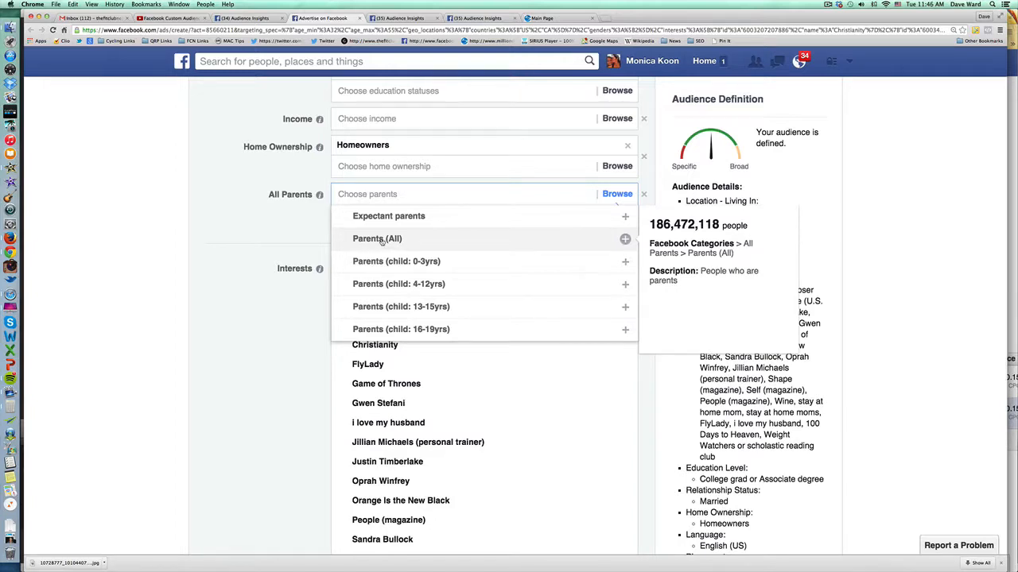
- Target Parents (All), then review the Audience Definition showing 2,200,000 potential reach
left_click(377, 239)
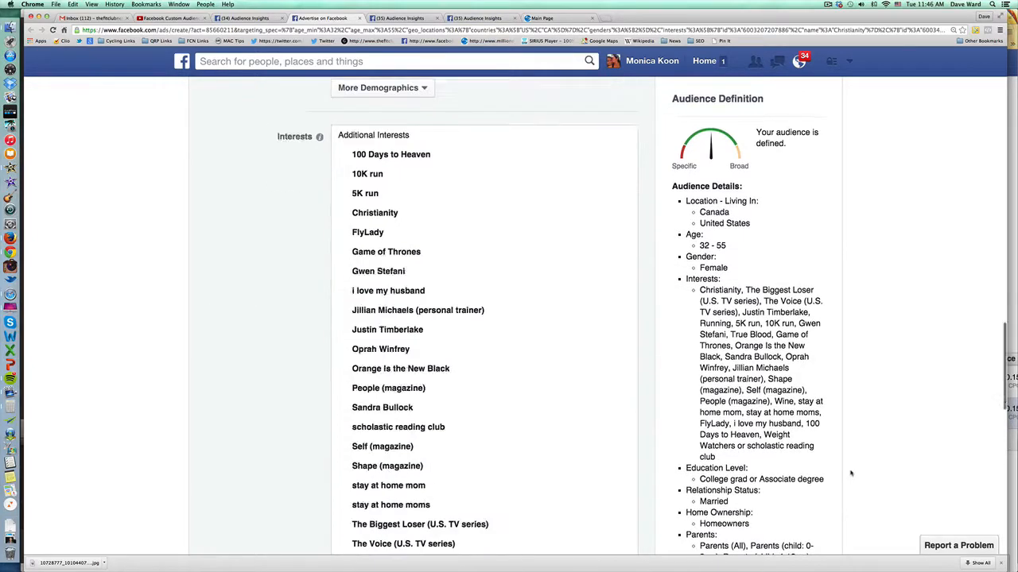
scroll("down", 3)
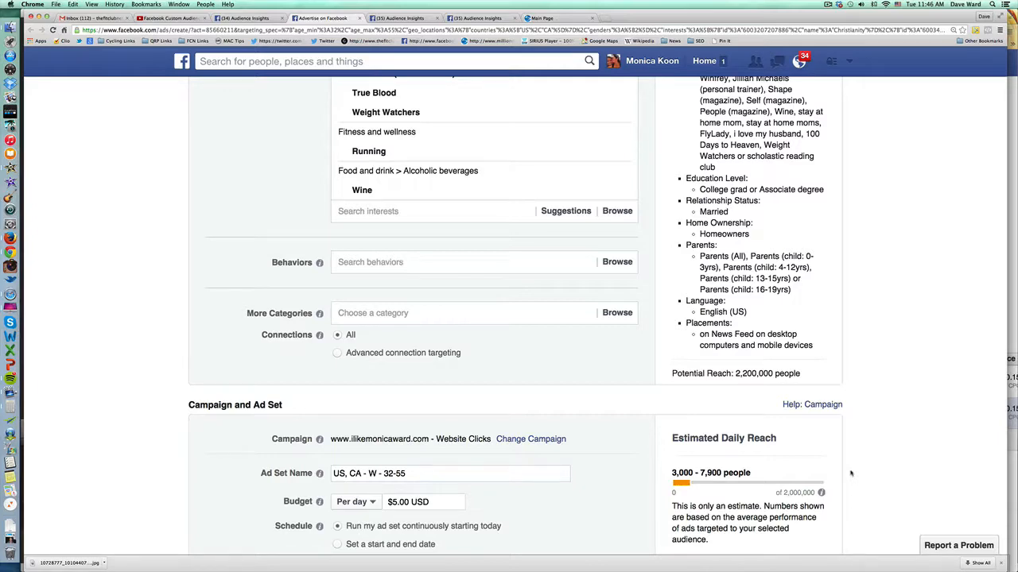
scroll("up", 3)
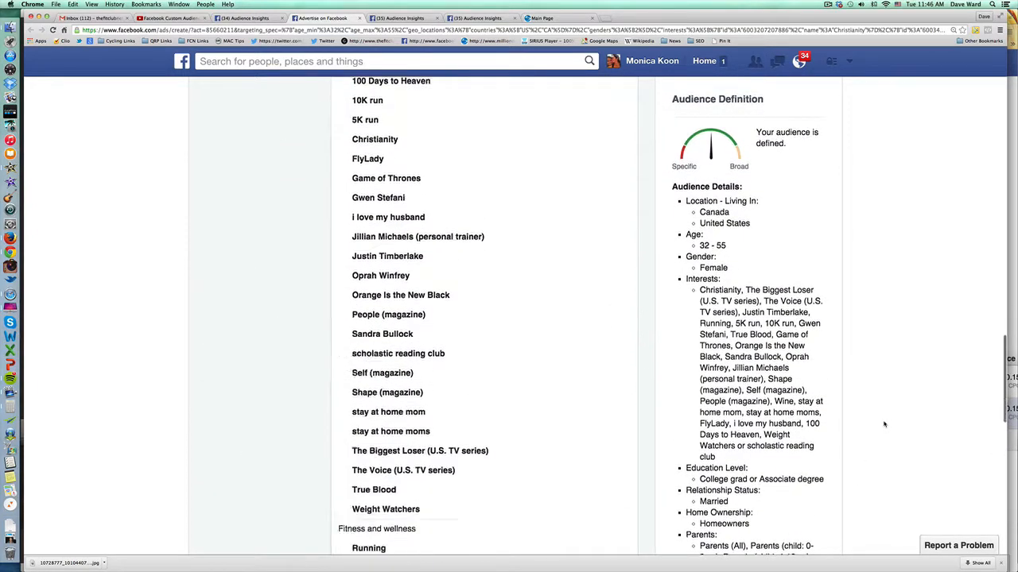
scroll("down", 3)
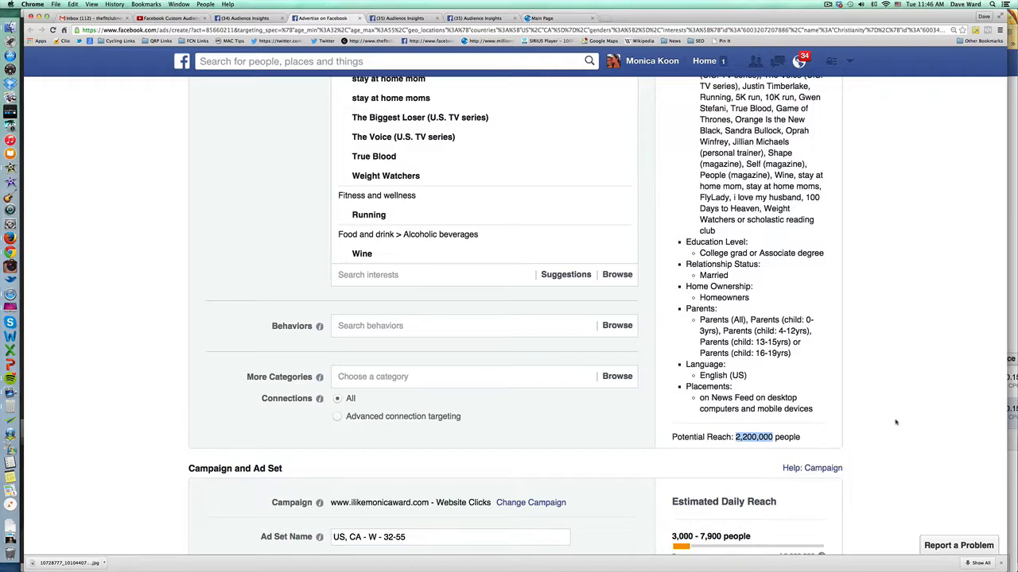
scroll("down", 3)
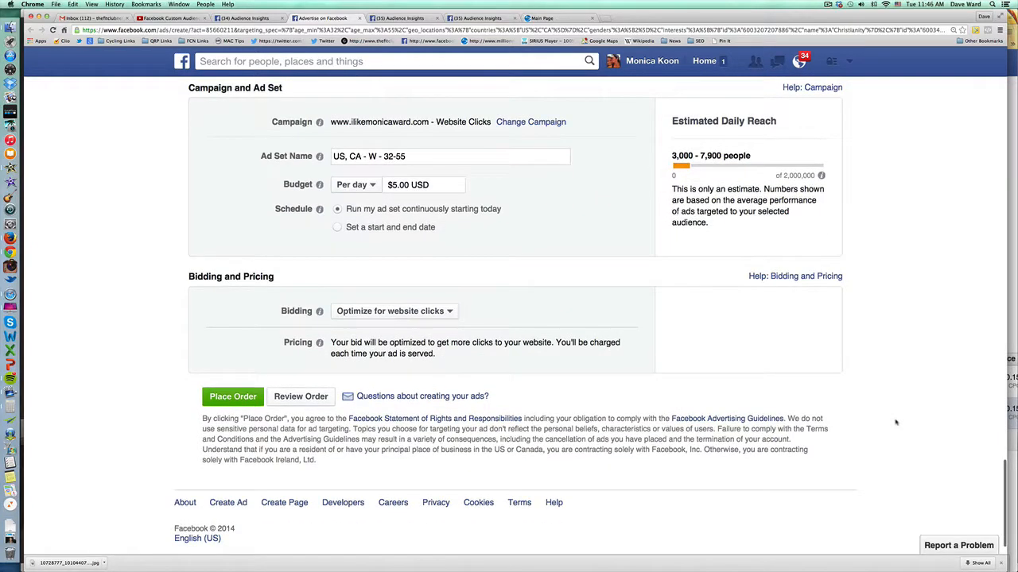
- Set Bidding to Optimize for clicks
left_click(395, 310)
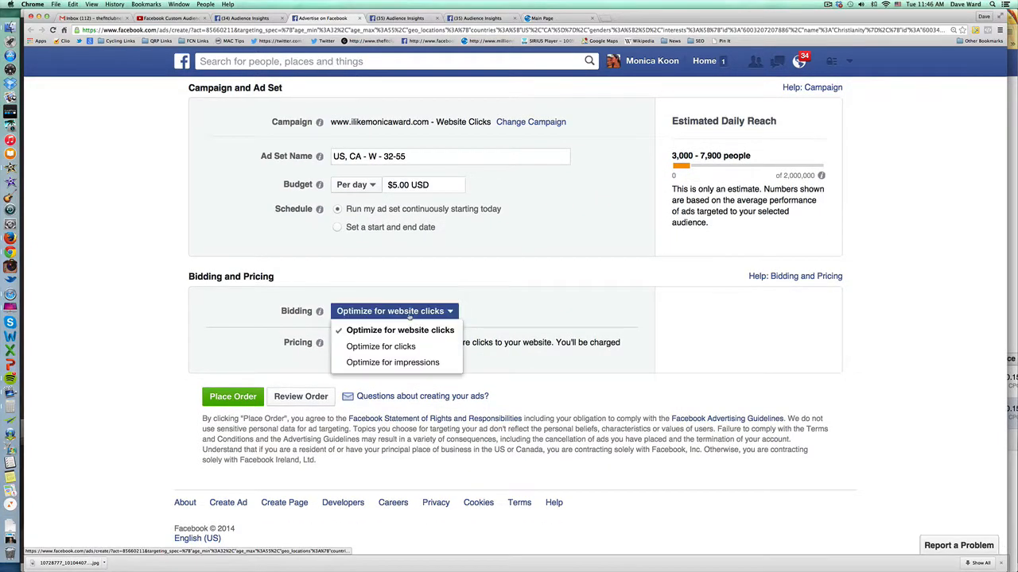
mouse_move(380, 347)
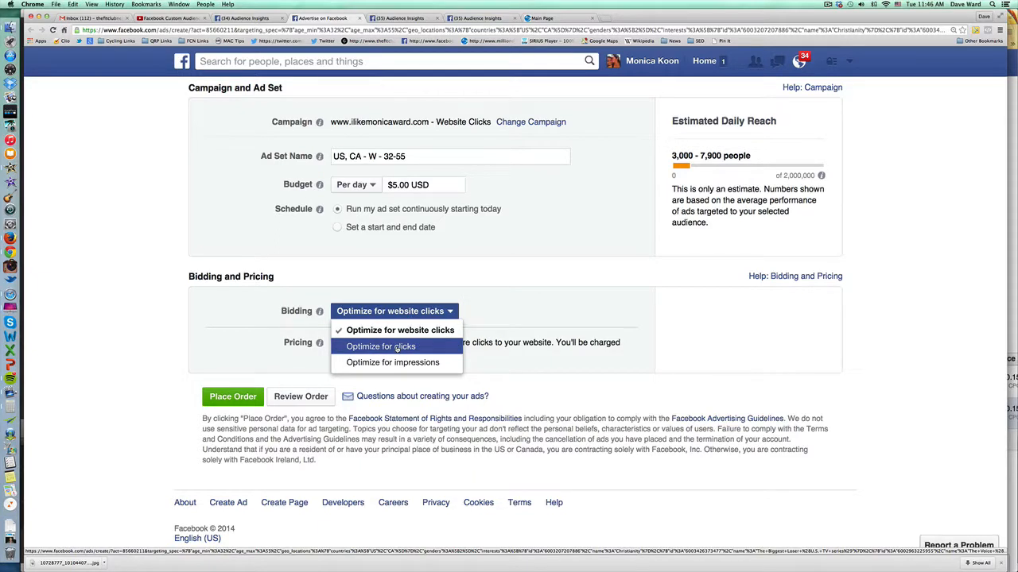
left_click(400, 329)
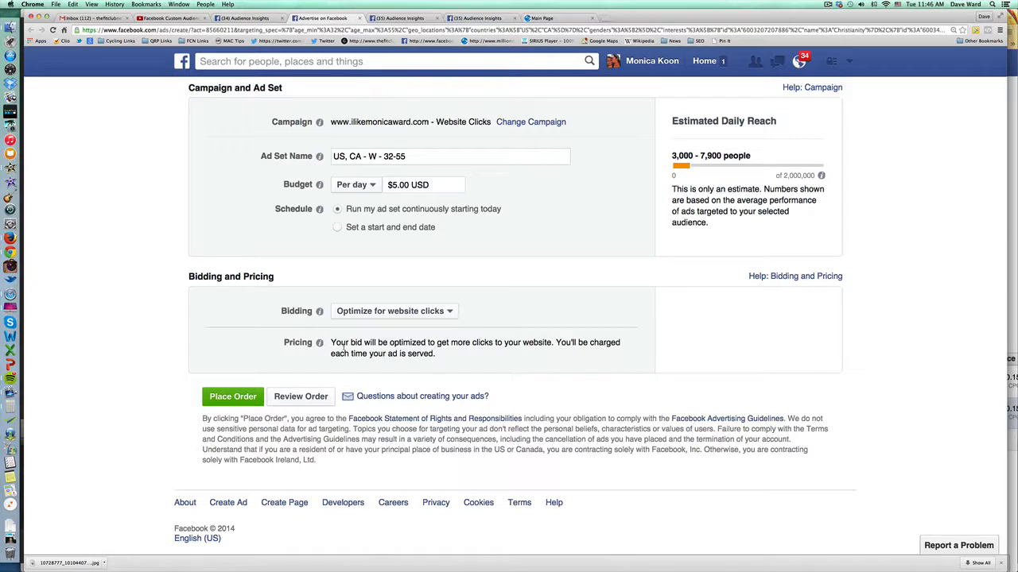
left_click(395, 310)
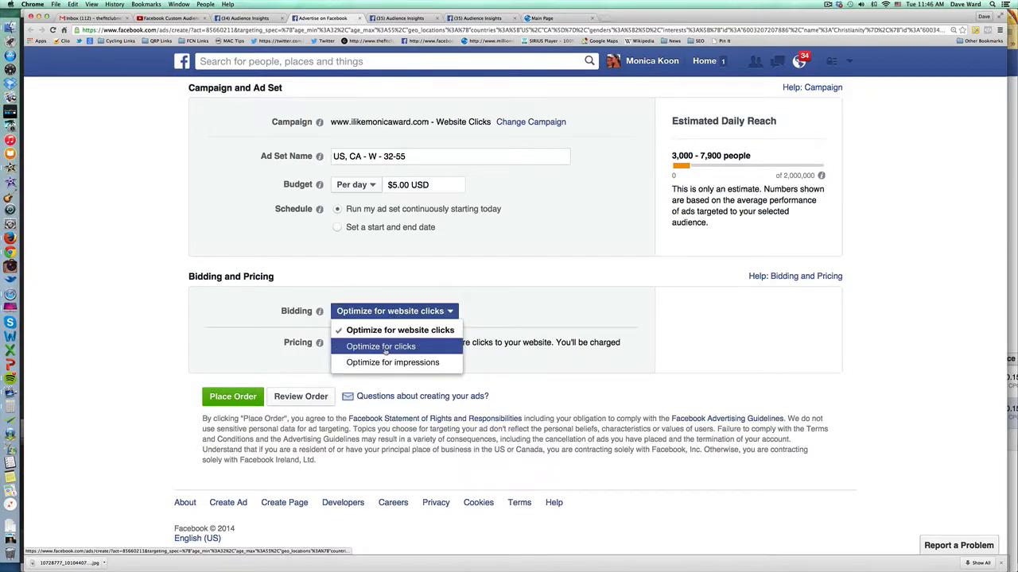
left_click(380, 347)
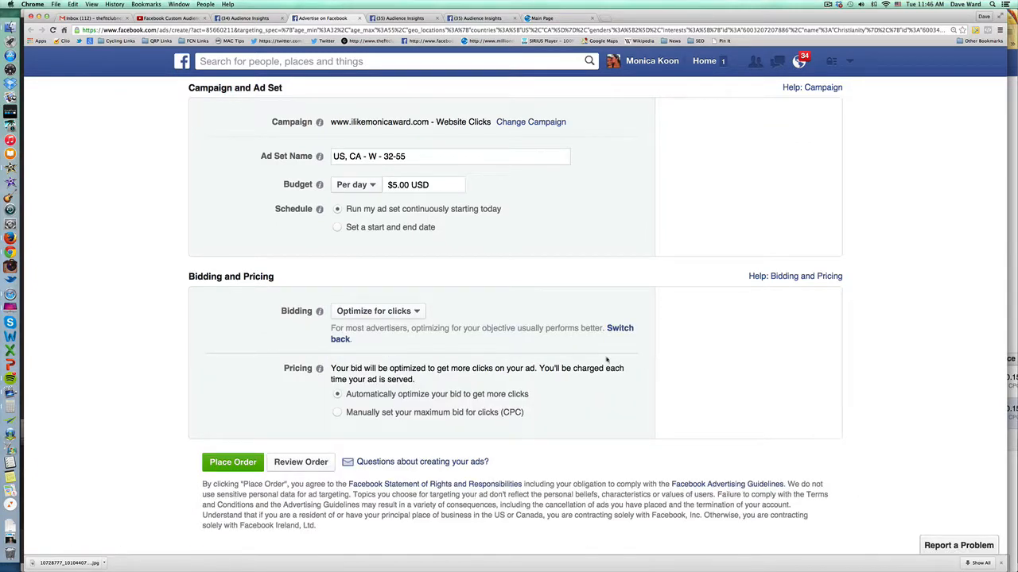
- Choose a manually set maximum CPC bid of $0.23, keeping optimization for clicks
left_click(337, 412)
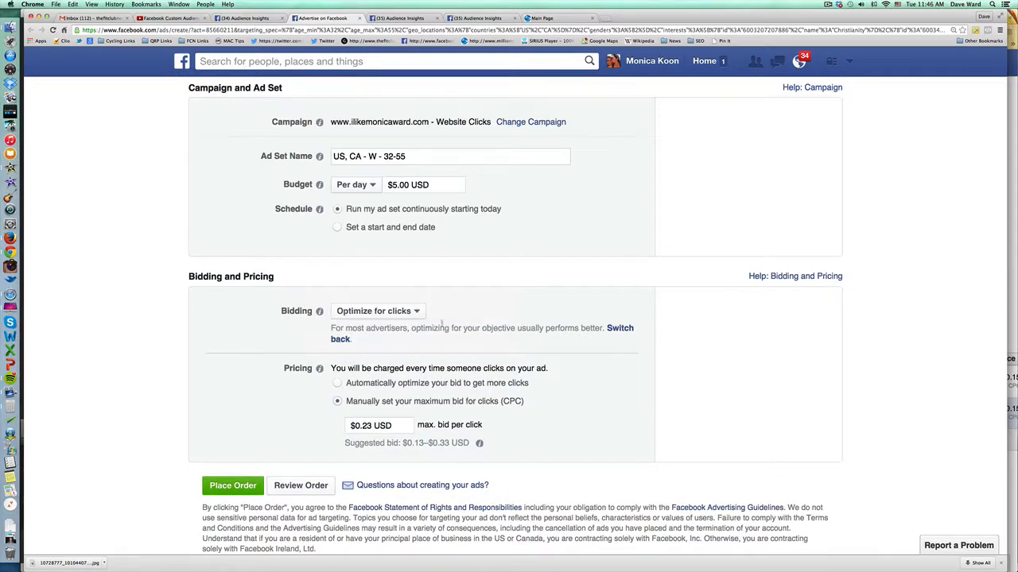
left_click(373, 310)
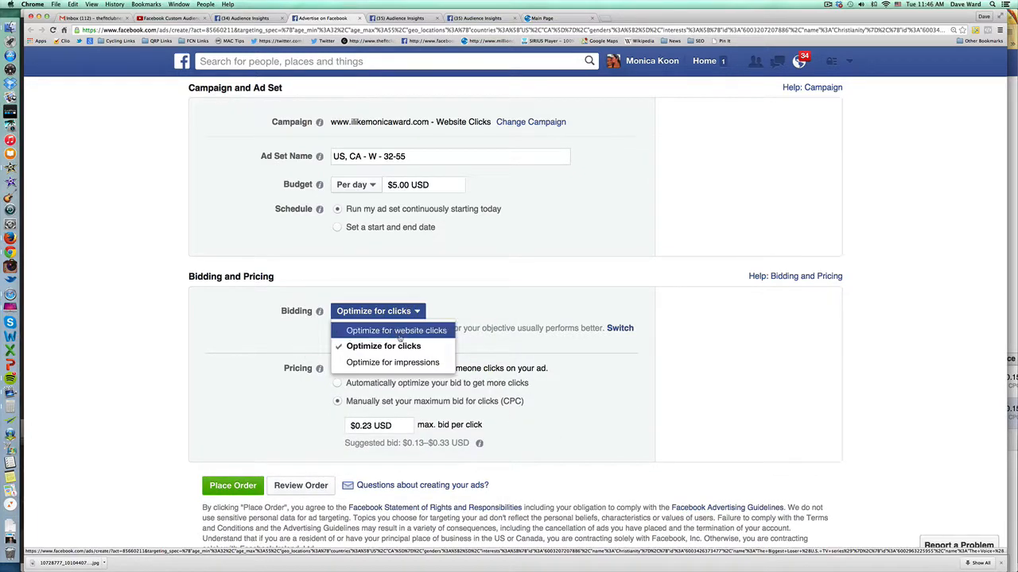
left_click(383, 347)
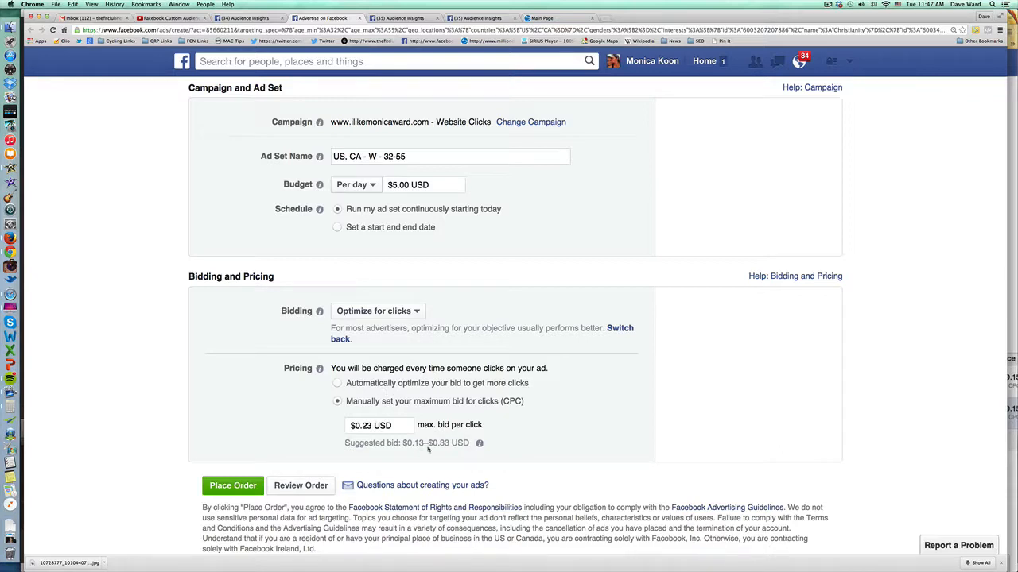
mouse_move(426, 449)
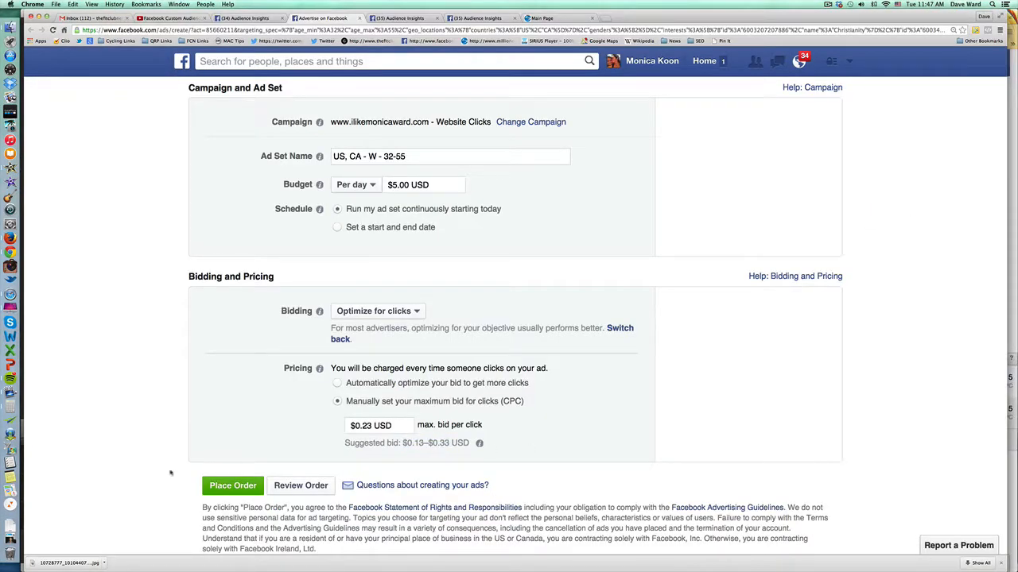
mouse_move(557, 420)
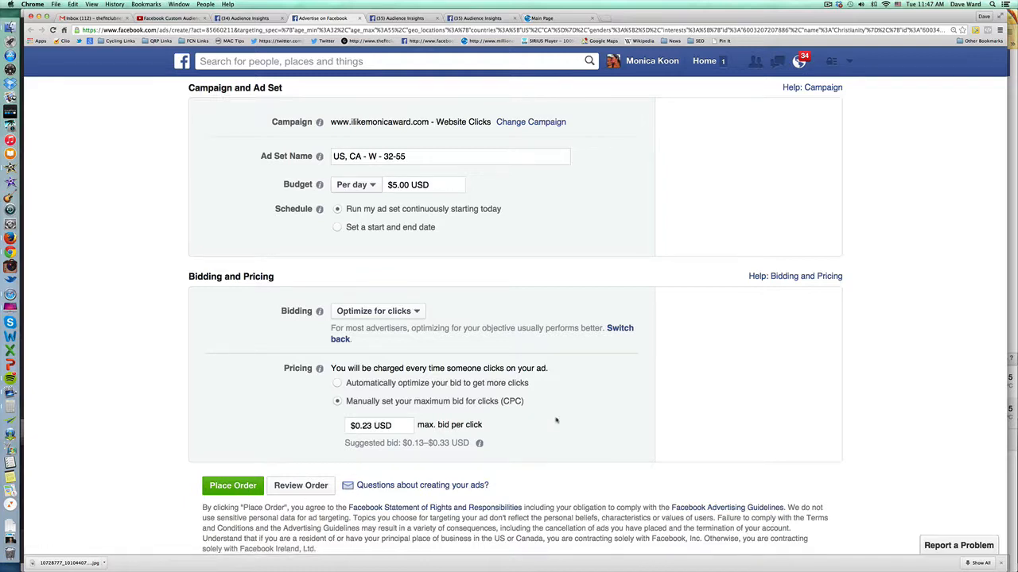
scroll("up", 3)
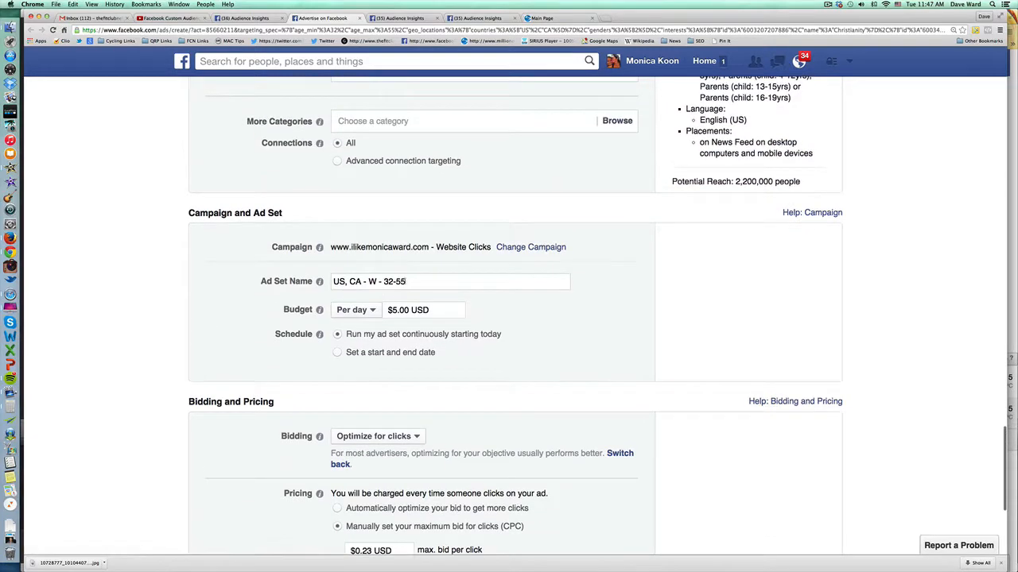
- Replace the Ad Set Name with '7 Day Meal Plan #1'
triple_click(448, 282)
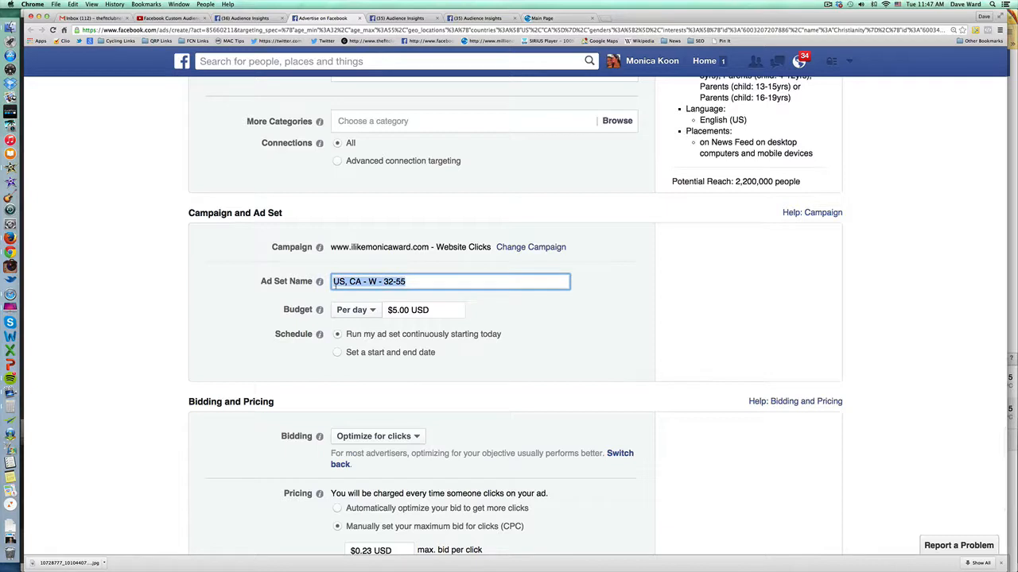
type("7 Day Me")
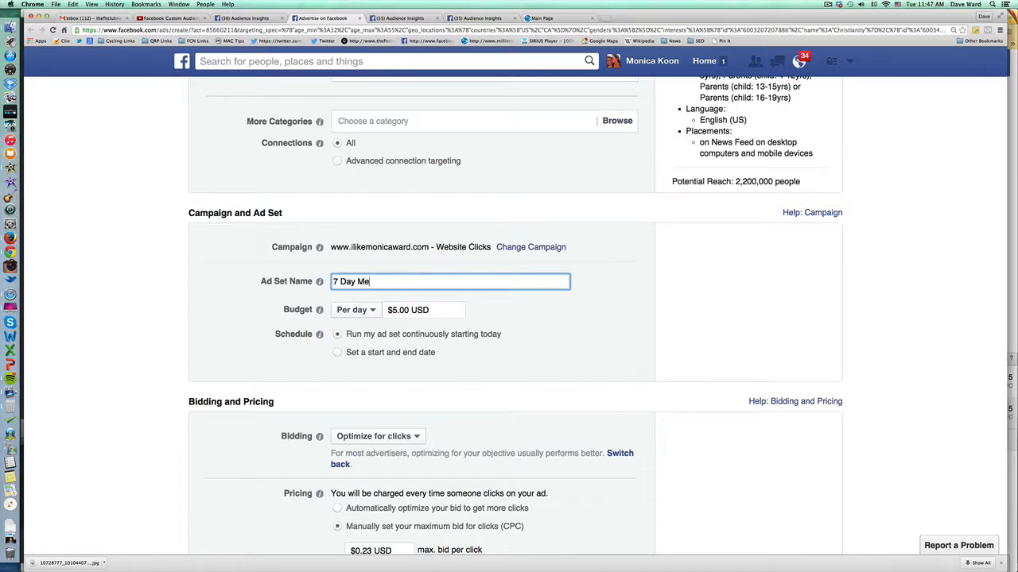
type("al Plan")
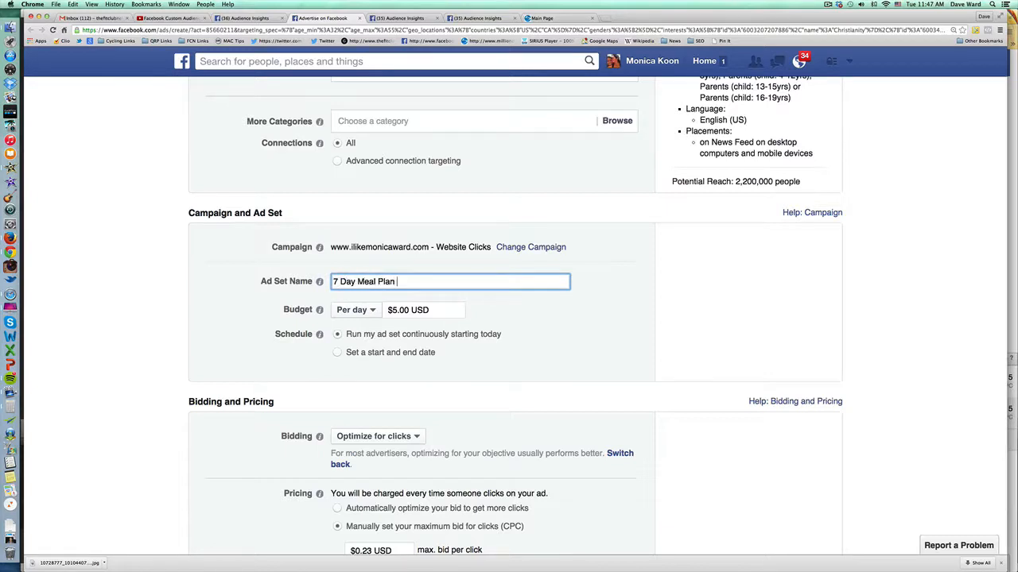
type("#1")
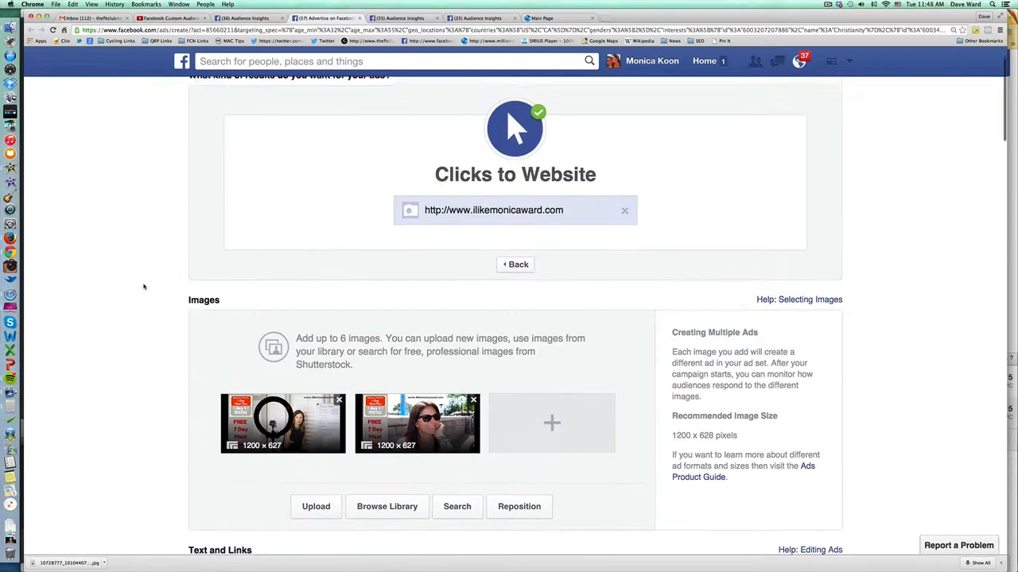
scroll("down", 3)
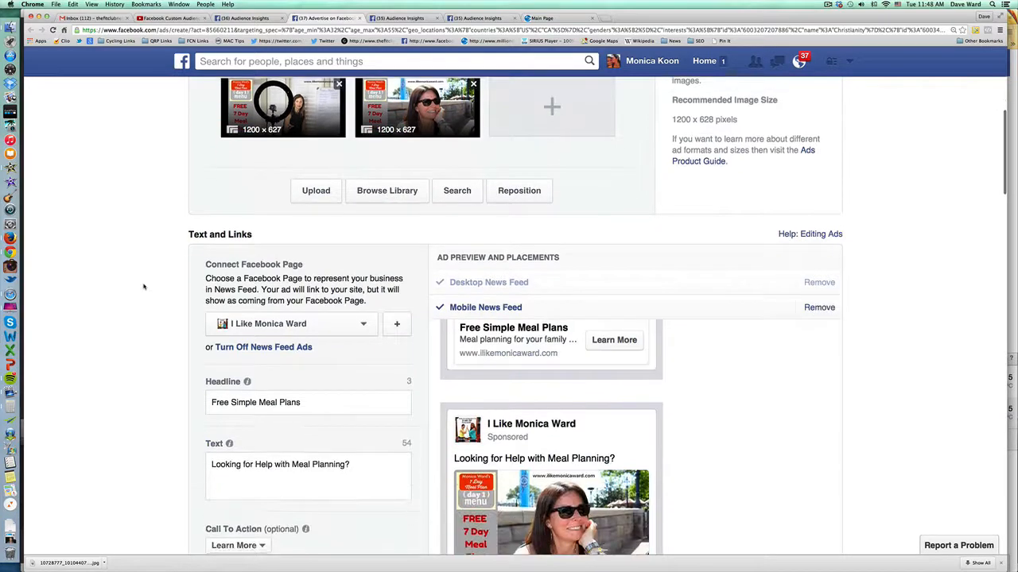
scroll("down", 3)
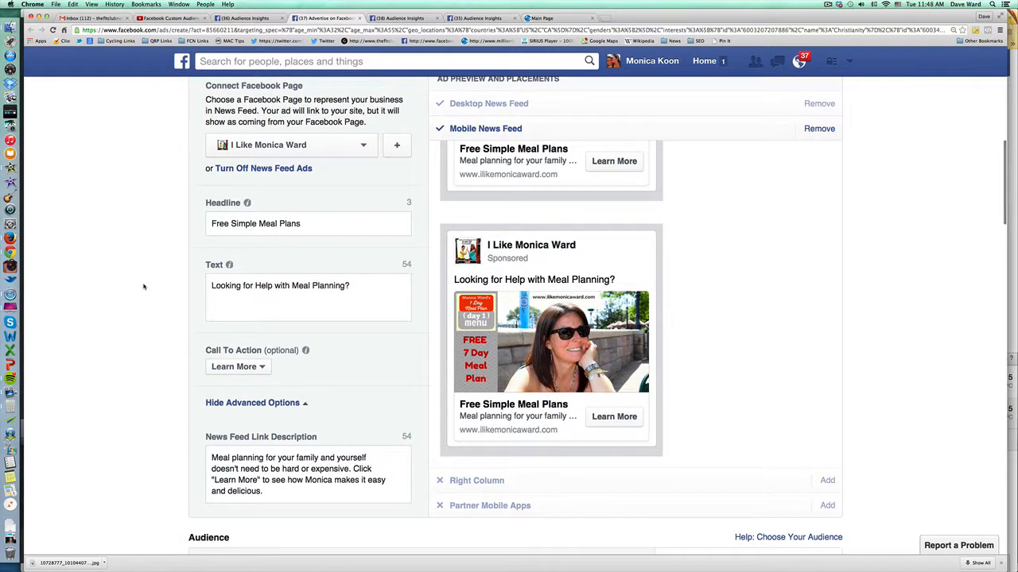
mouse_move(166, 320)
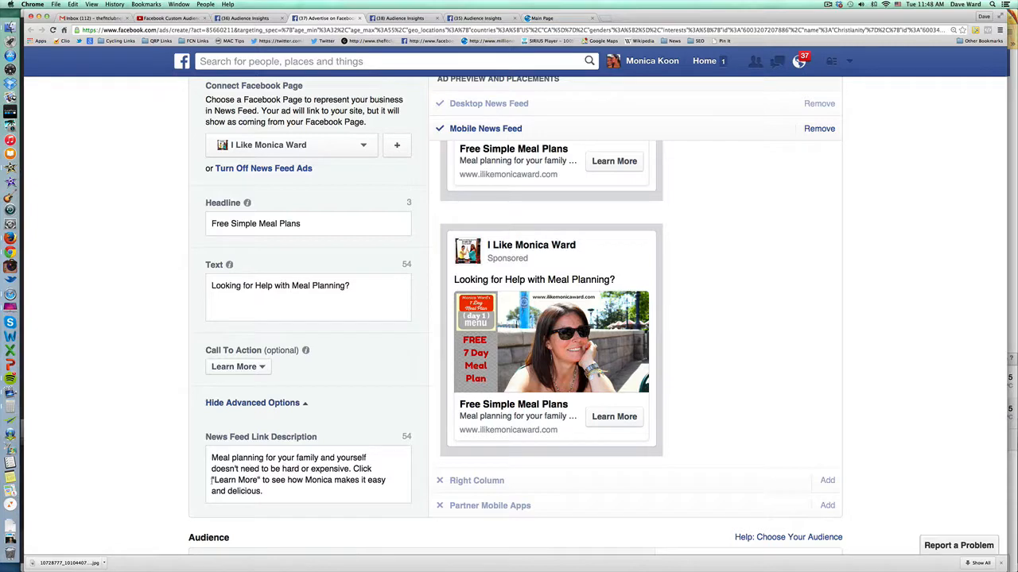
scroll("down", 3)
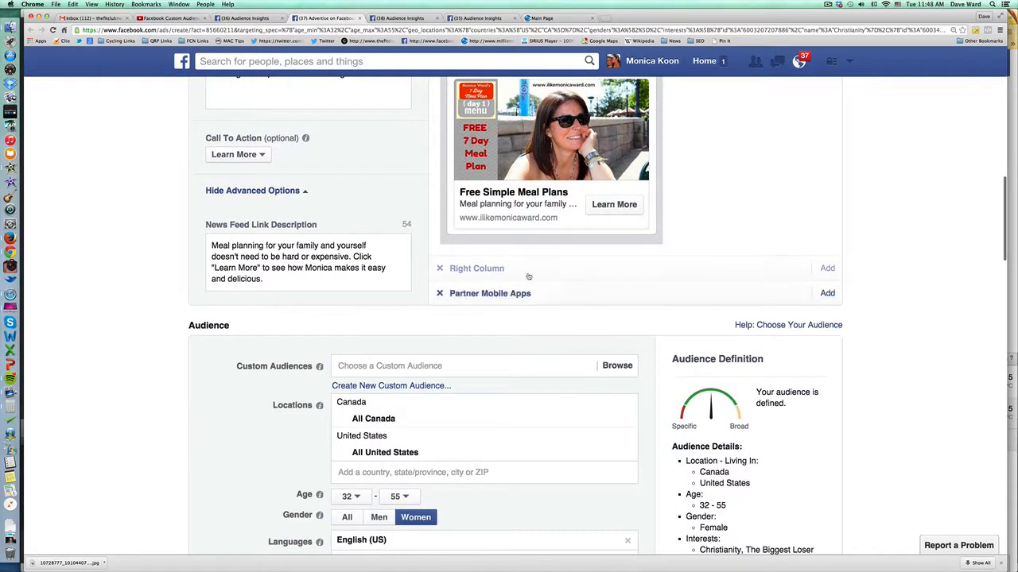
scroll("down", 3)
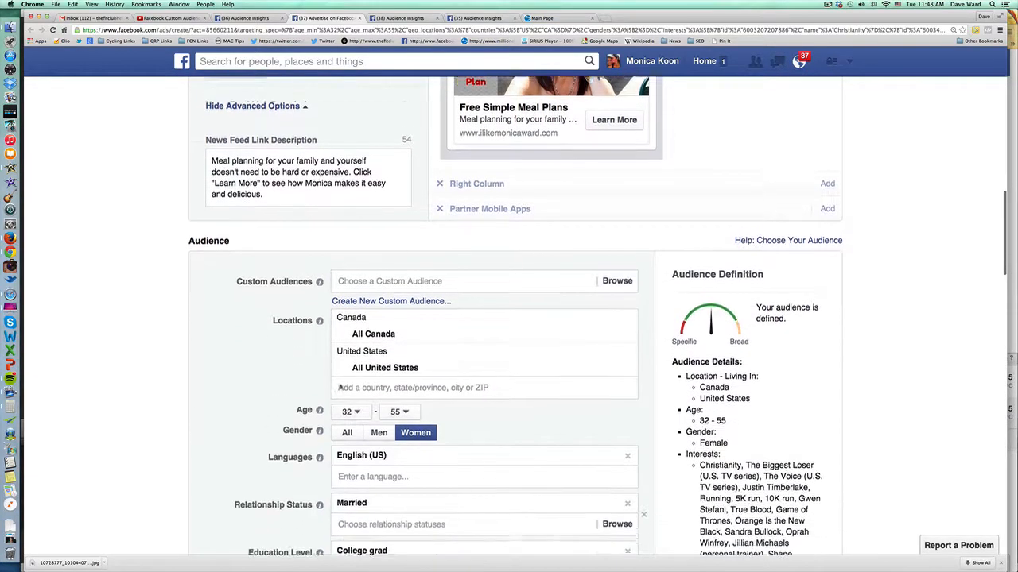
scroll("down", 3)
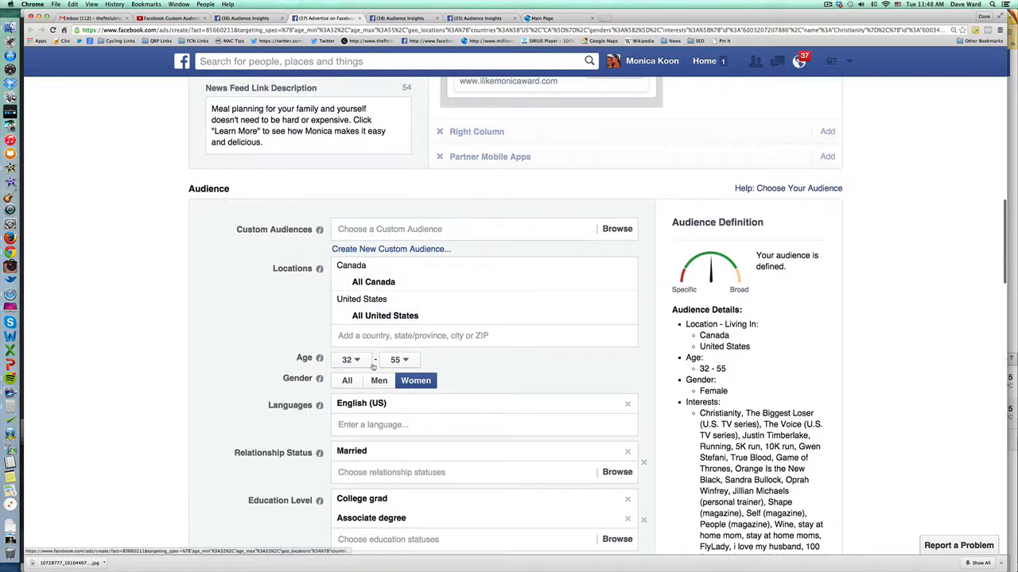
scroll("down", 3)
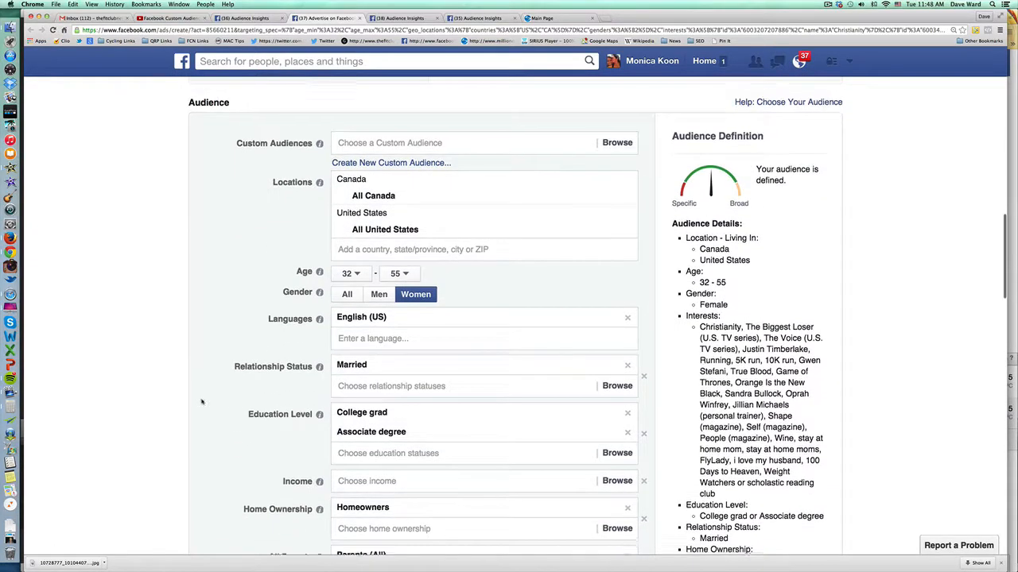
scroll("down", 3)
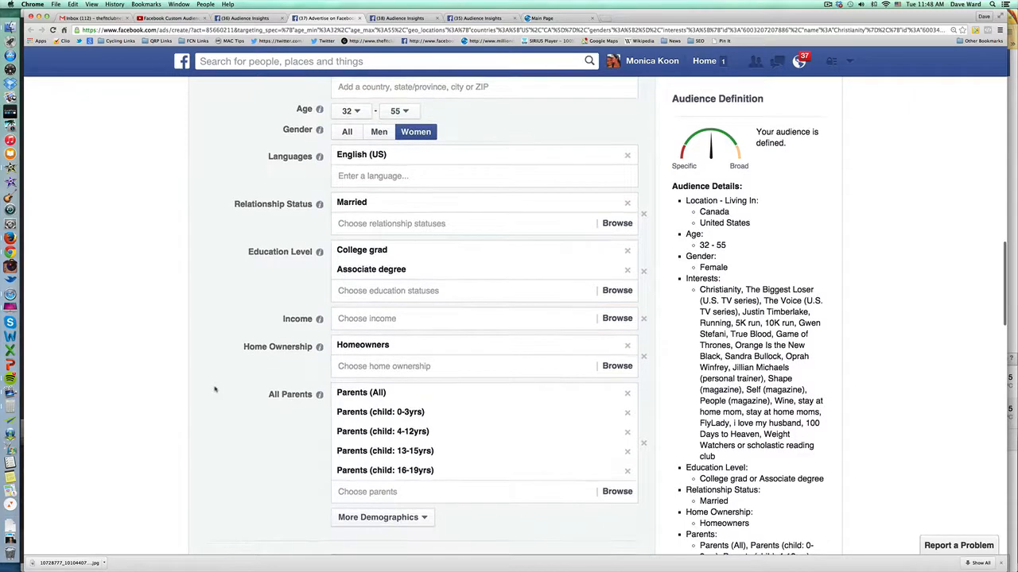
scroll("down", 3)
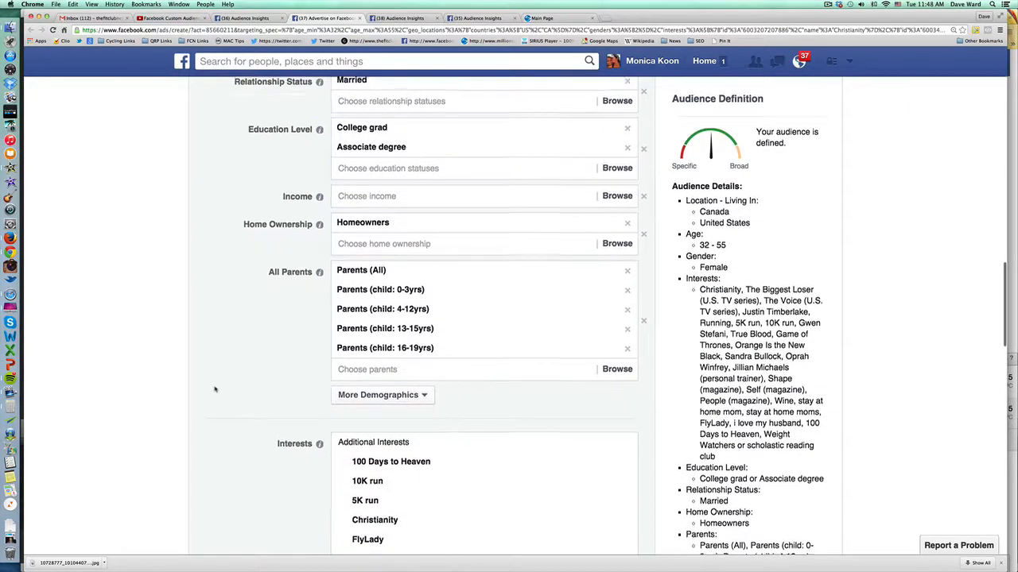
scroll("down", 3)
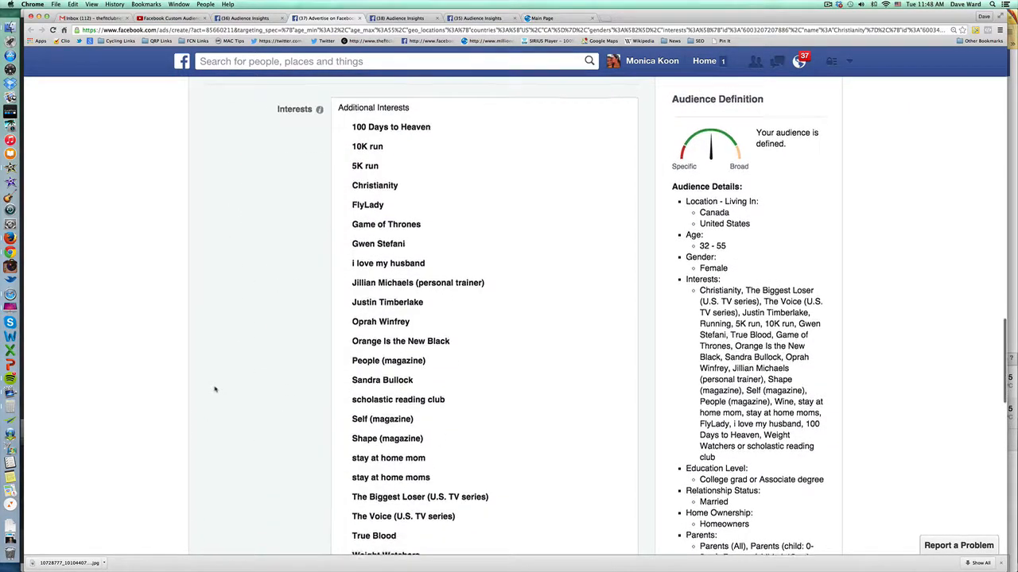
scroll("down", 3)
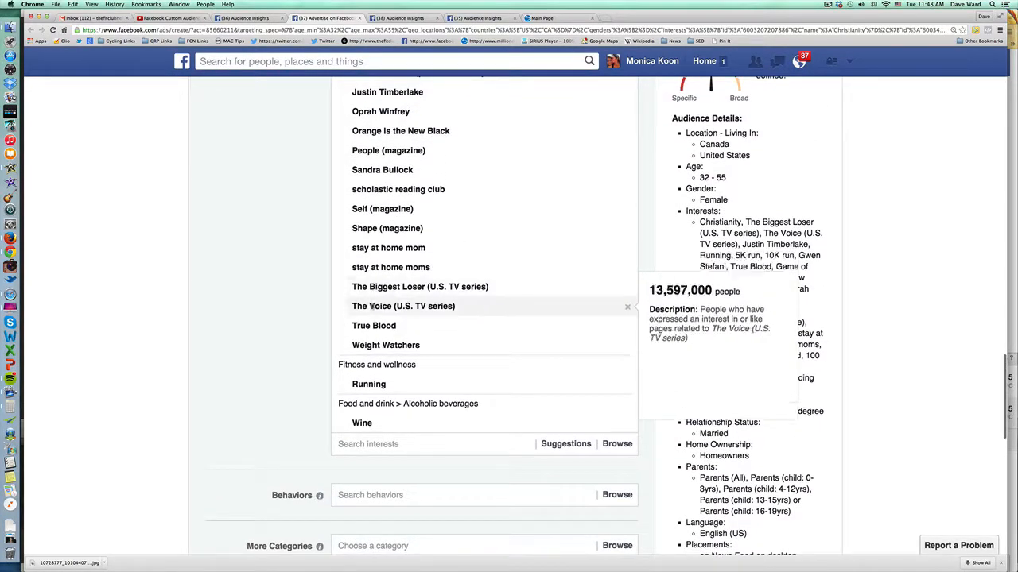
mouse_move(279, 309)
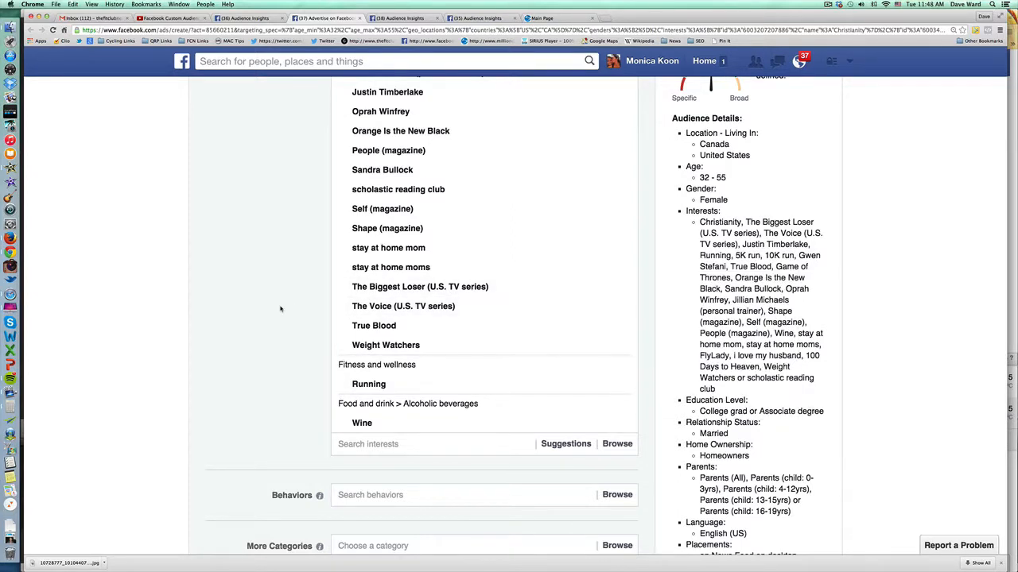
scroll("down", 3)
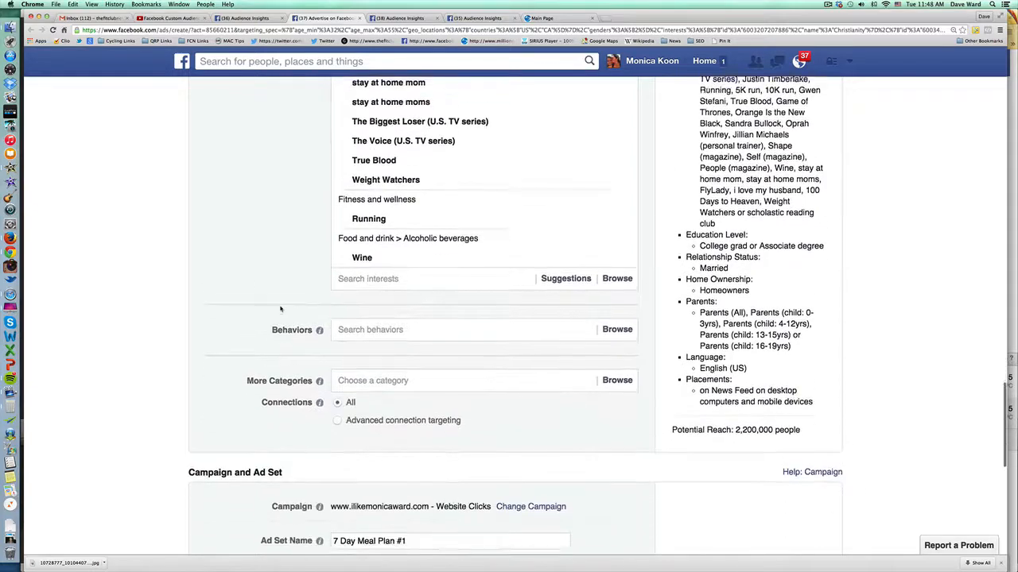
left_click(437, 329)
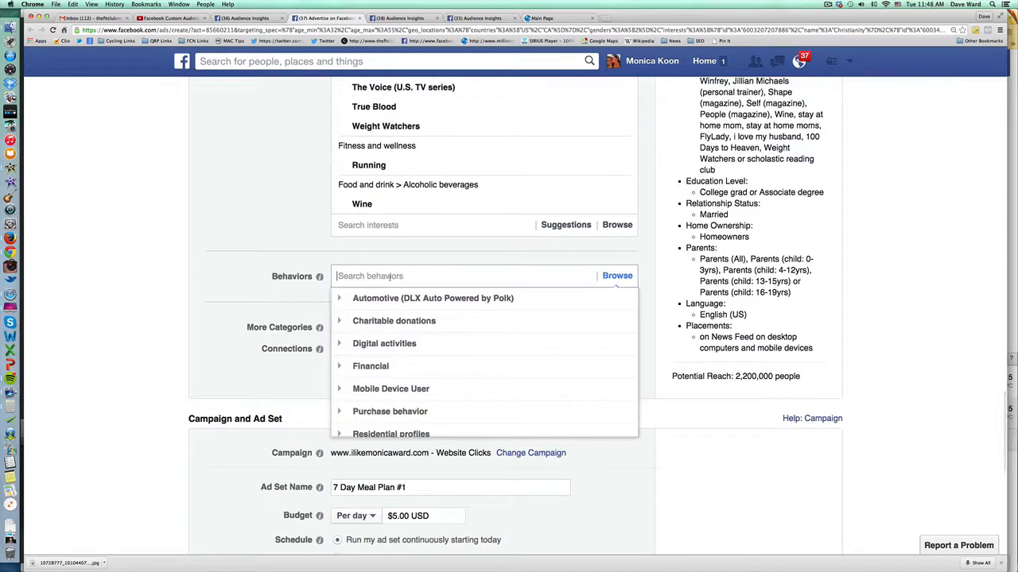
scroll("down", 3)
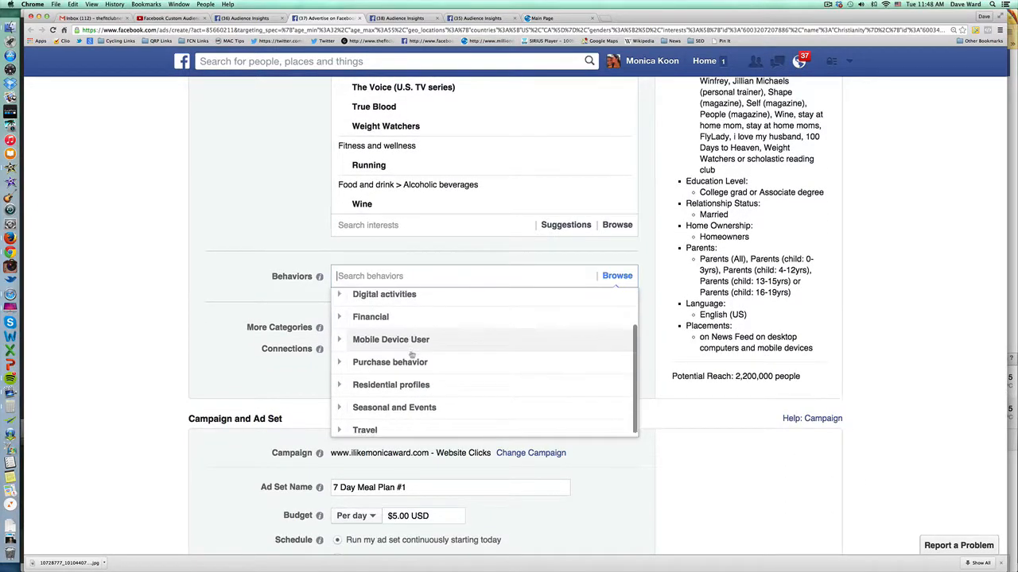
scroll("down", 3)
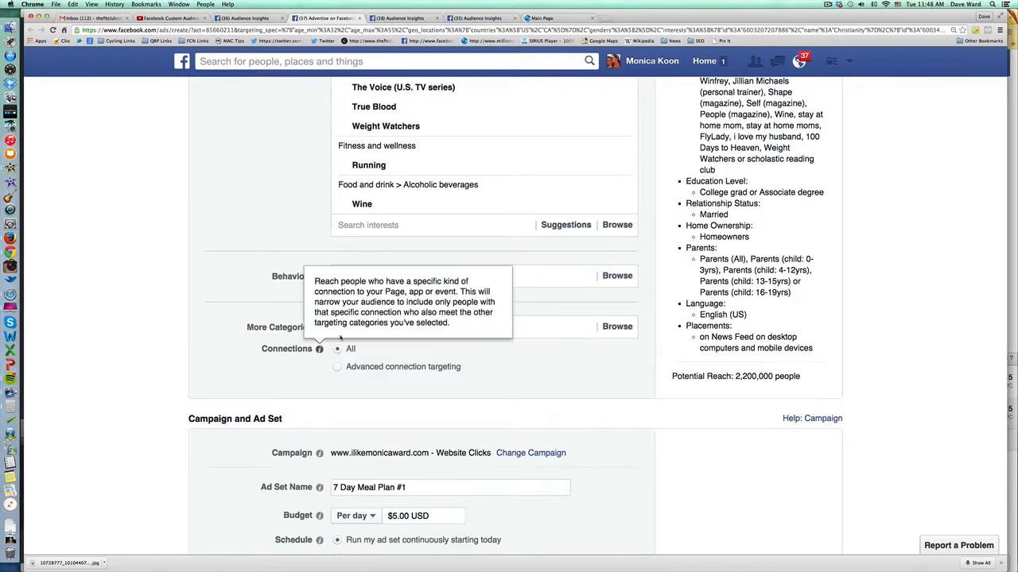
mouse_move(143, 376)
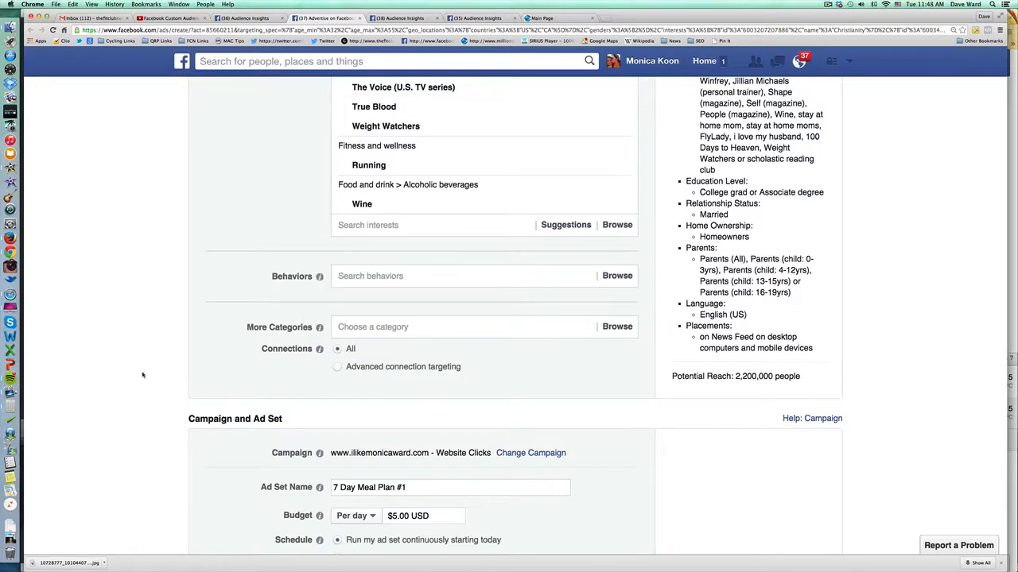
scroll("down", 3)
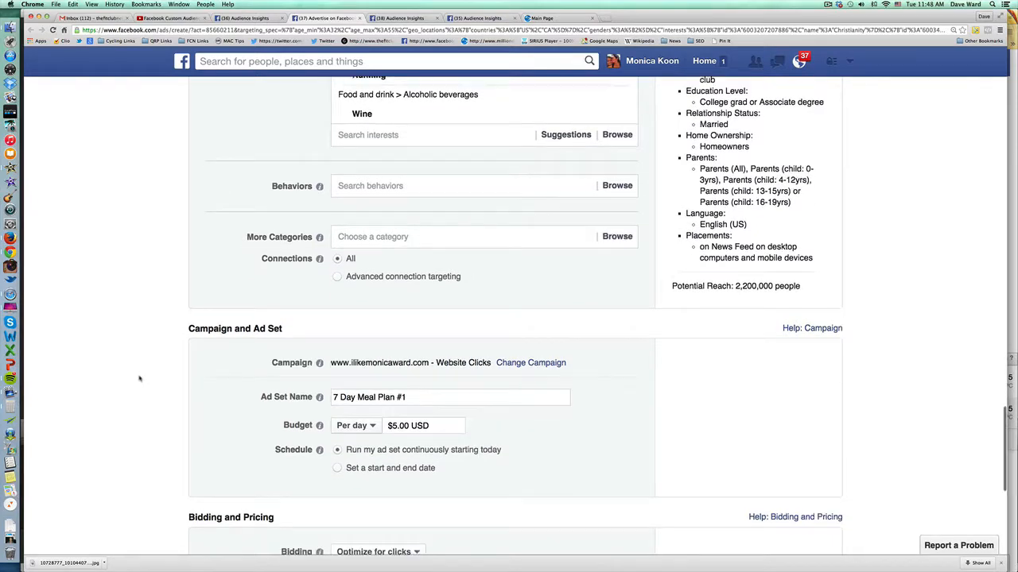
left_click(532, 362)
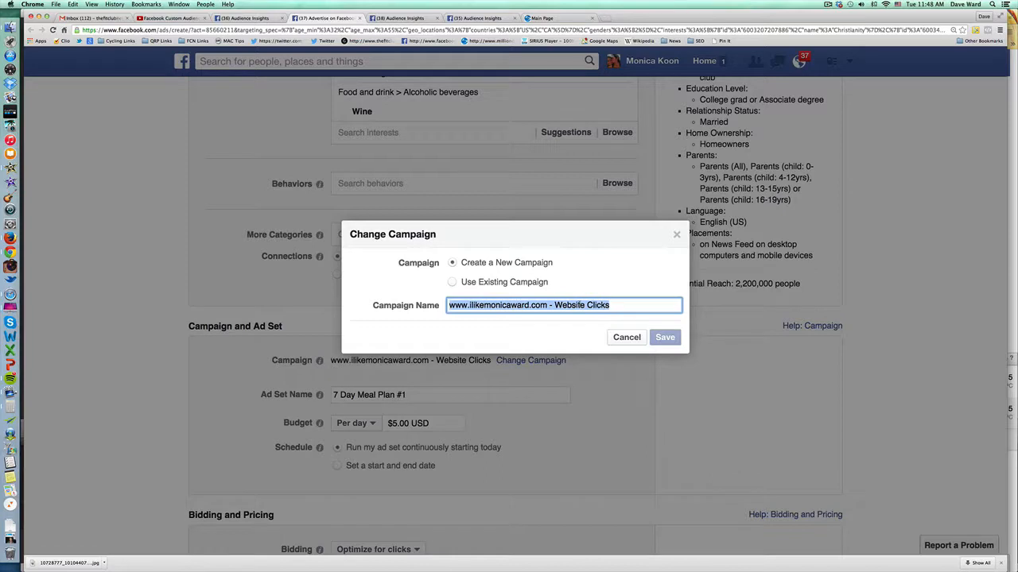
- Name the new campaign '7 Day Meal Plan', save it and review the order summary
type("7 Day Meal")
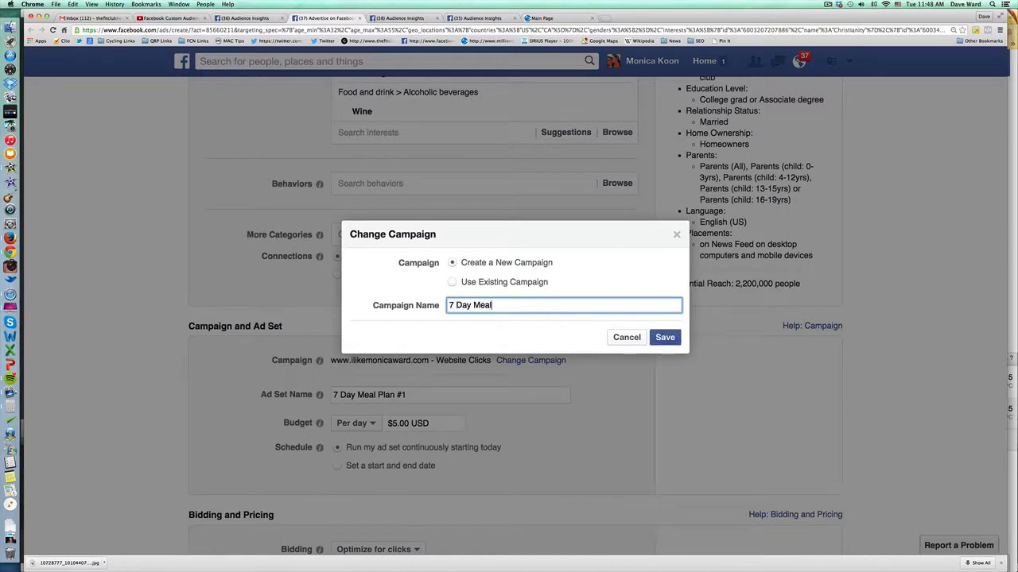
type("Plan")
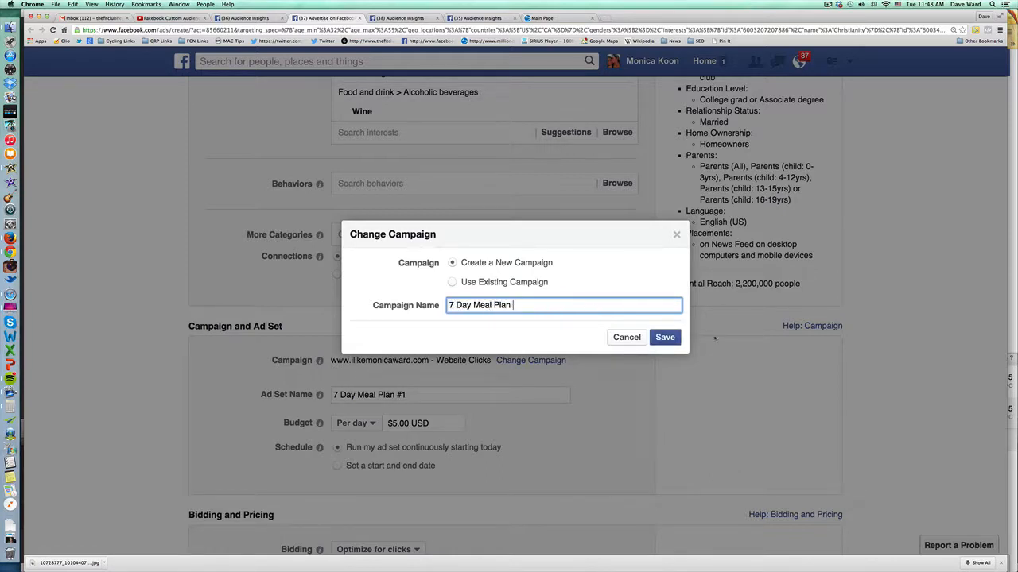
left_click(664, 337)
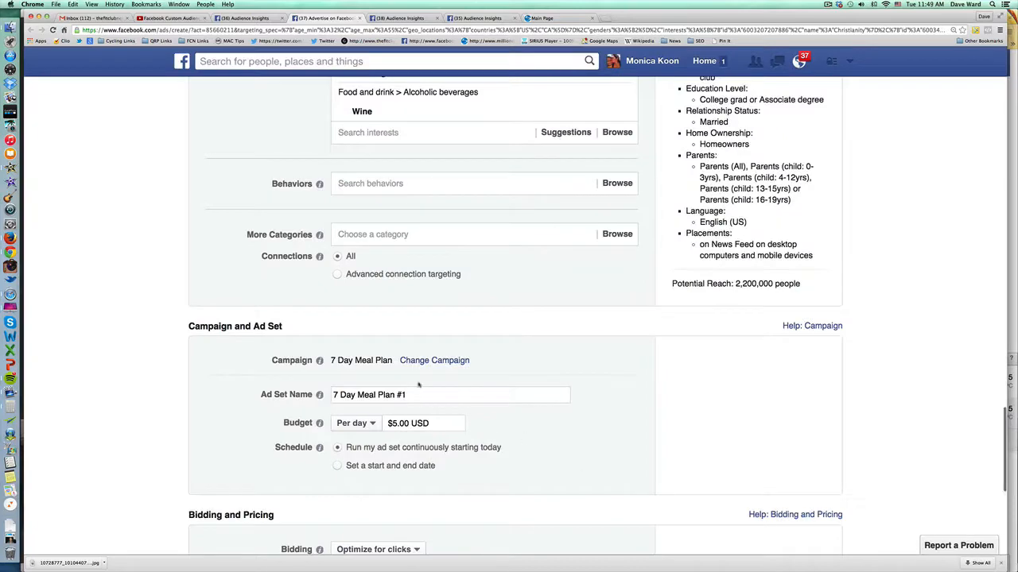
scroll("down", 3)
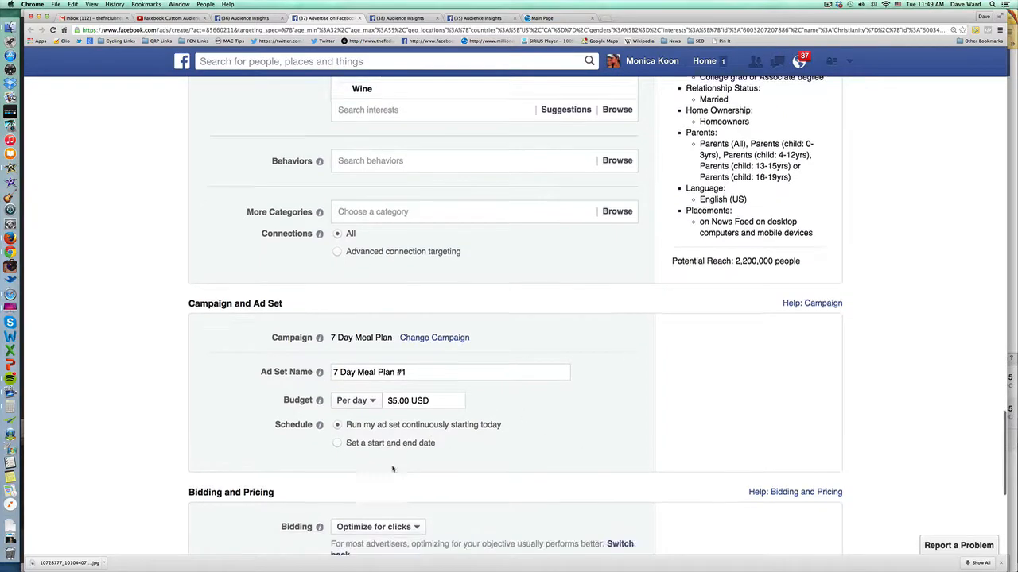
scroll("down", 3)
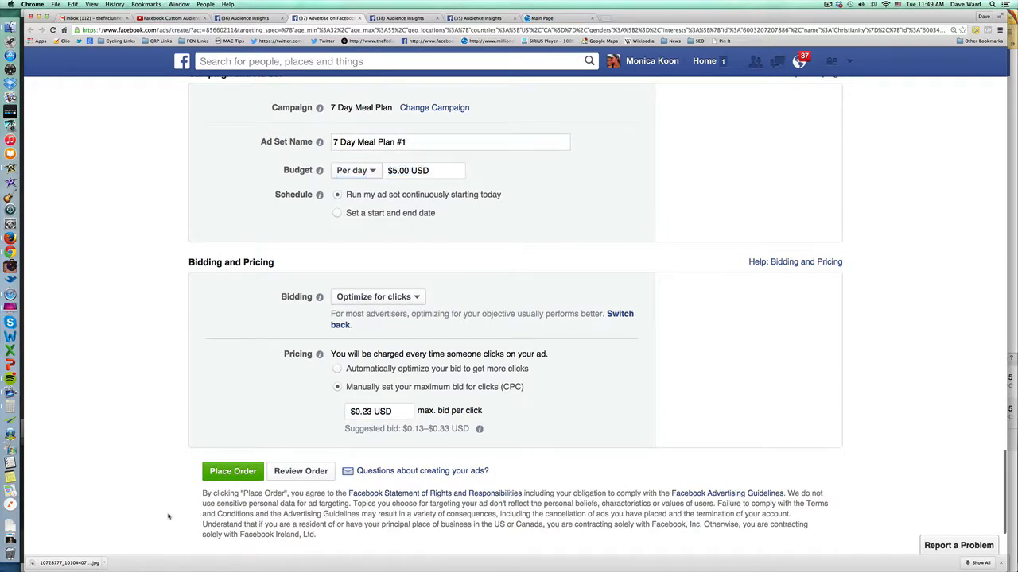
- Place the order and continue past the 'Your Order Has Been Placed' confirmation
left_click(232, 471)
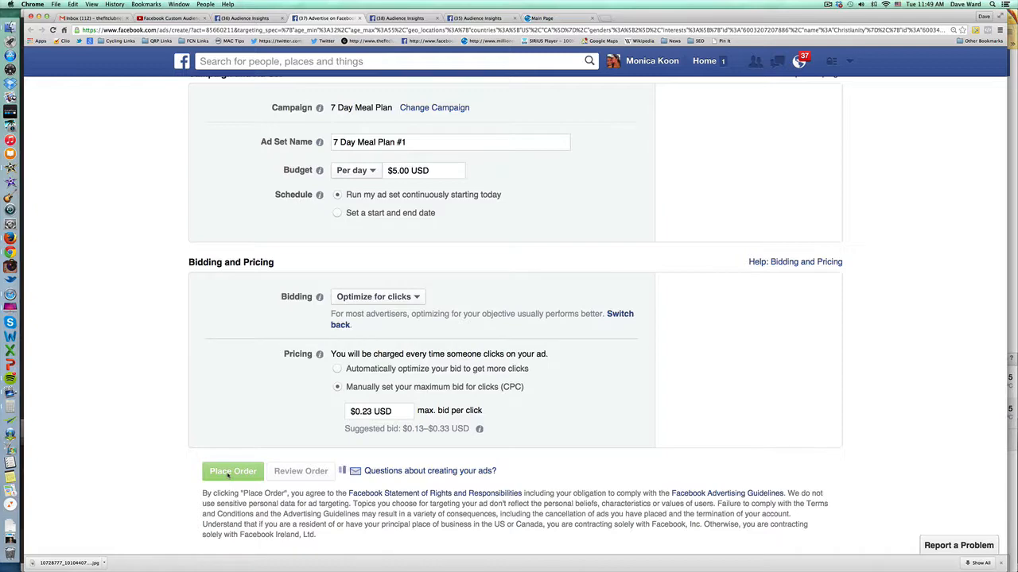
left_click(232, 471)
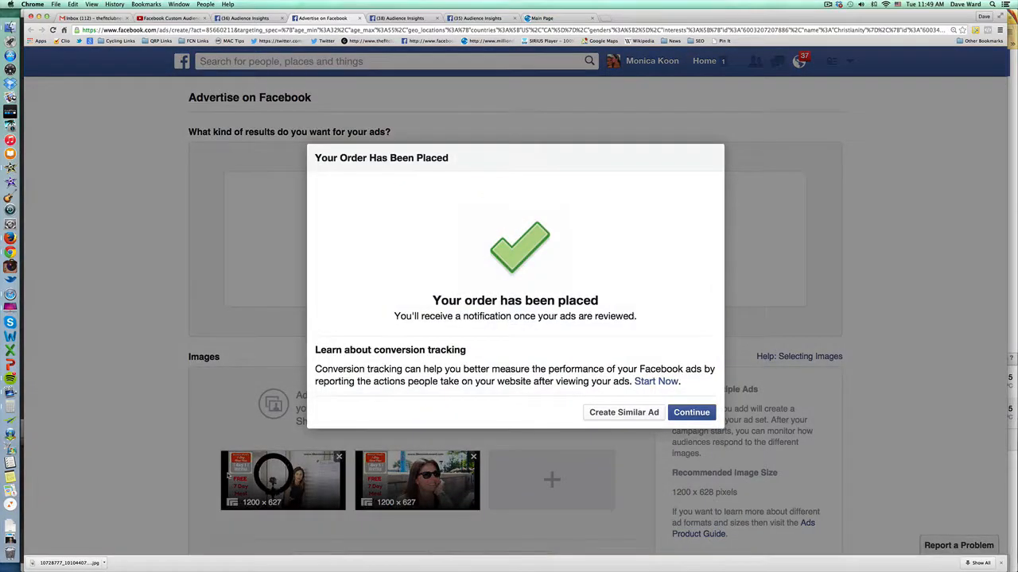
left_click(690, 412)
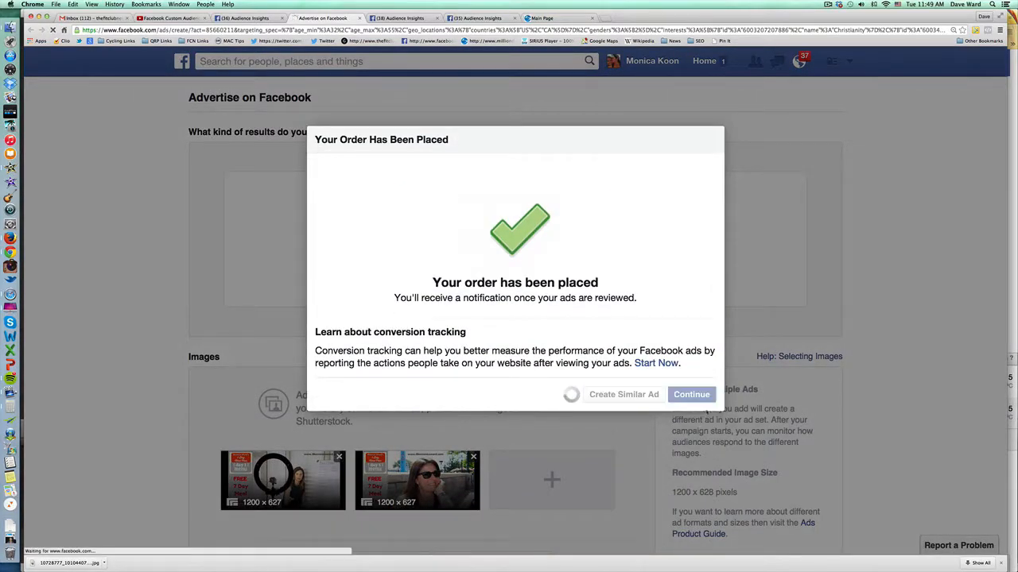
left_click(690, 394)
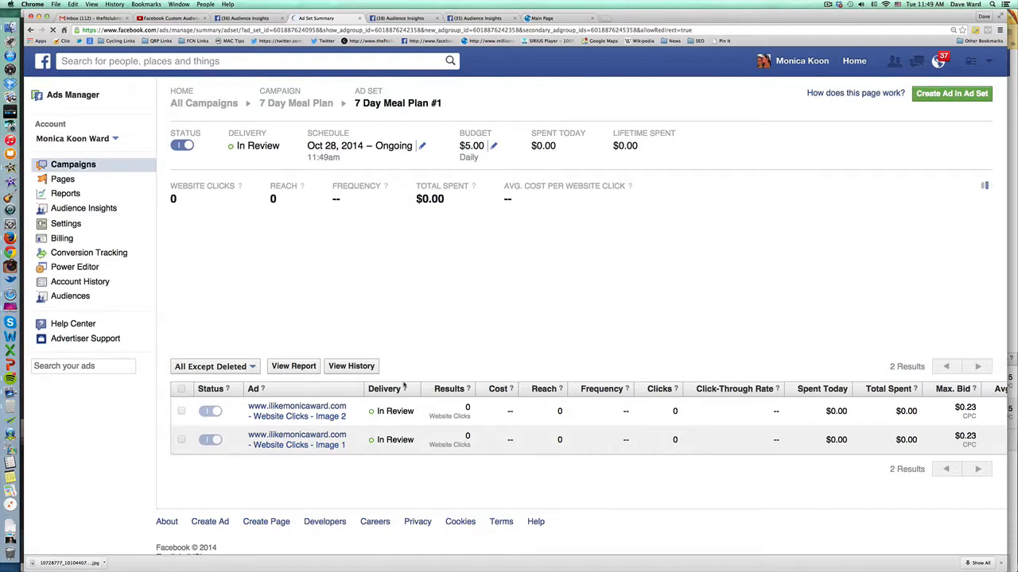
- Expand one in-review ad to review its creative, click bidding and 2,200,000-person targeting
left_click(296, 411)
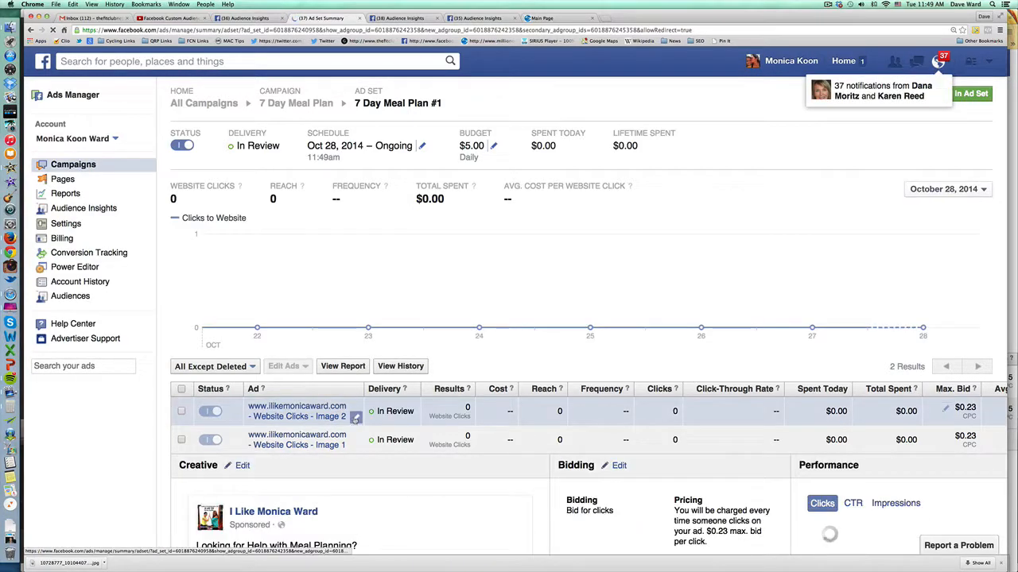
scroll("down", 3)
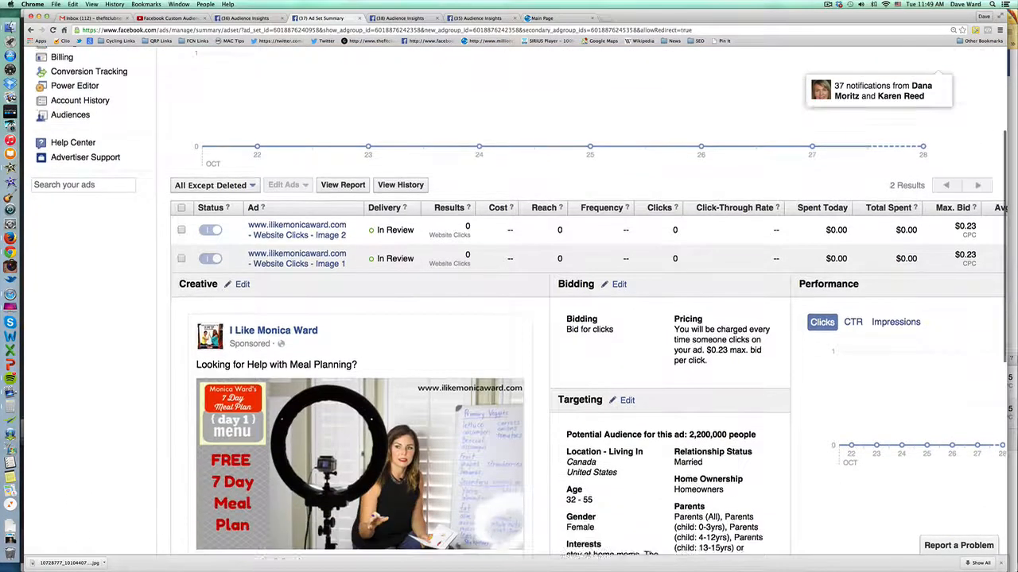
scroll("down", 3)
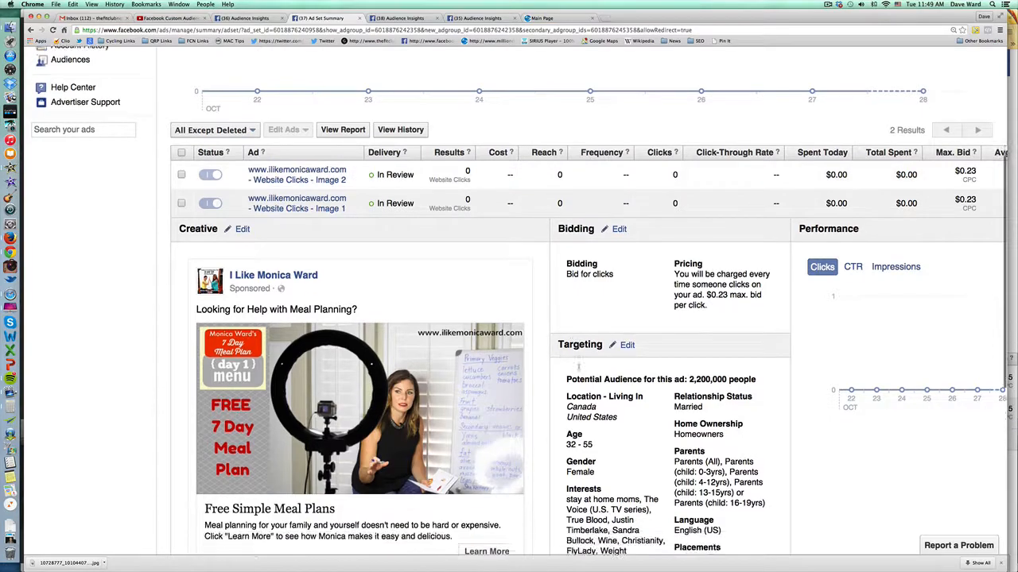
scroll("down", 3)
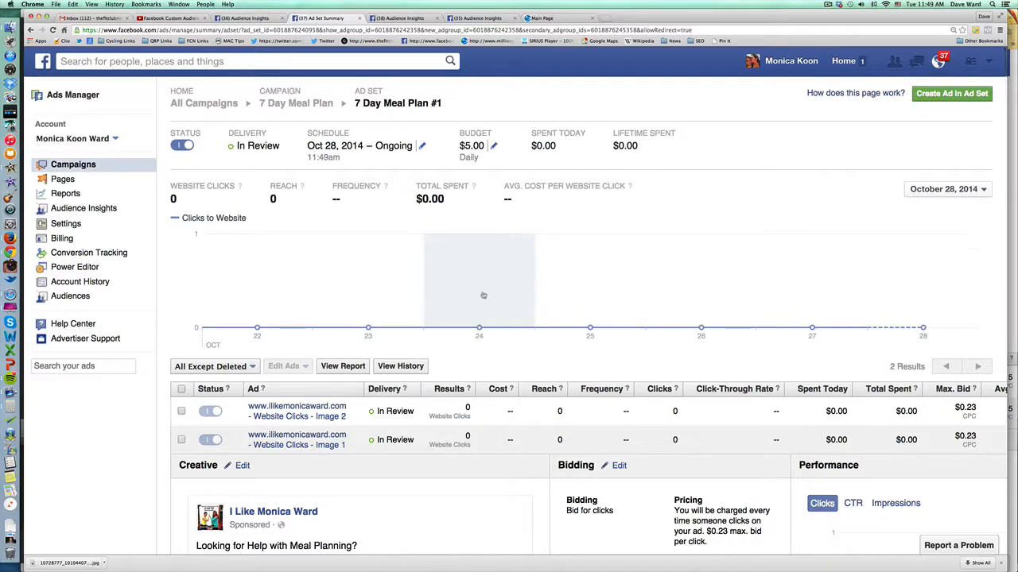
left_click(827, 5)
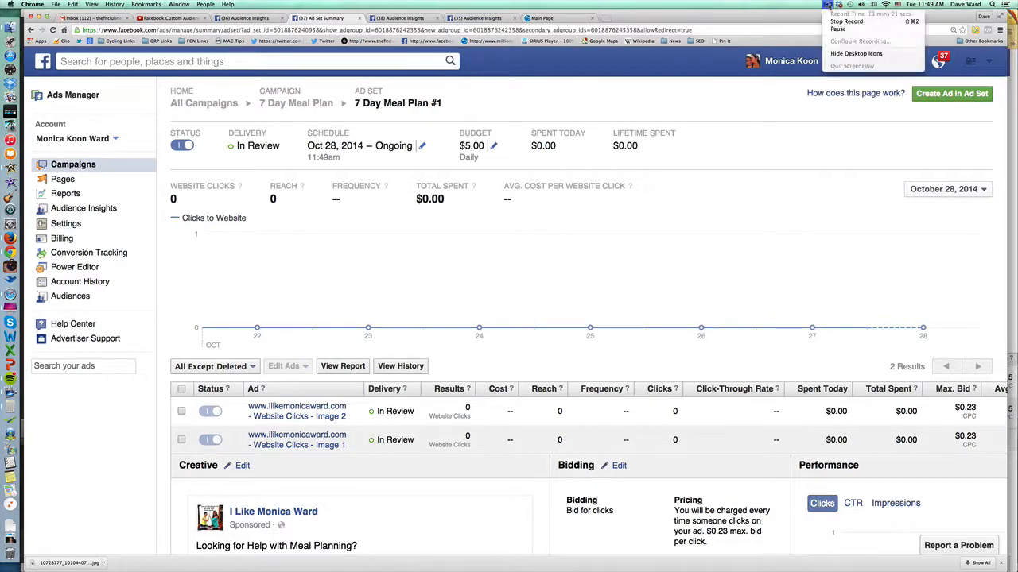